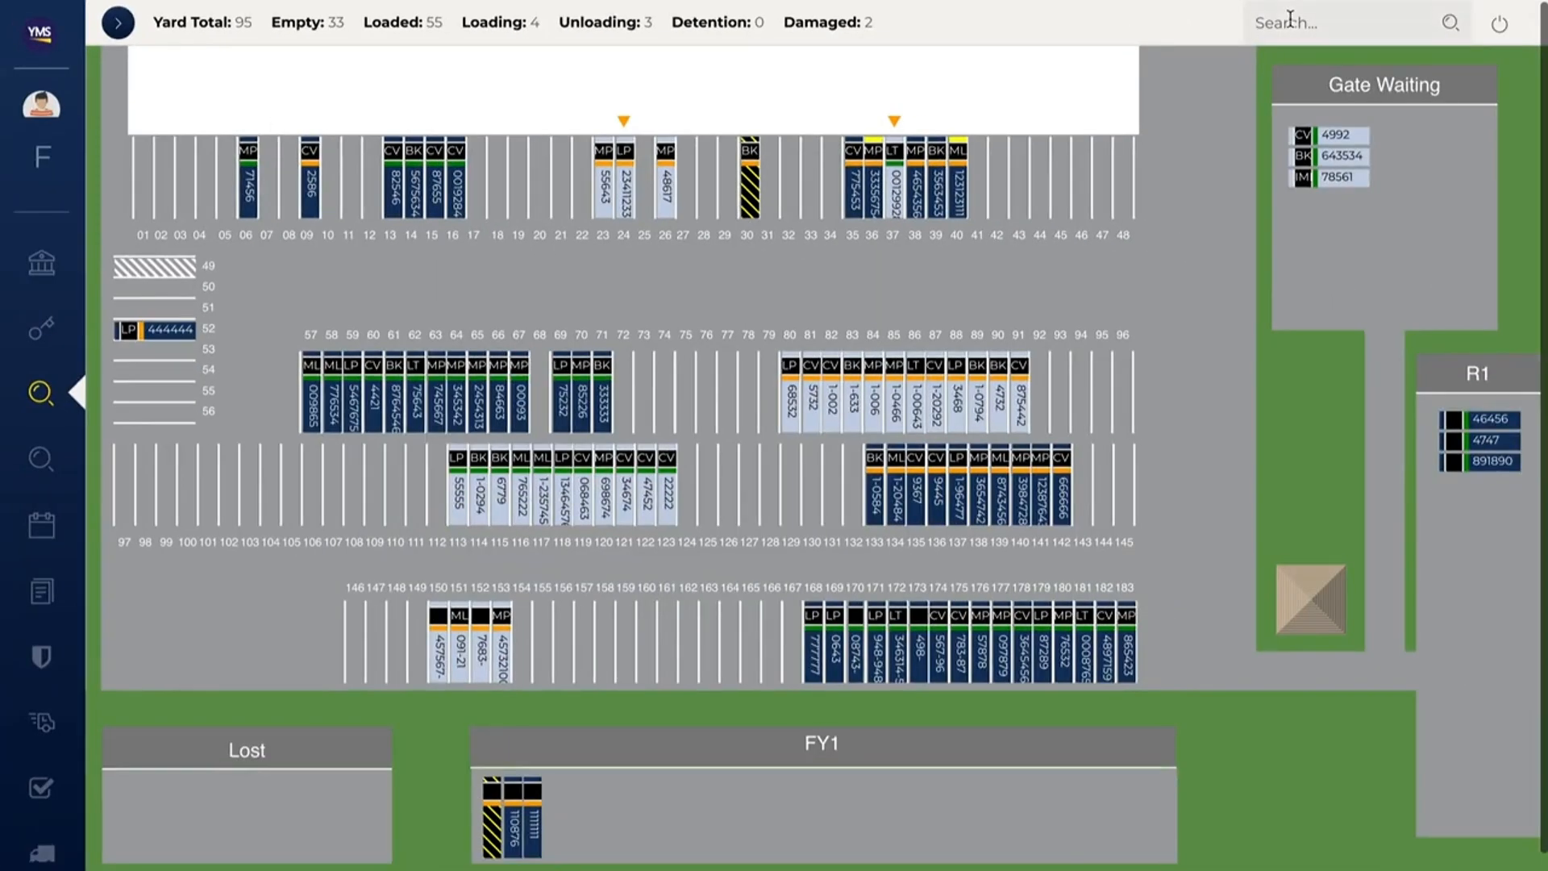
# - Submit the move of trailer PRPL 4421 to spot 11, then accept and start it on the in-cab tablet
pyautogui.write('1234')
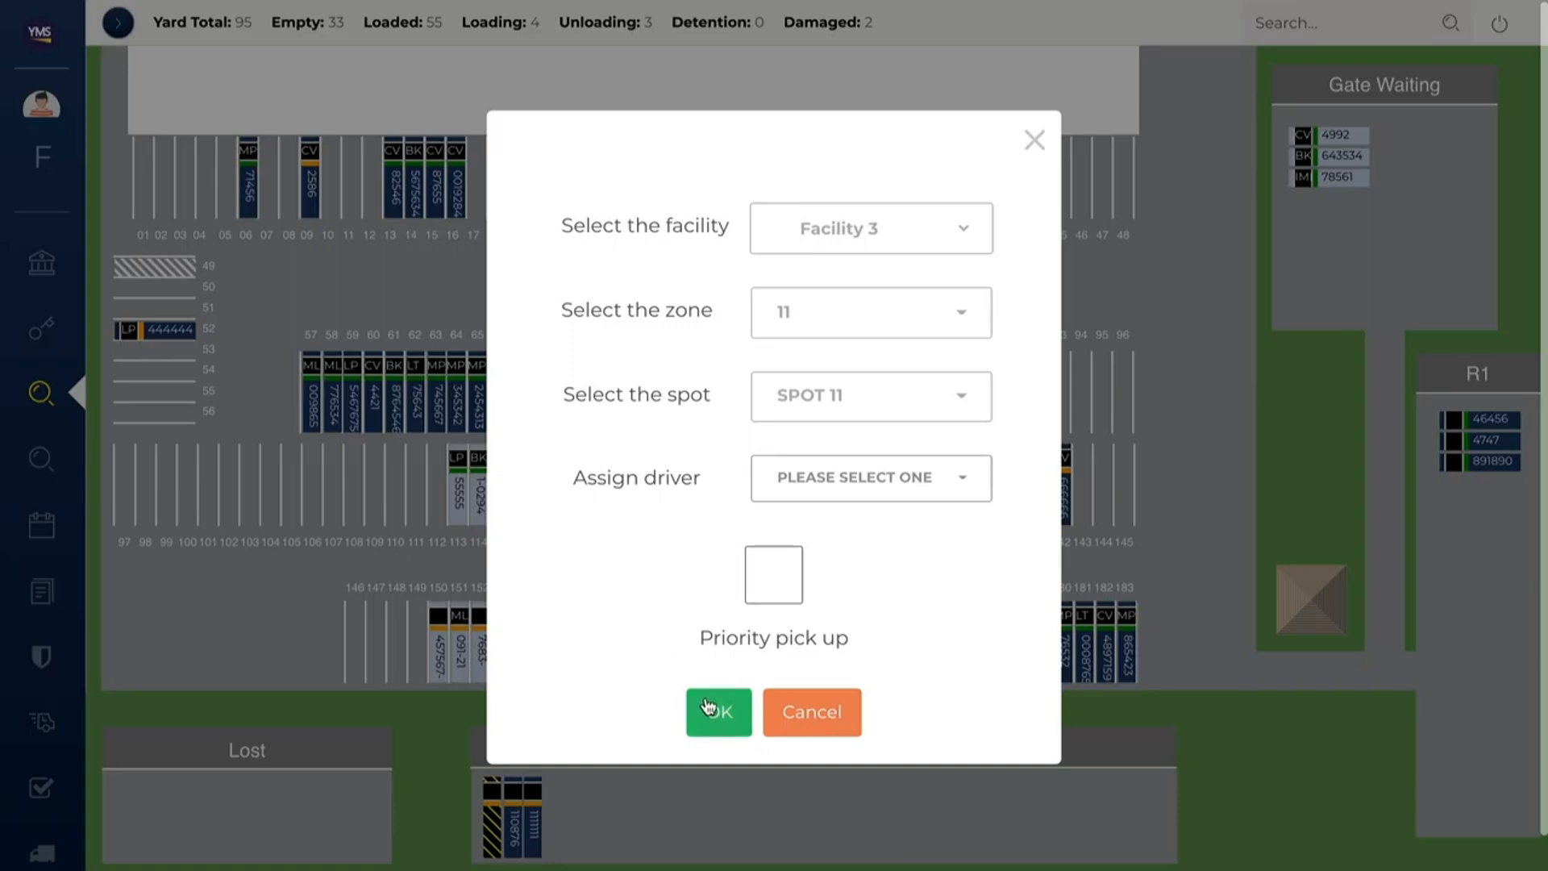
pyautogui.click(717, 711)
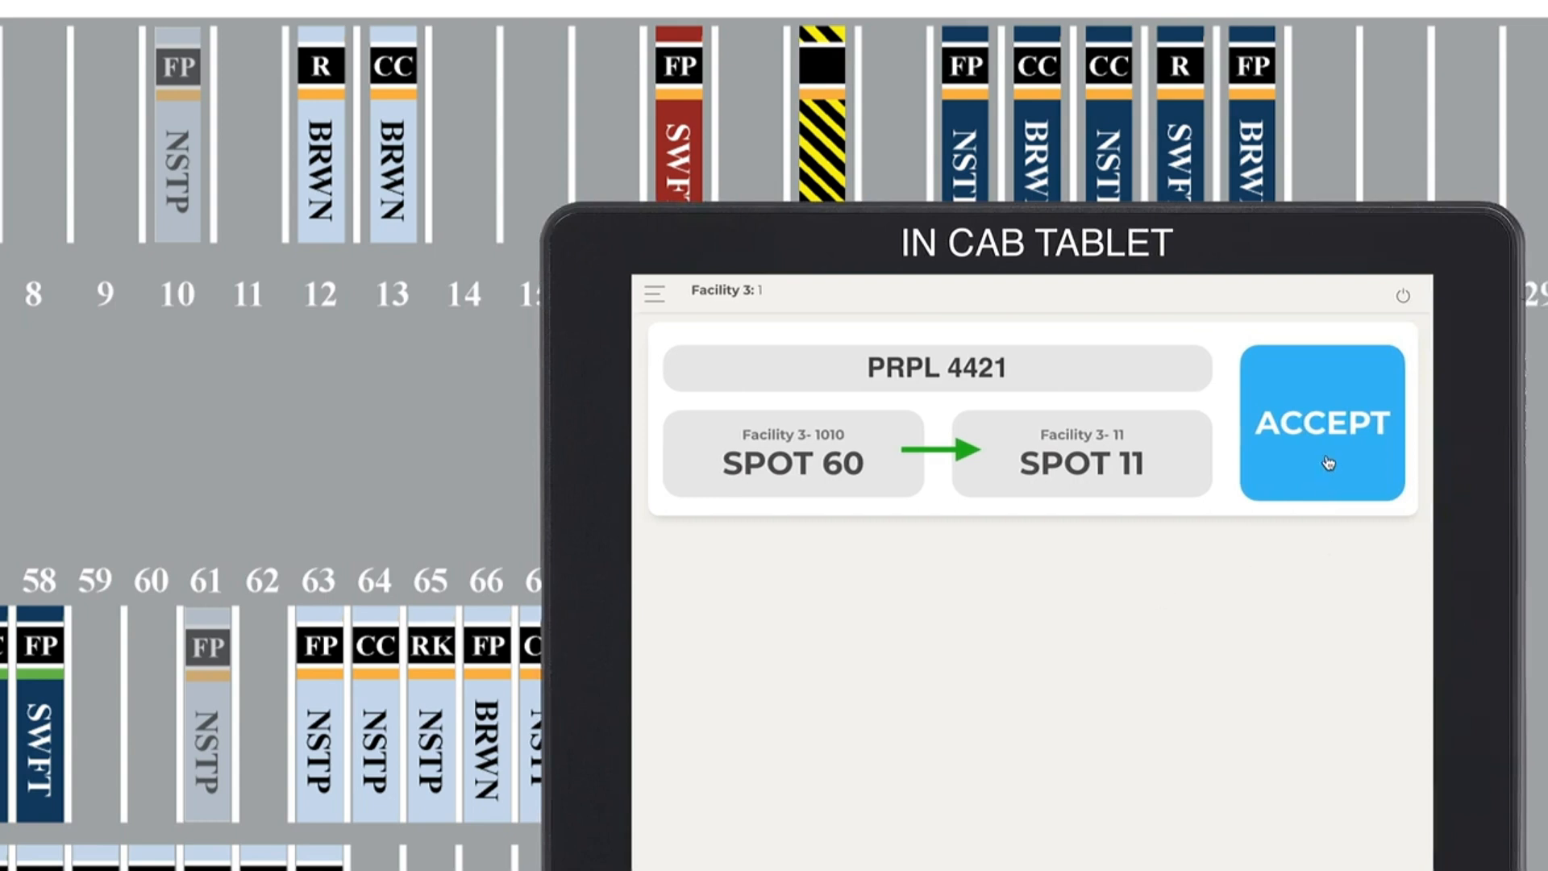
pyautogui.click(1322, 424)
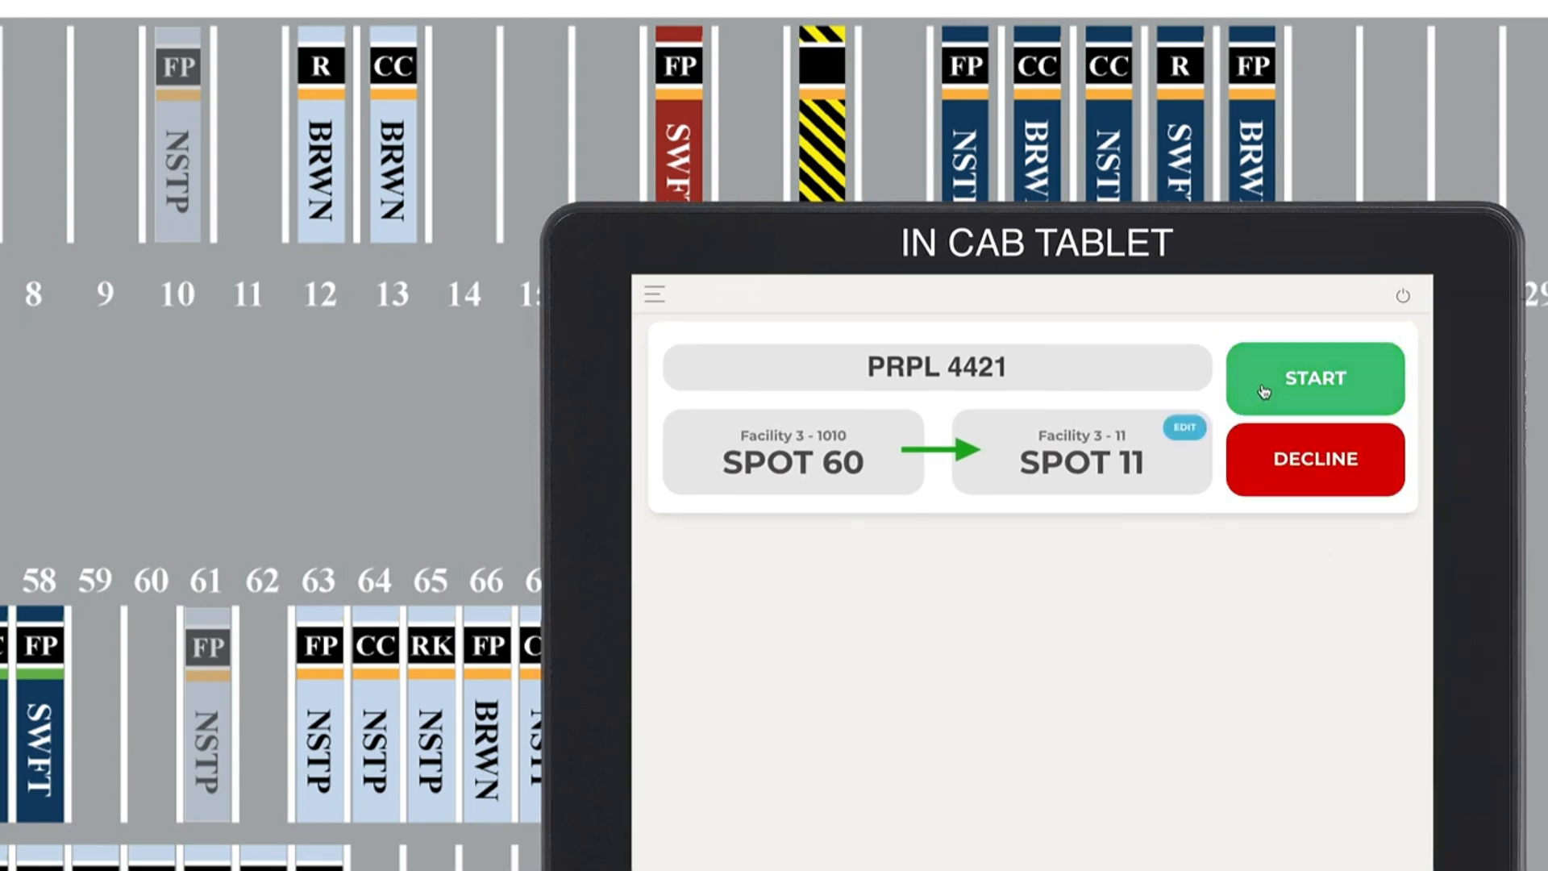
pyautogui.click(1312, 378)
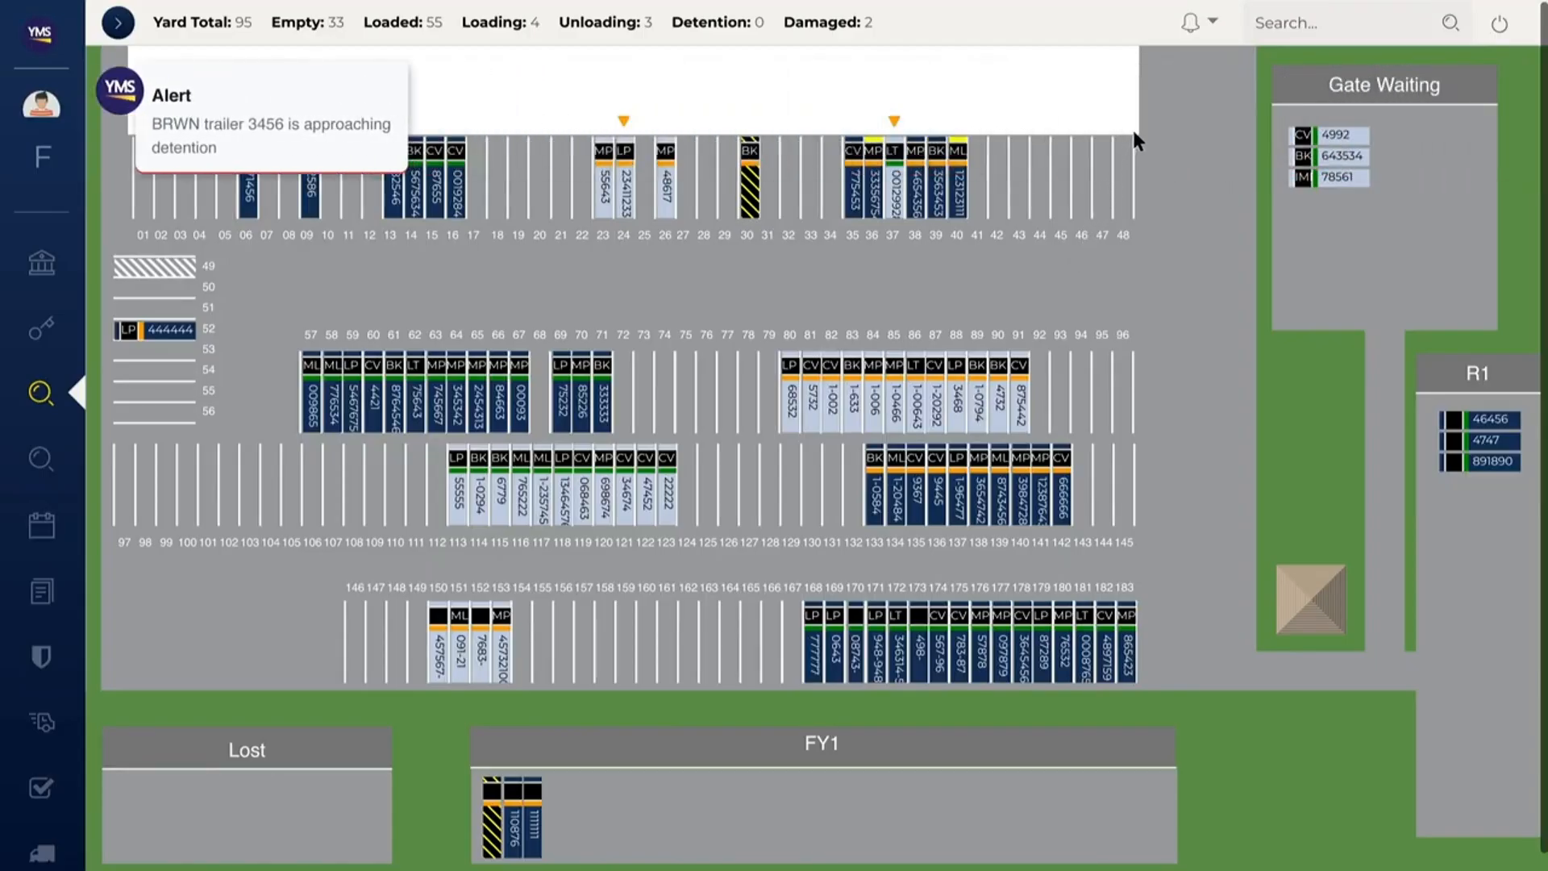
pyautogui.moveTo(1175, 69)
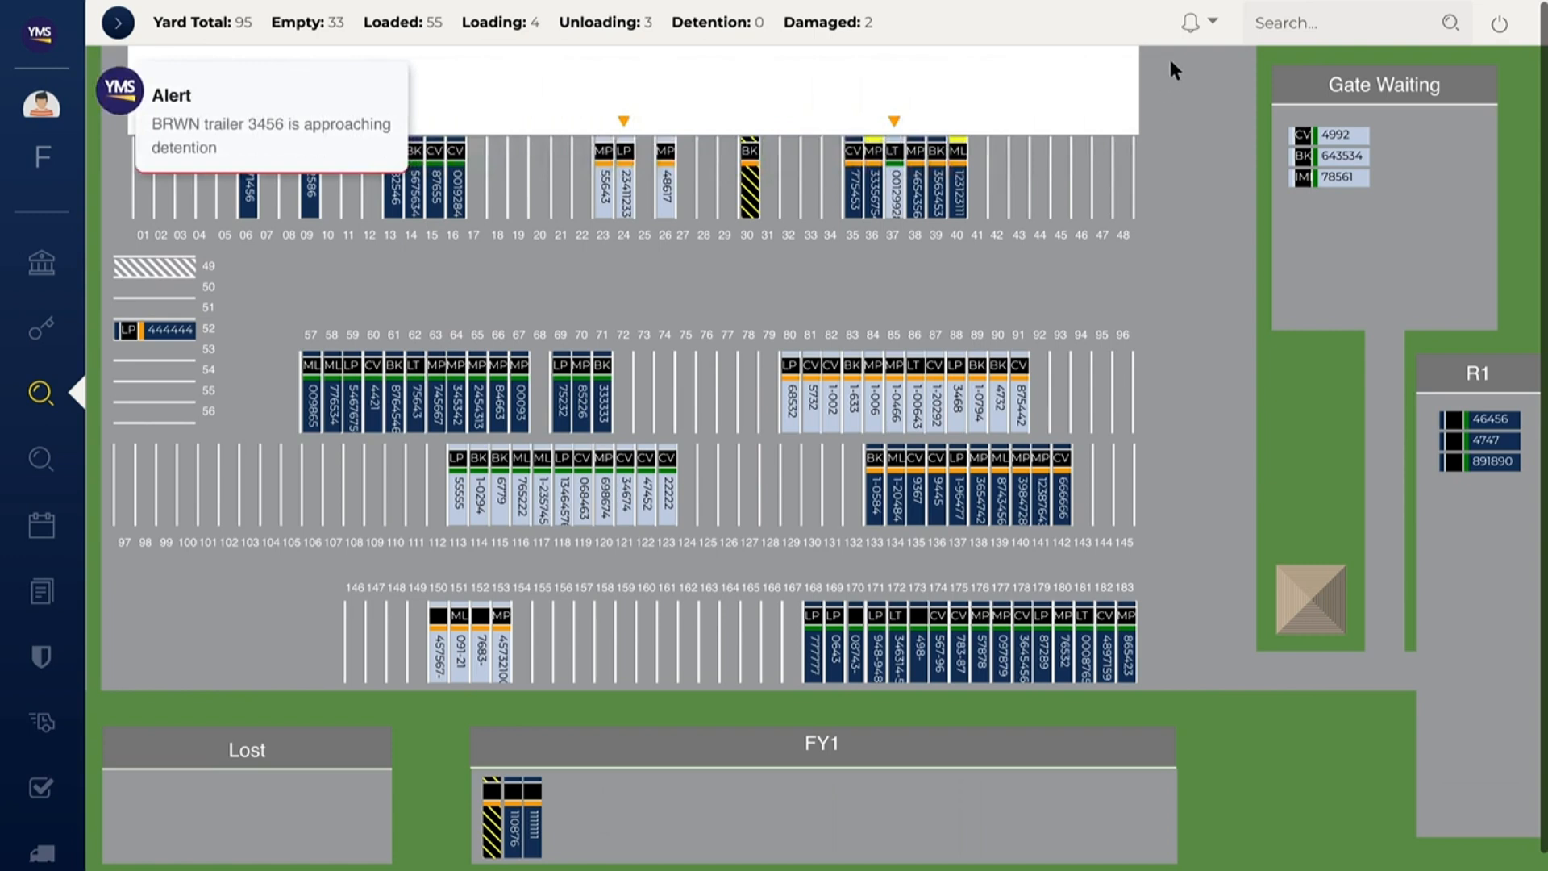
# - Show the yard alerts list via the top-bar bell, including BRWN 3456 approaching detention
pyautogui.click(1182, 21)
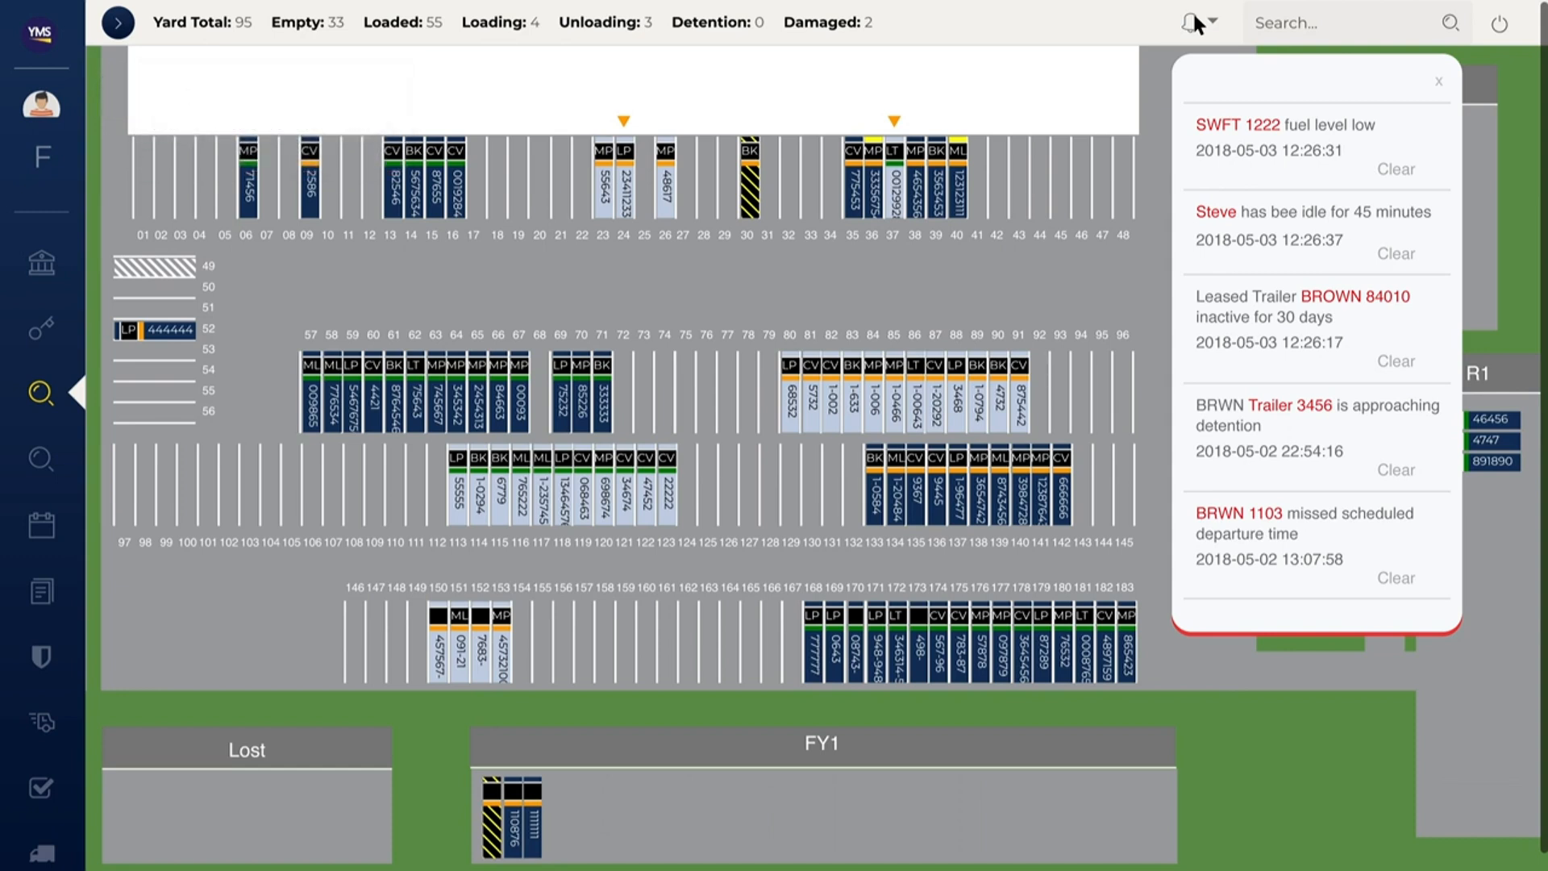
pyautogui.moveTo(1267, 42)
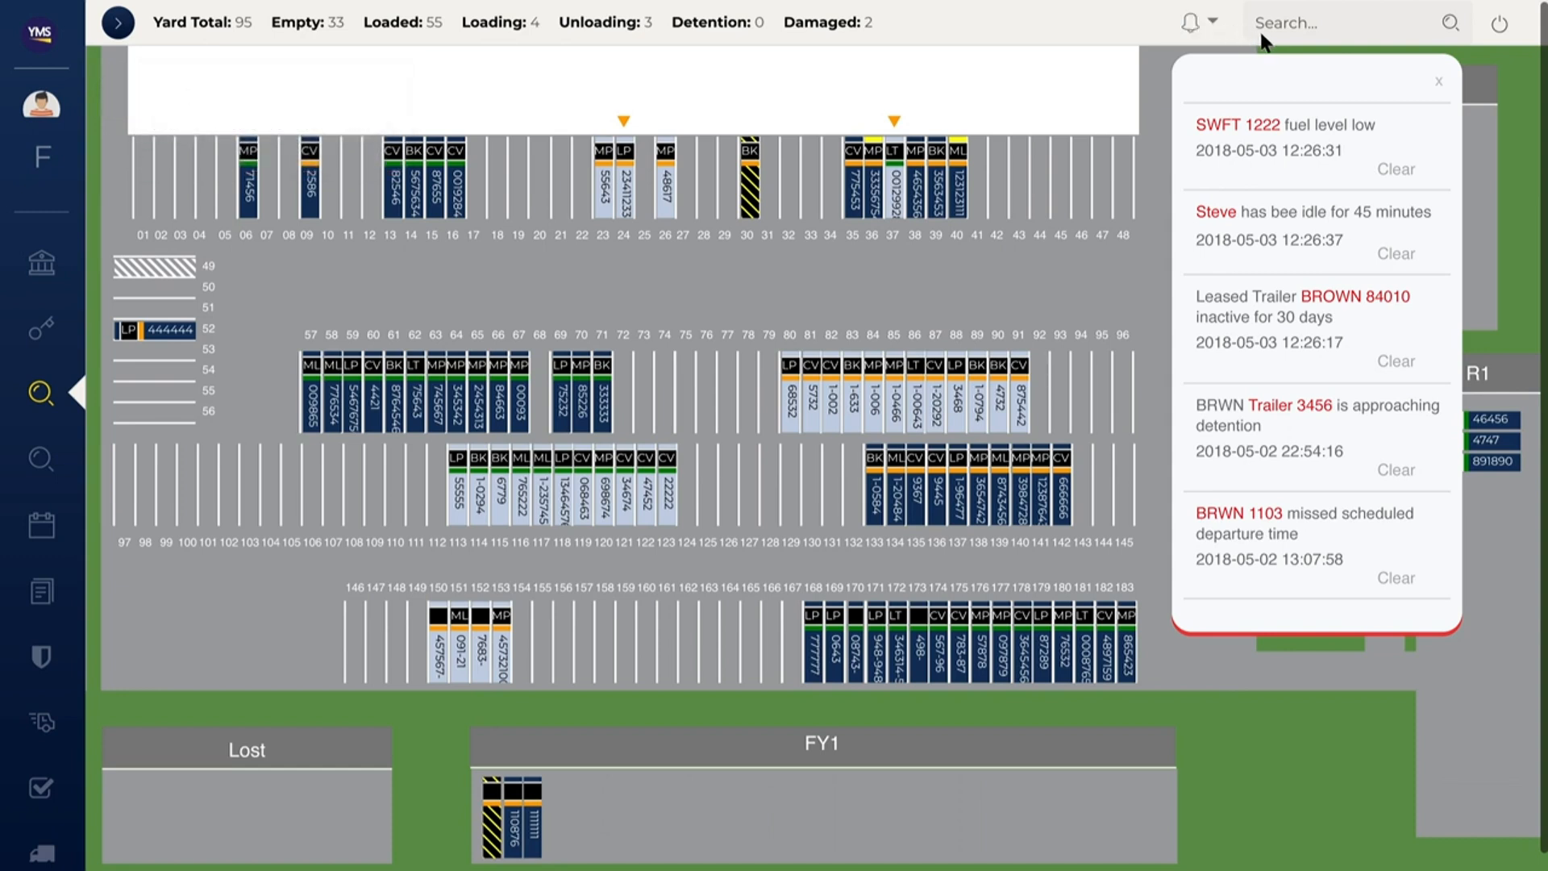
pyautogui.moveTo(1333, 61)
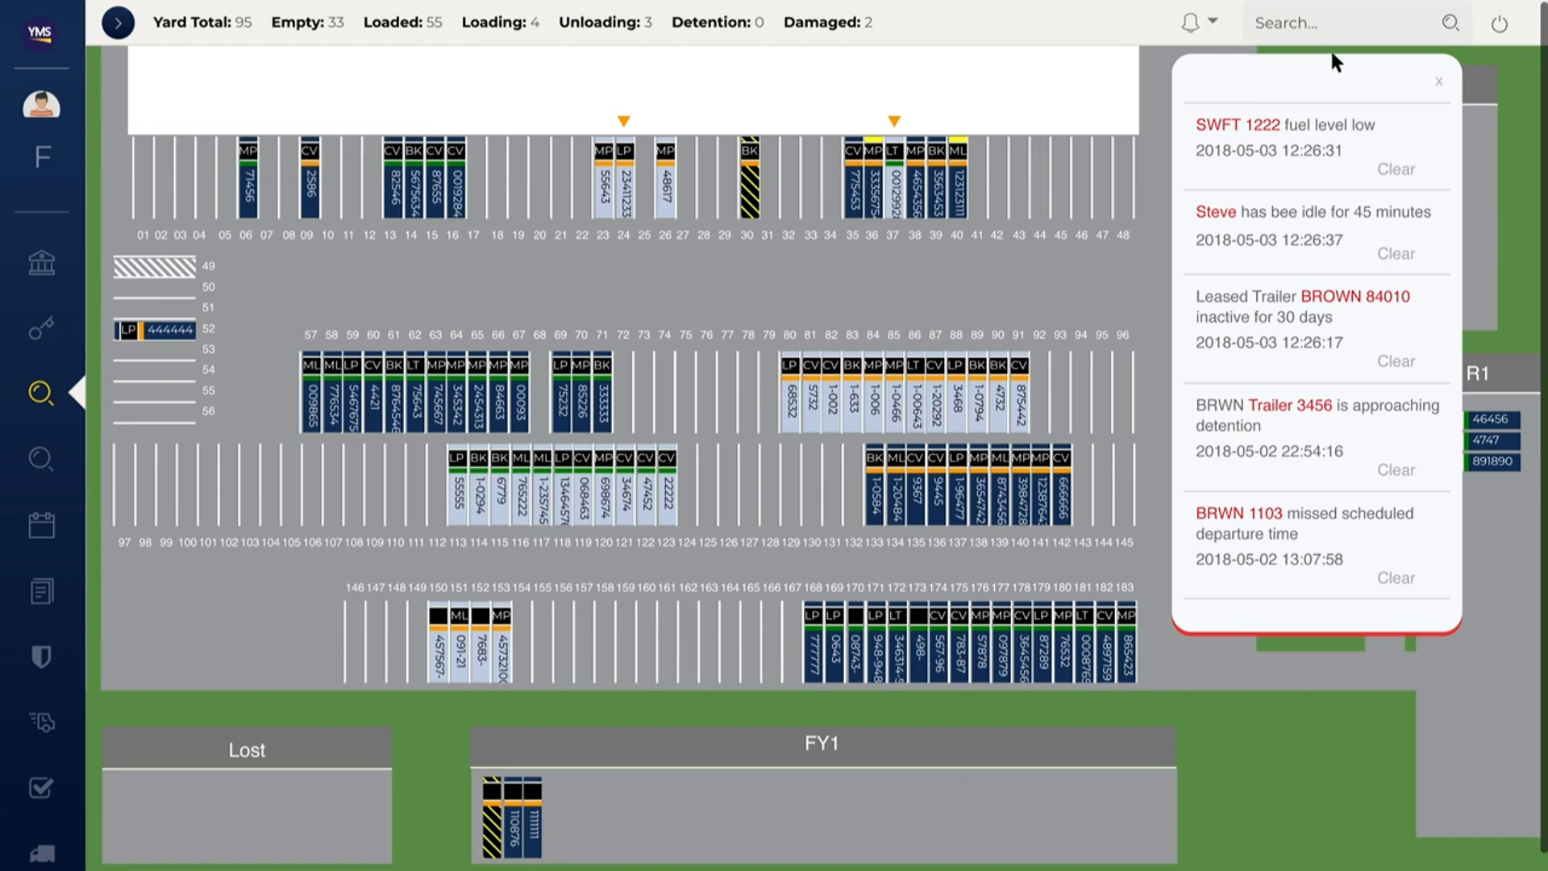
pyautogui.moveTo(1406, 81)
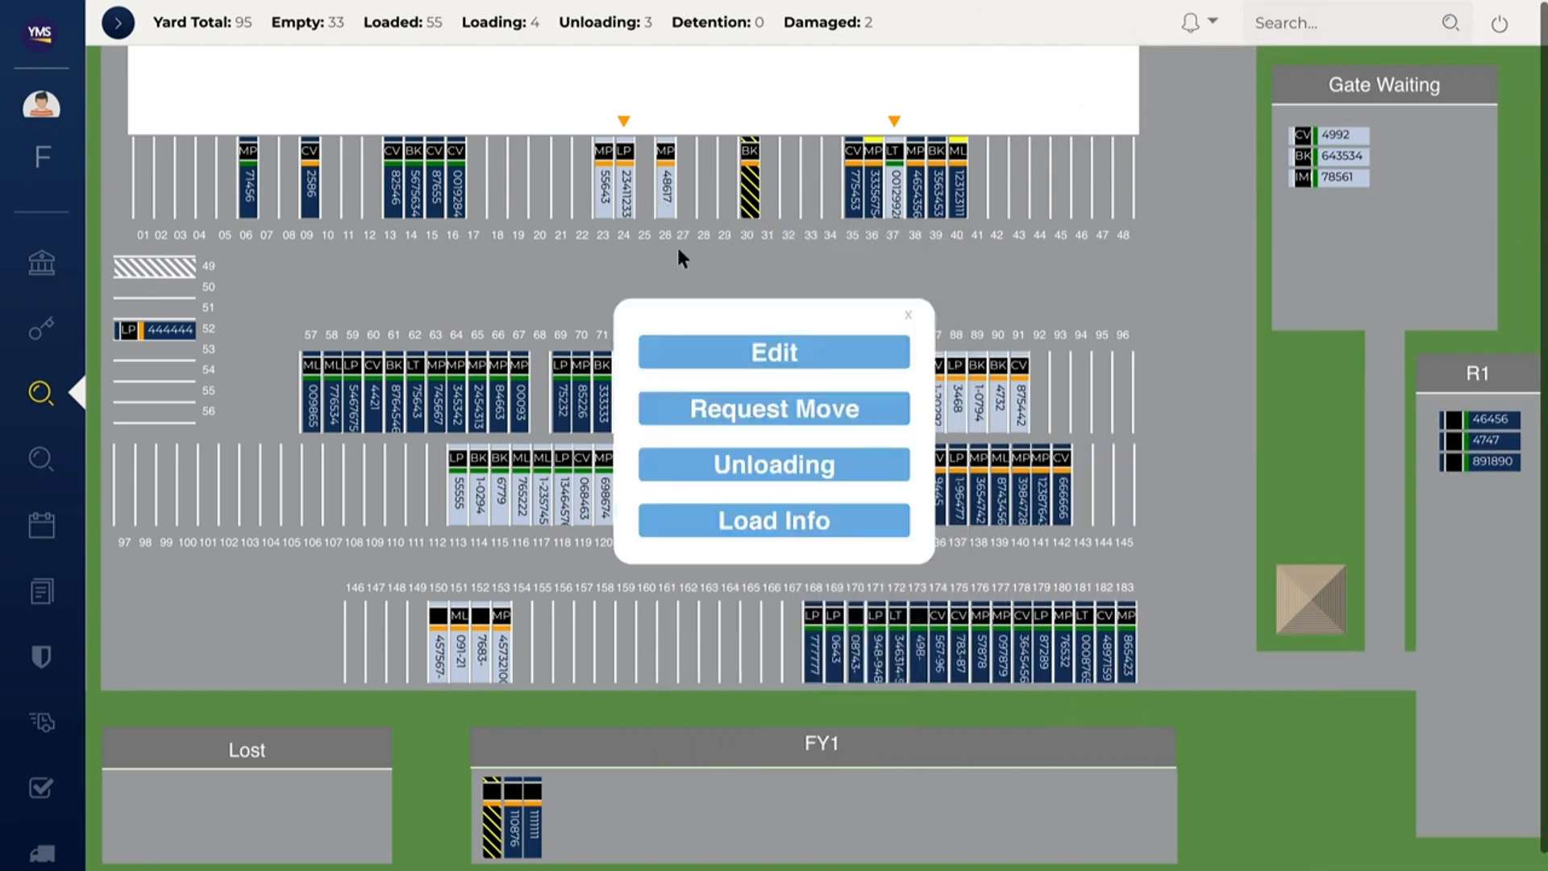
# - View the trailer's Load Info inventory table, close it, and return to the yard overview
pyautogui.click(772, 521)
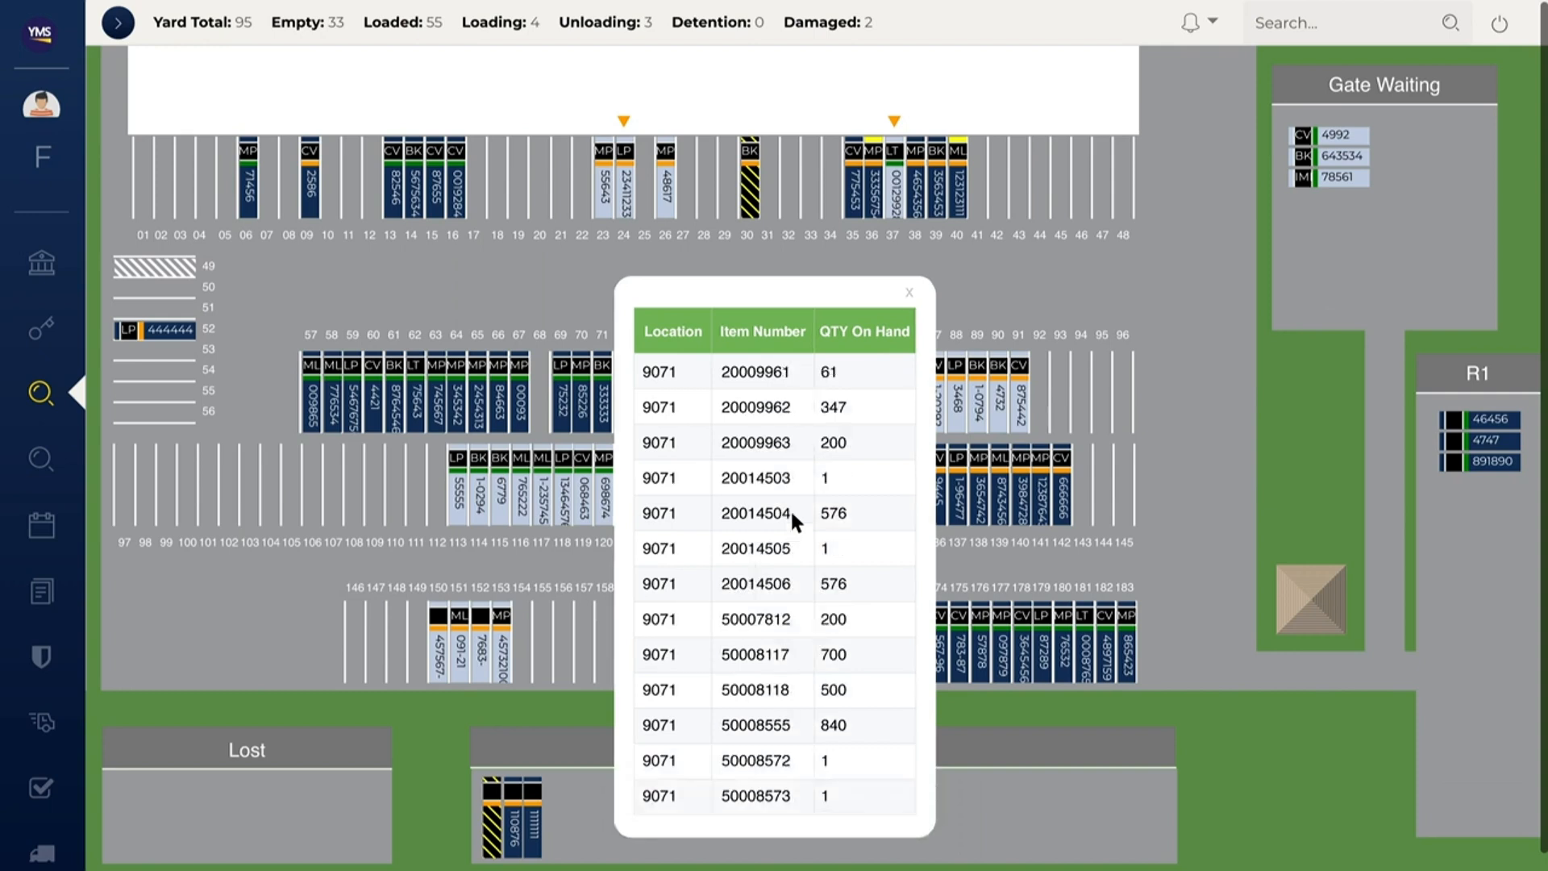
pyautogui.click(906, 292)
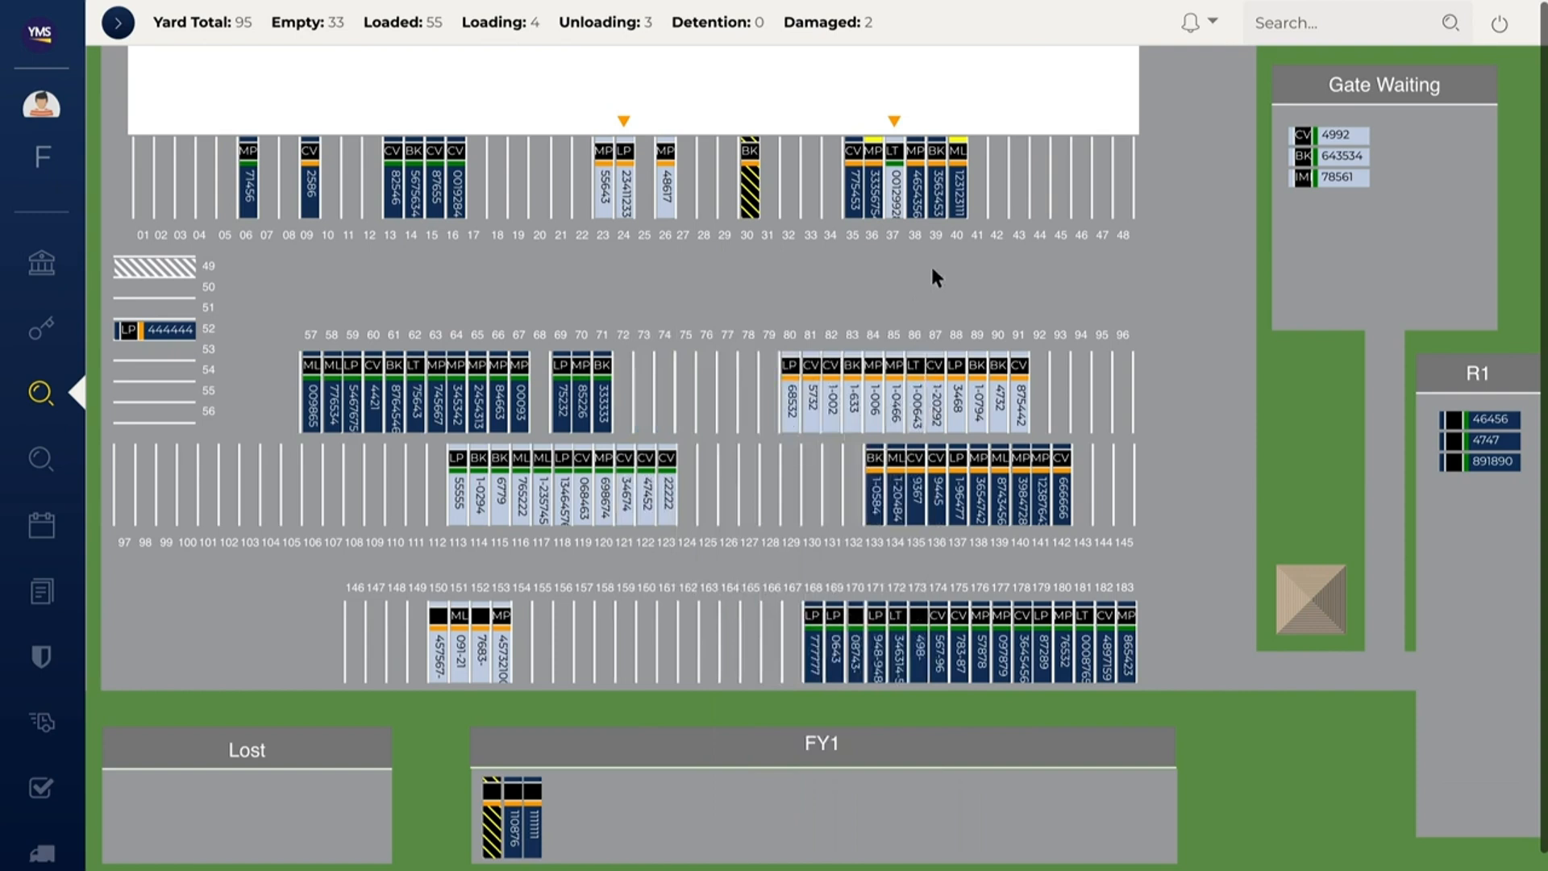
pyautogui.moveTo(1234, 140)
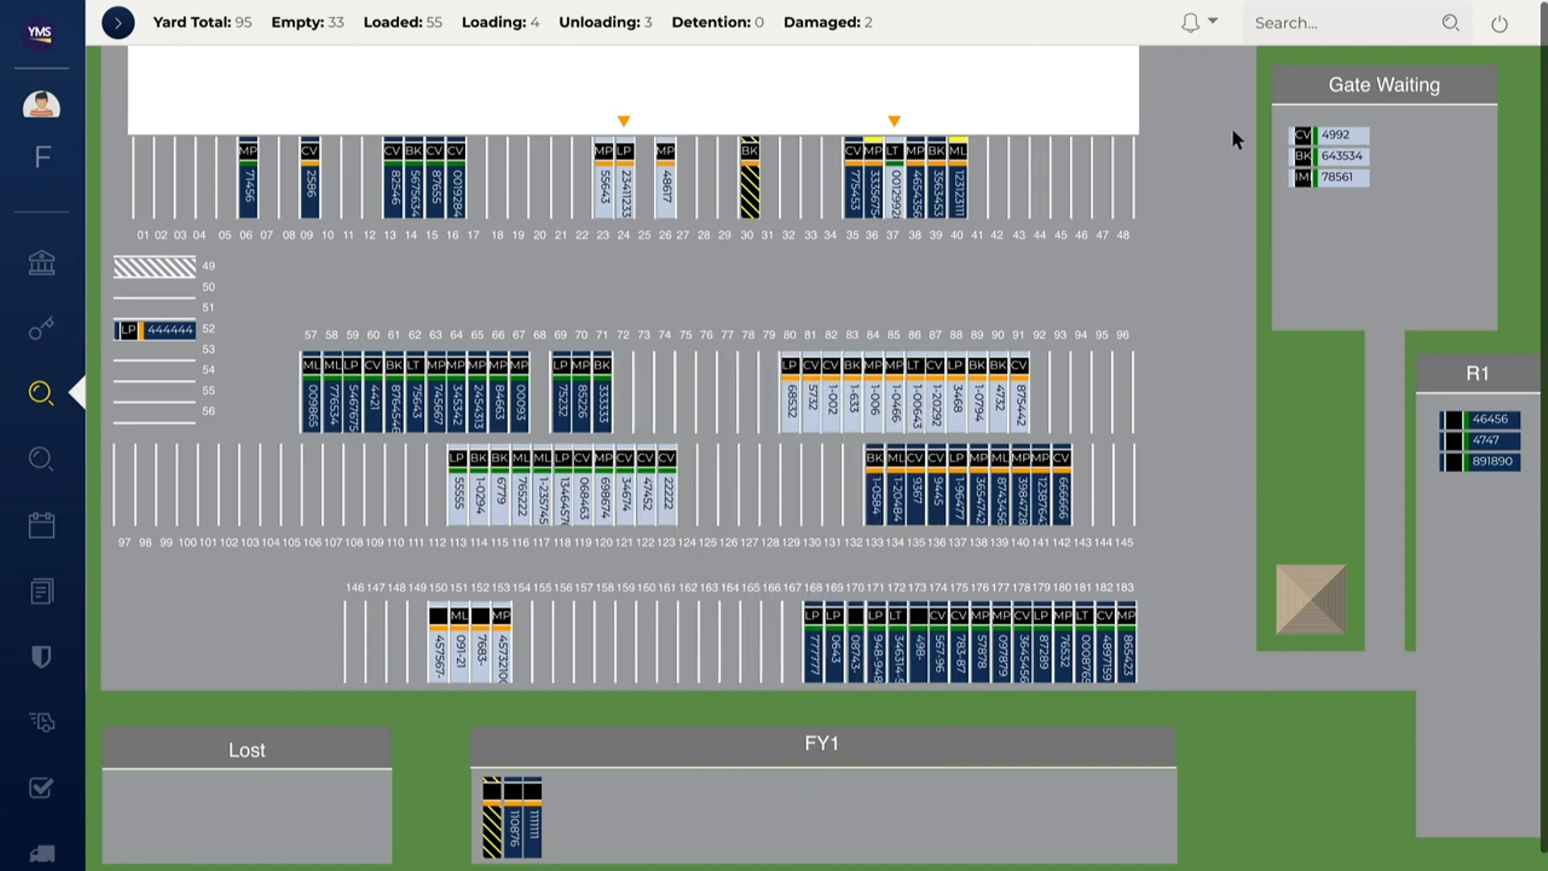
pyautogui.write('1234')
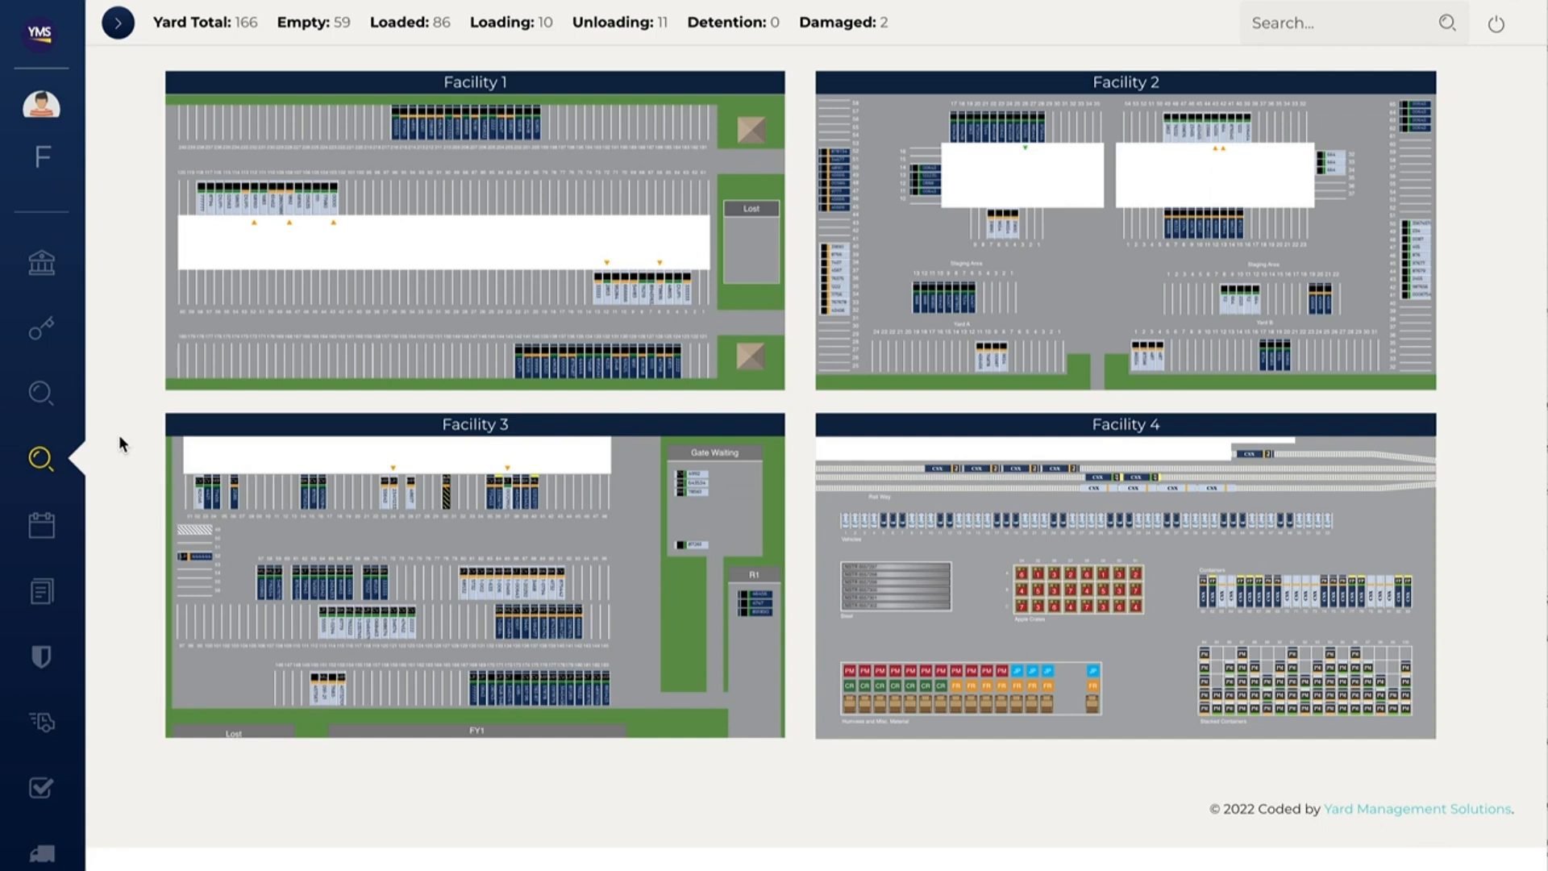
pyautogui.moveTo(142, 416)
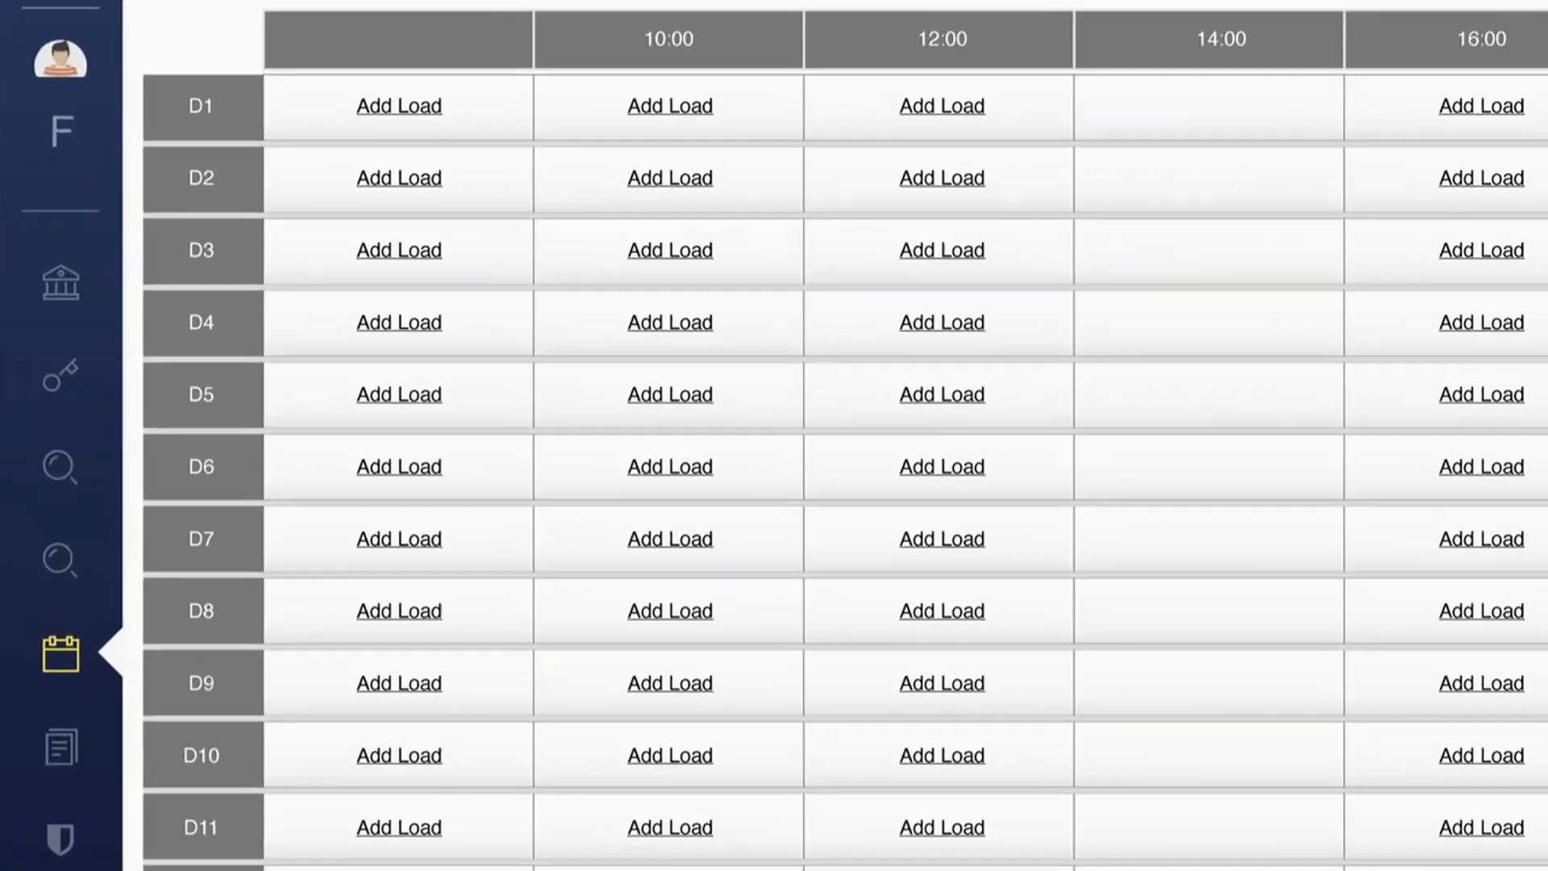
# - Scroll down through the dock schedule toward the appointment upload page
pyautogui.scroll(-3)
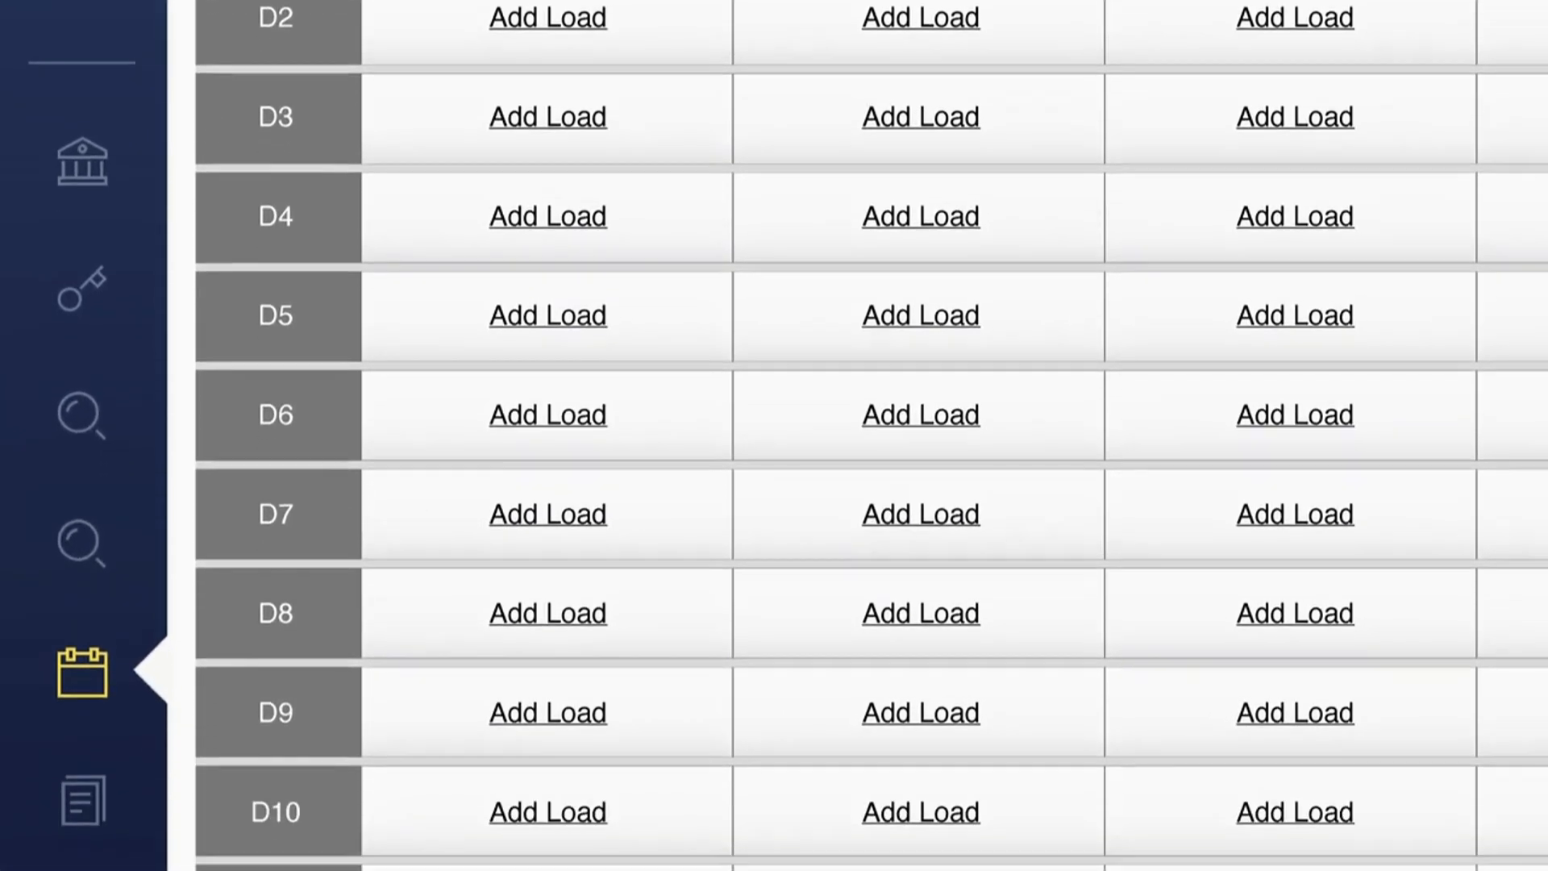
pyautogui.scroll(-3)
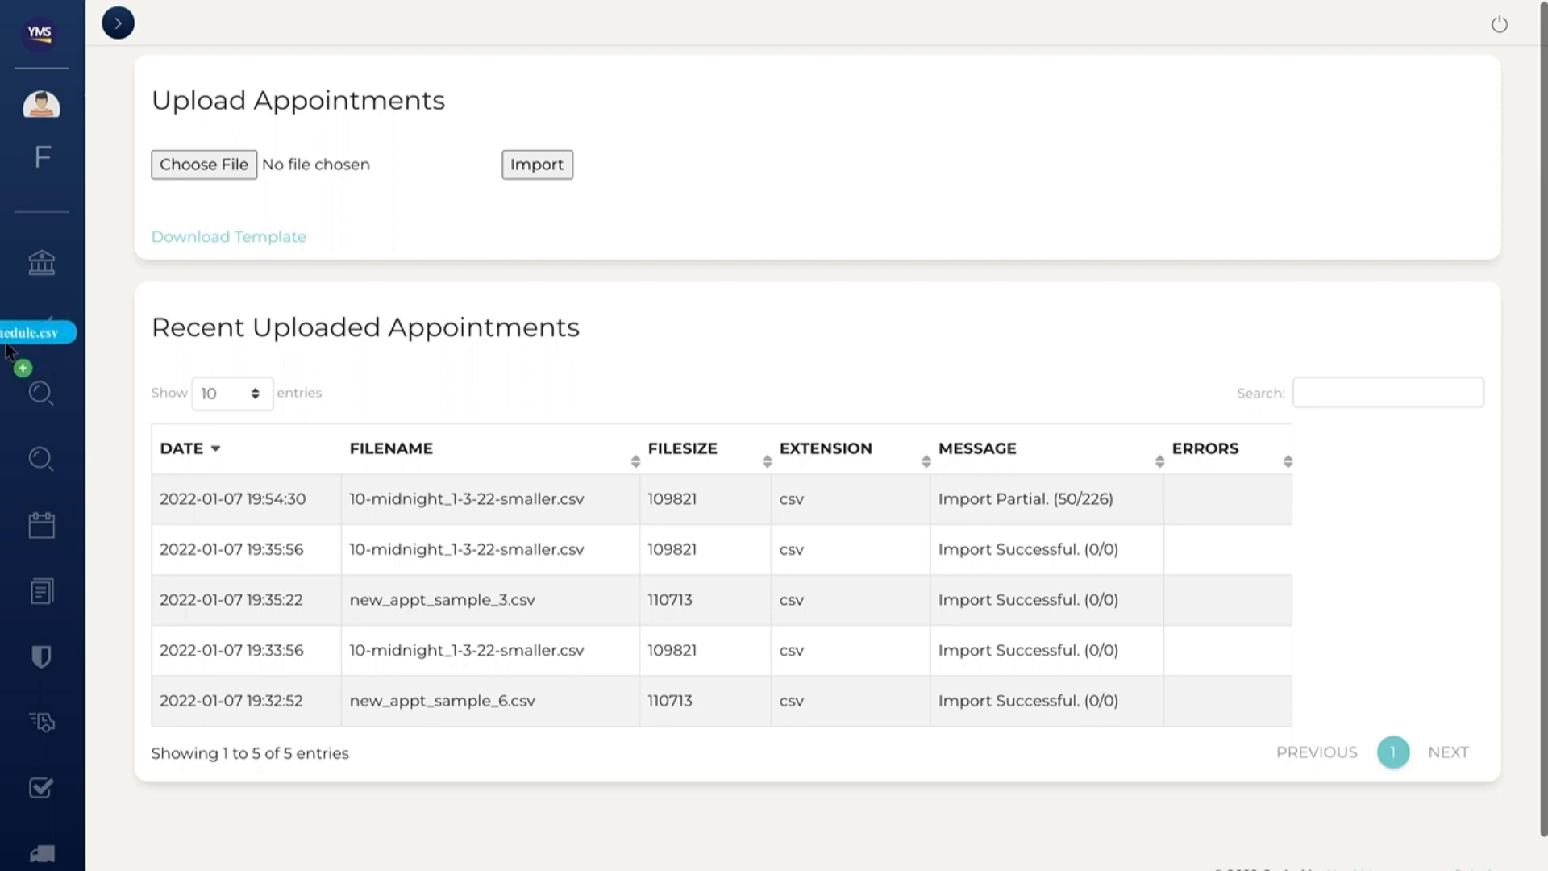
# - Import the appointment CSV into the dock schedule, then check and dismiss the appointment alerts
pyautogui.click(41, 524)
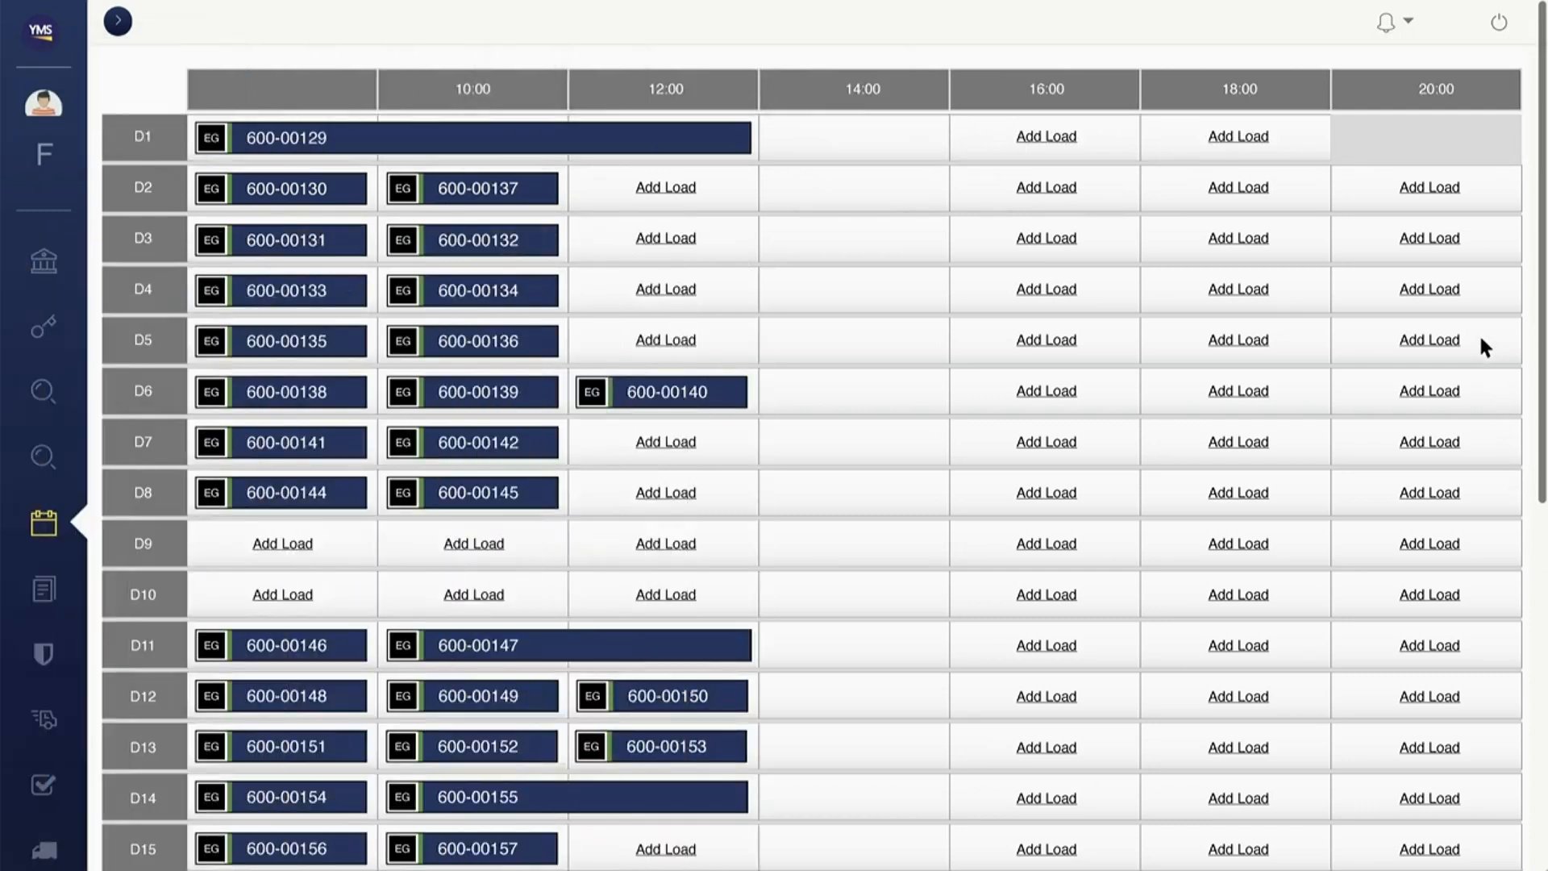
pyautogui.click(1385, 21)
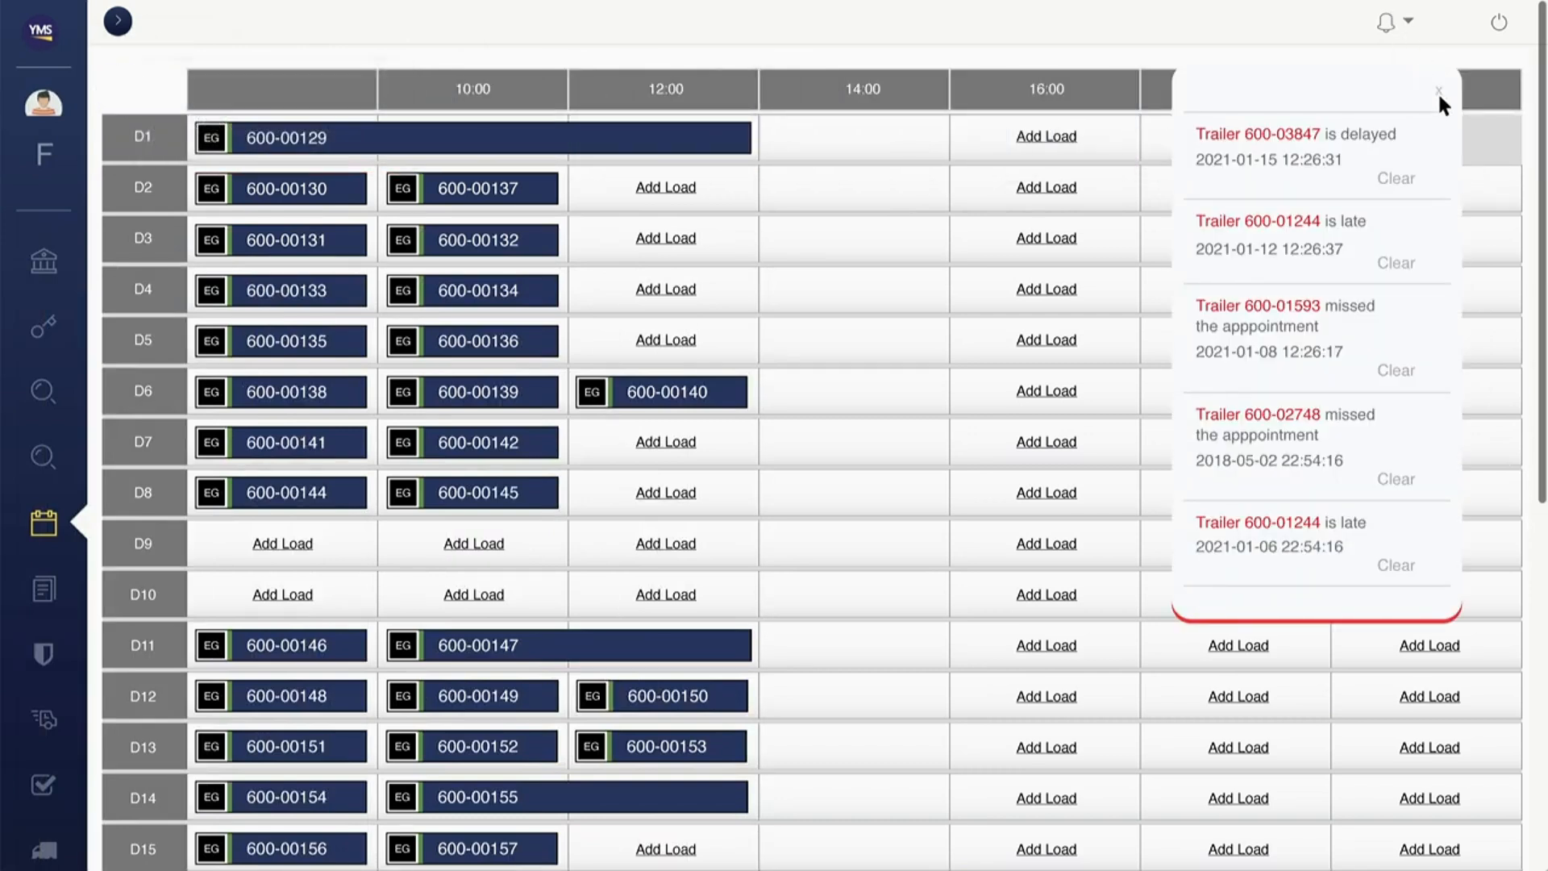
pyautogui.click(1438, 90)
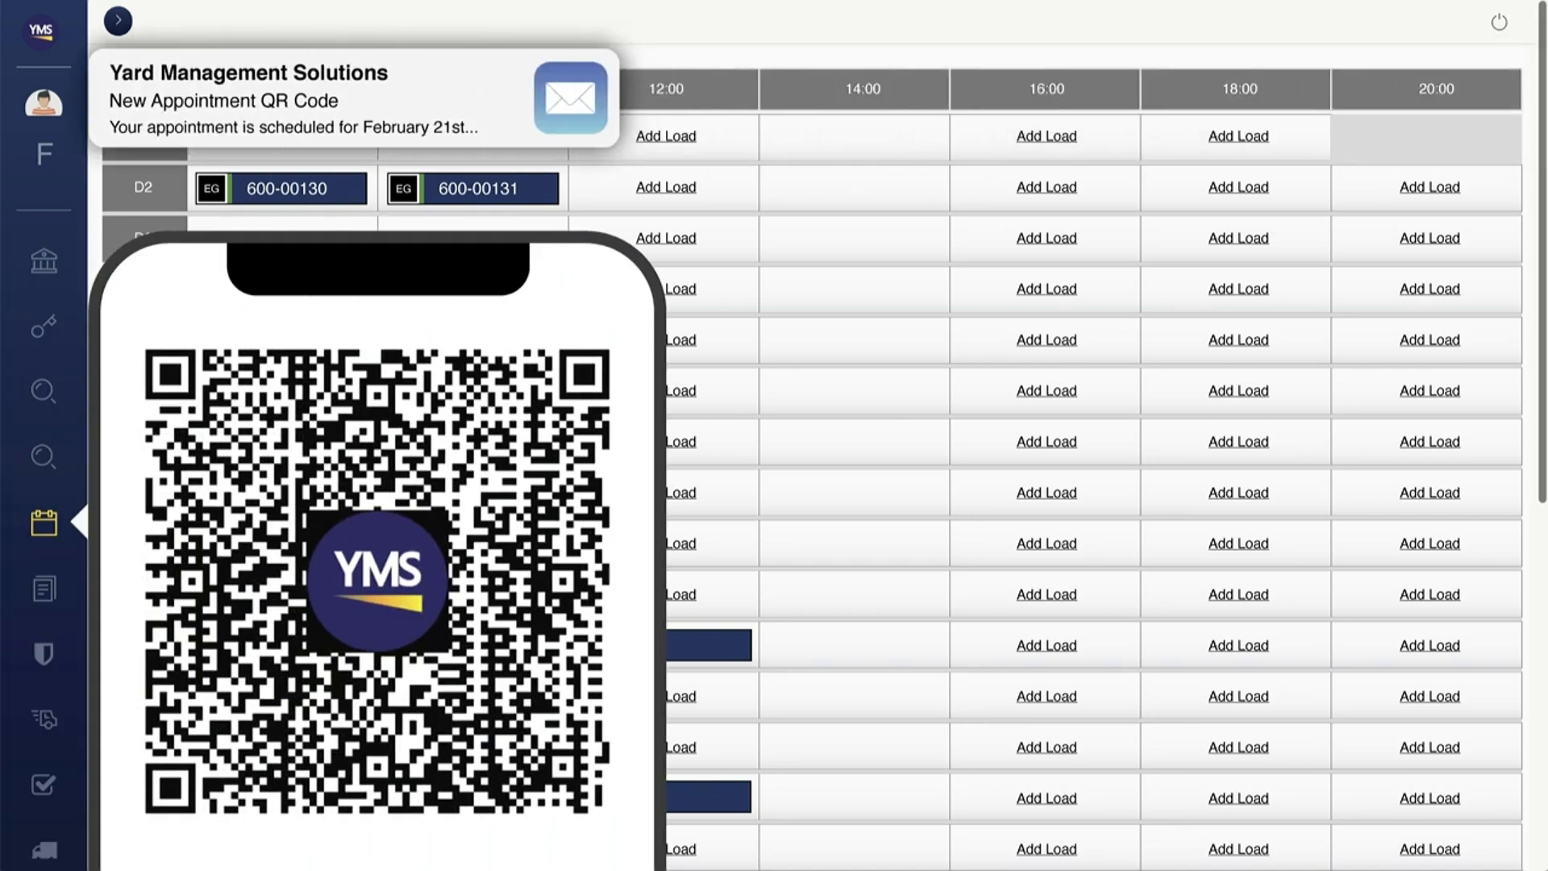
# - Start a gate Trailer Check In and look up appointment 95637930
pyautogui.click(41, 654)
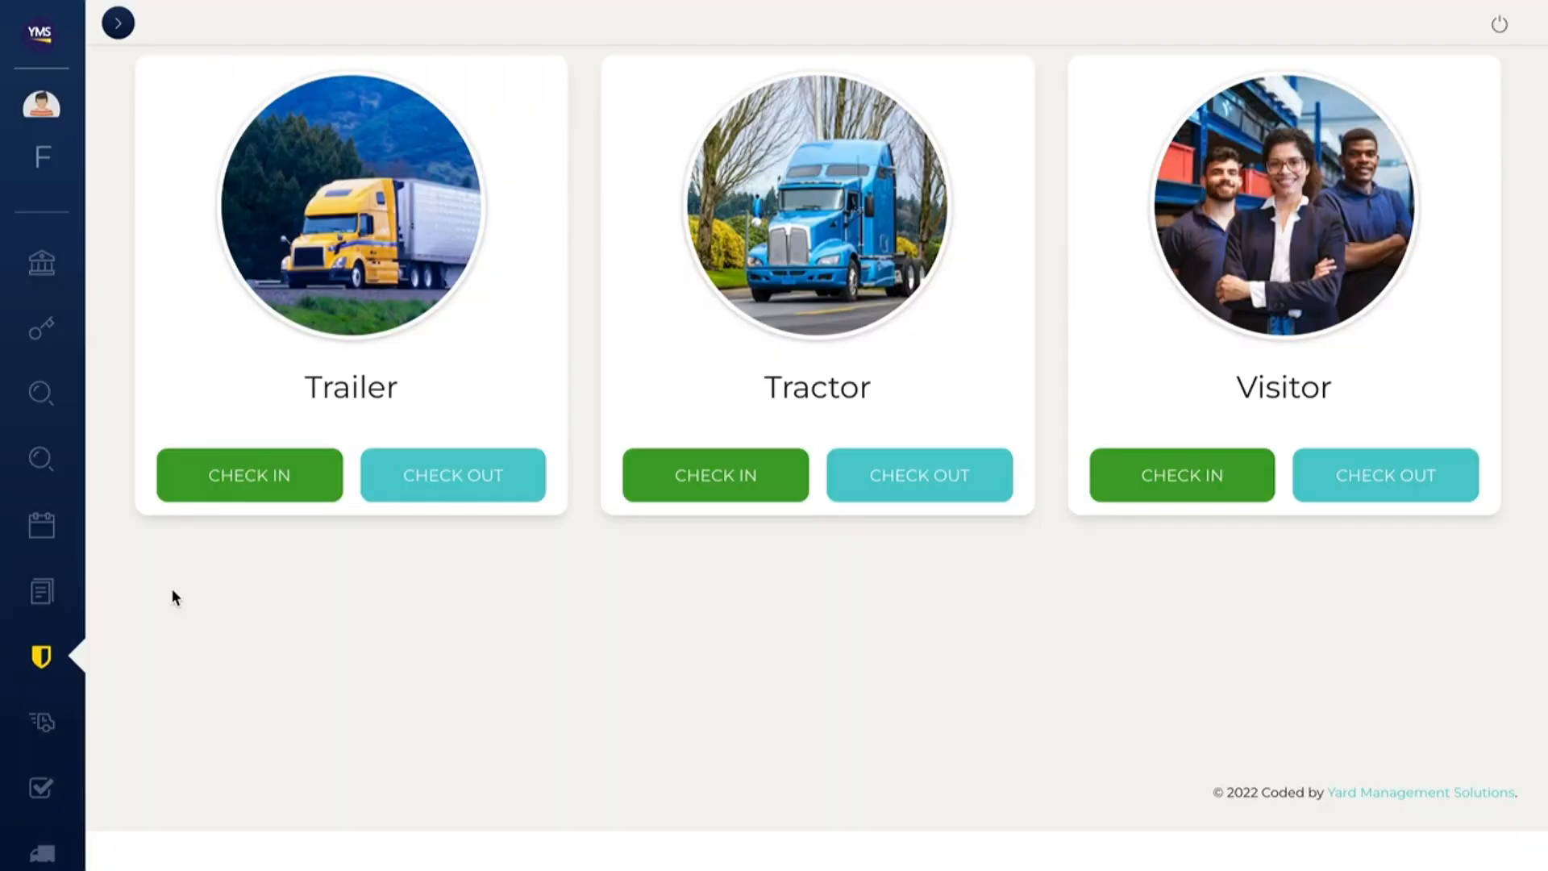
pyautogui.click(248, 474)
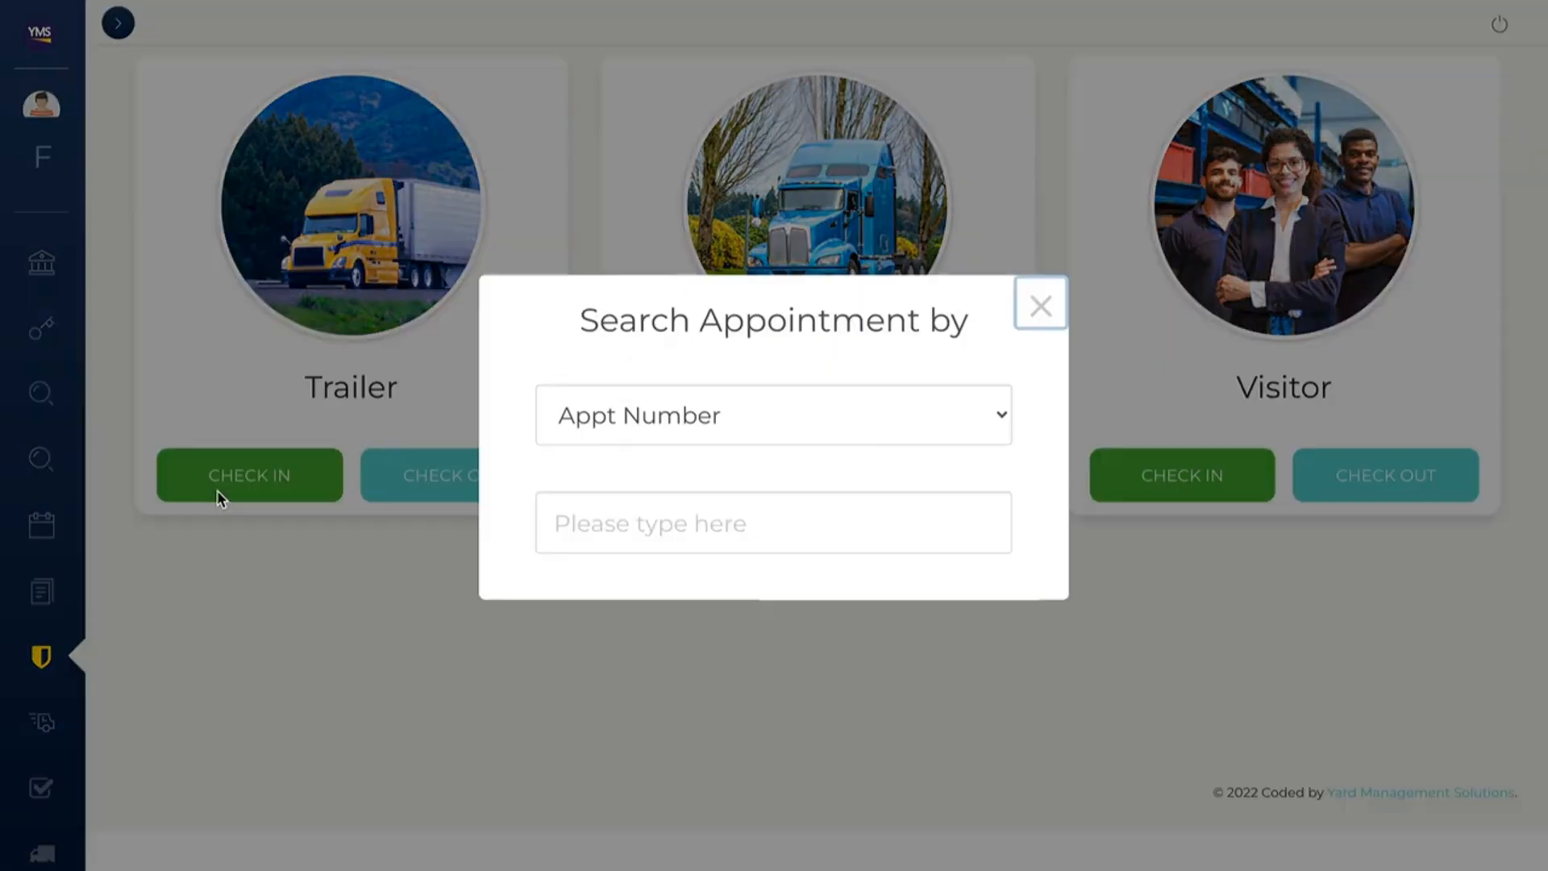
pyautogui.write('95637930')
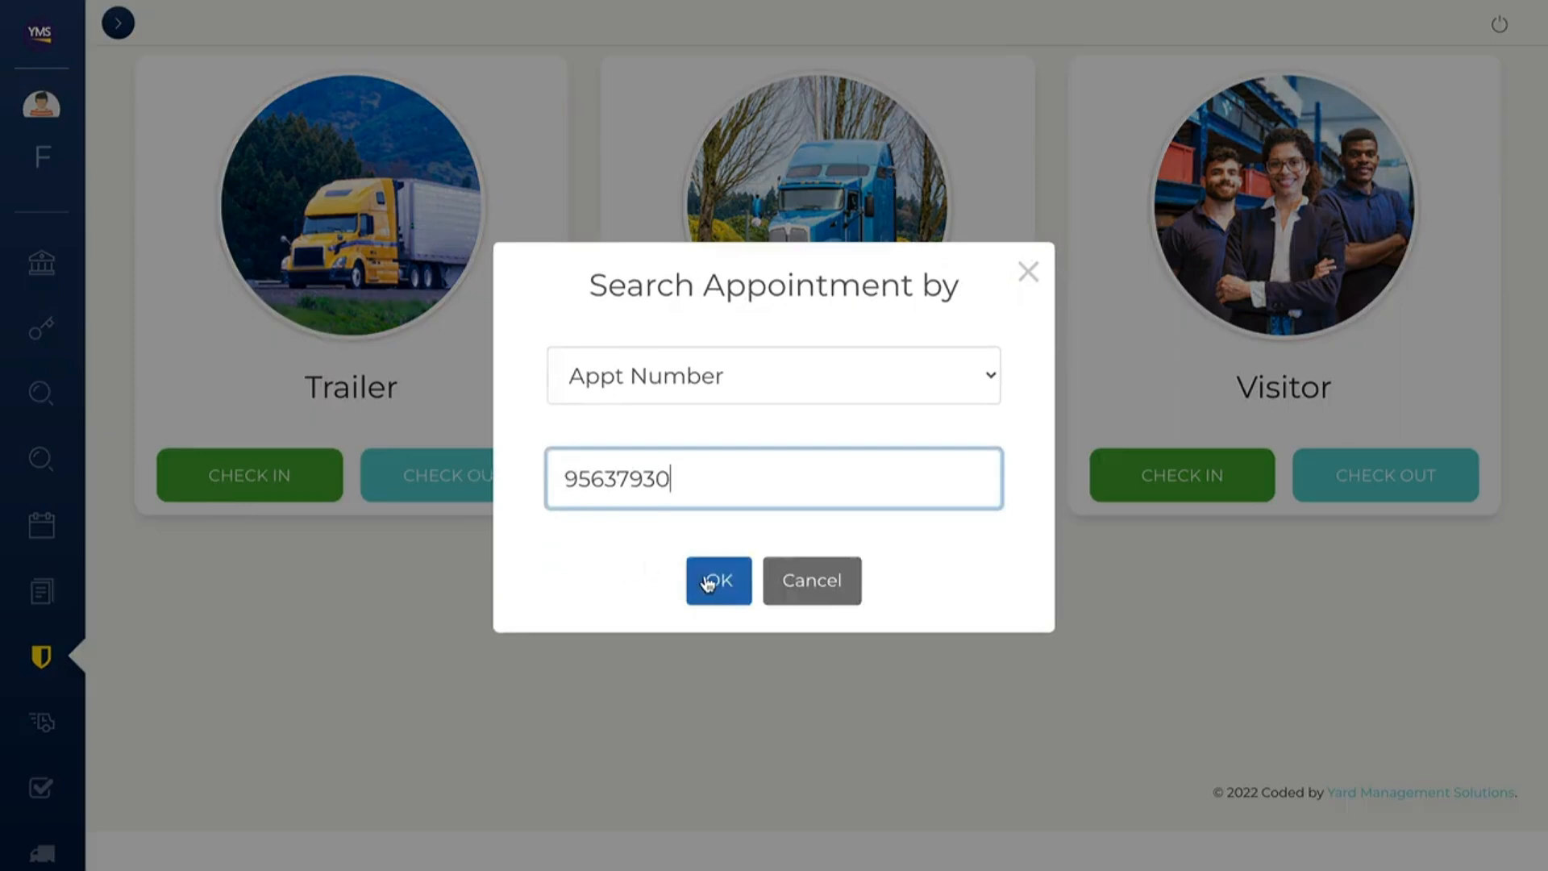
pyautogui.click(717, 581)
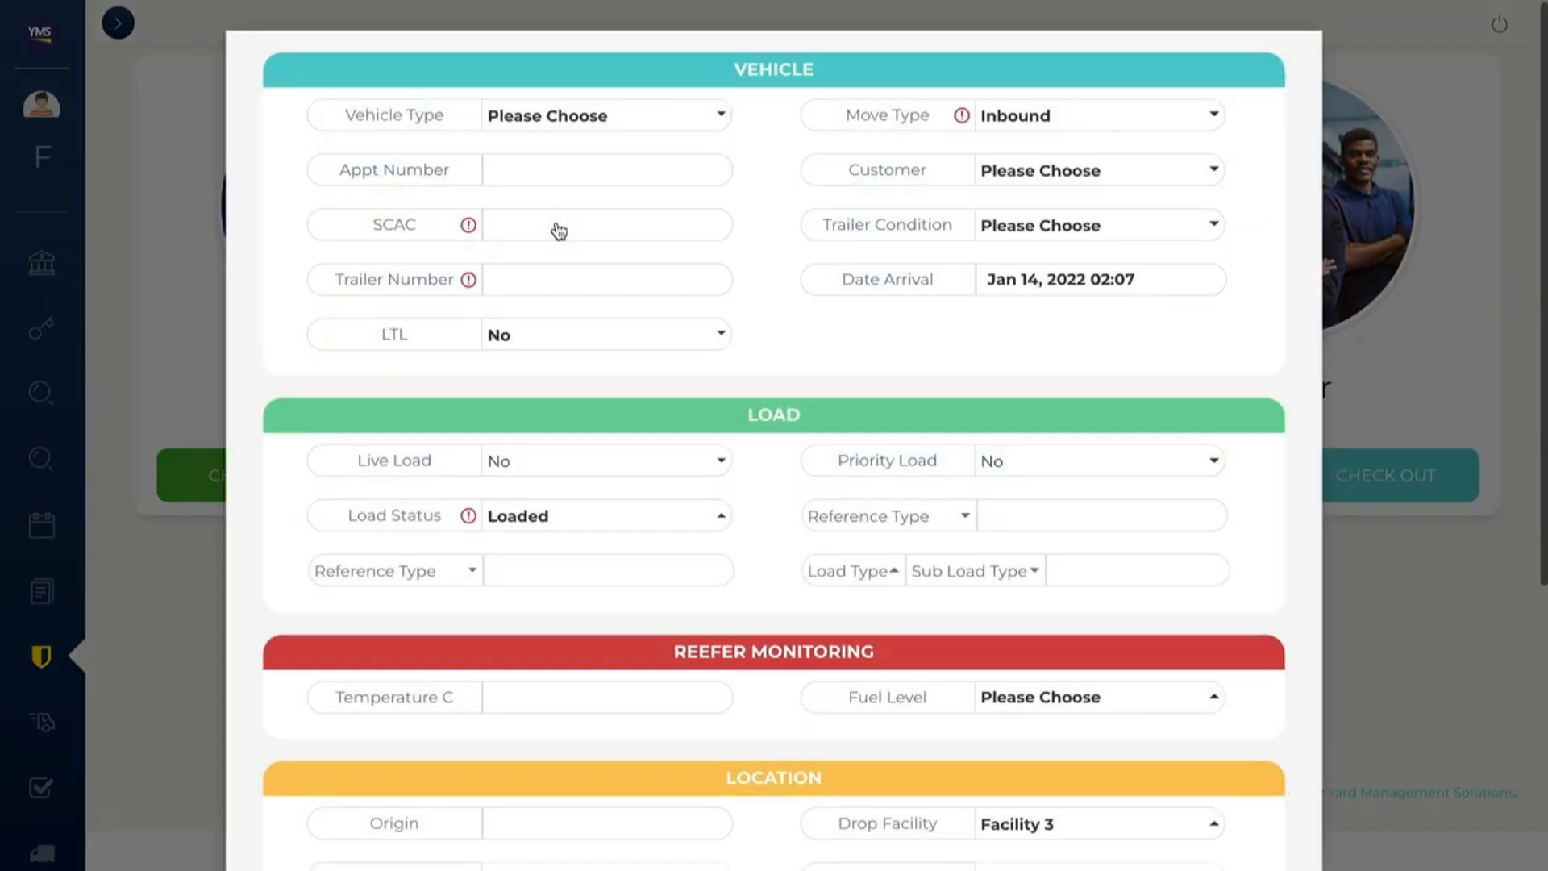
# - Enter SCAC HU, tractor 82746 and tag 82645, then create and check the trailer in
pyautogui.write('HU')
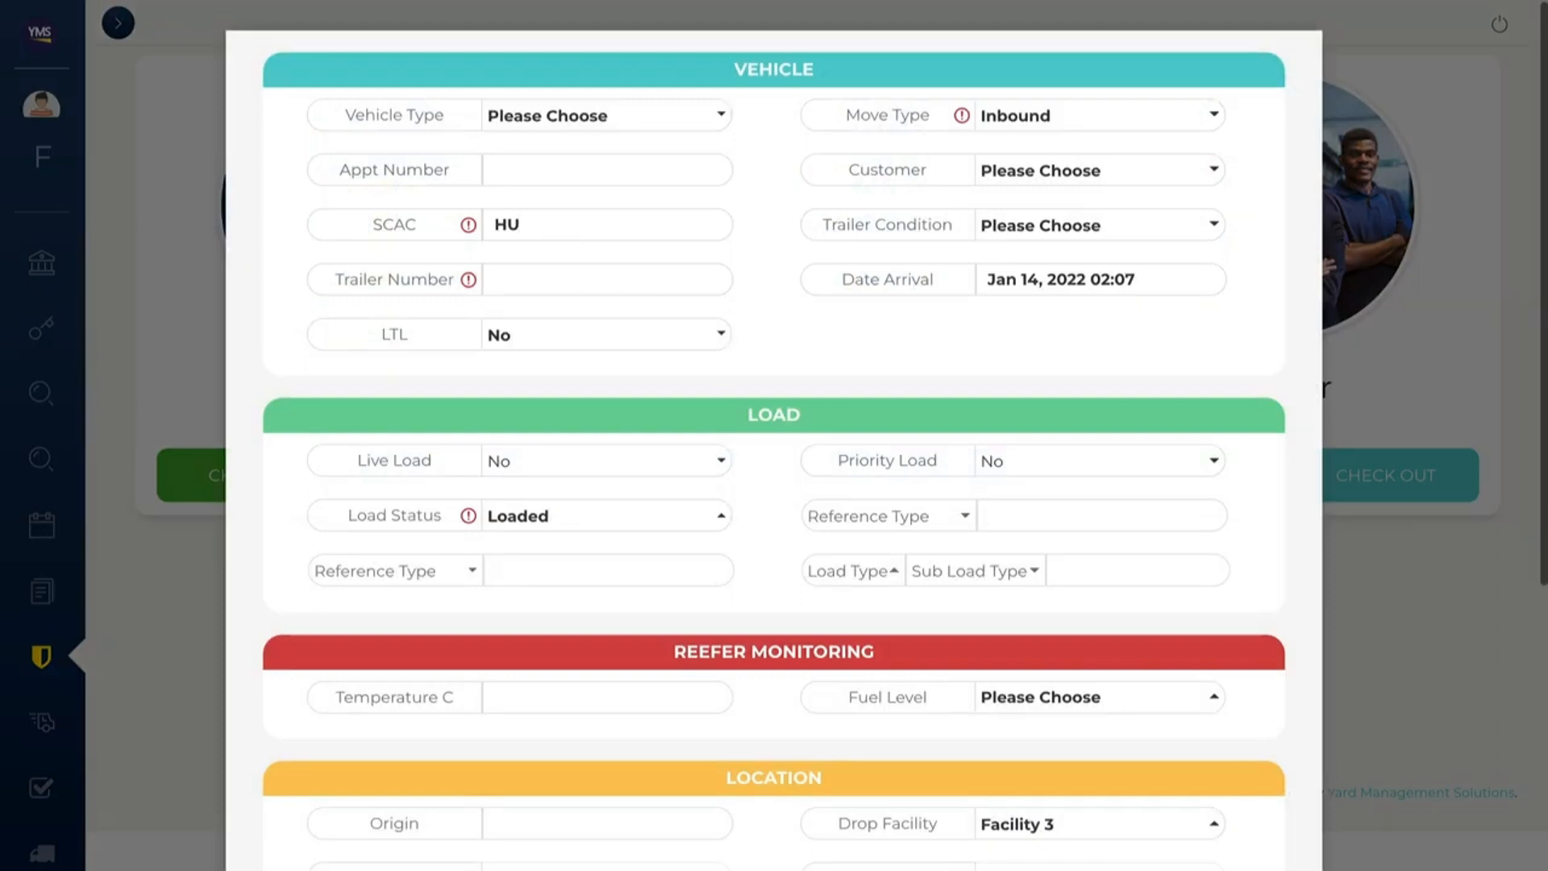
pyautogui.write('8271645')
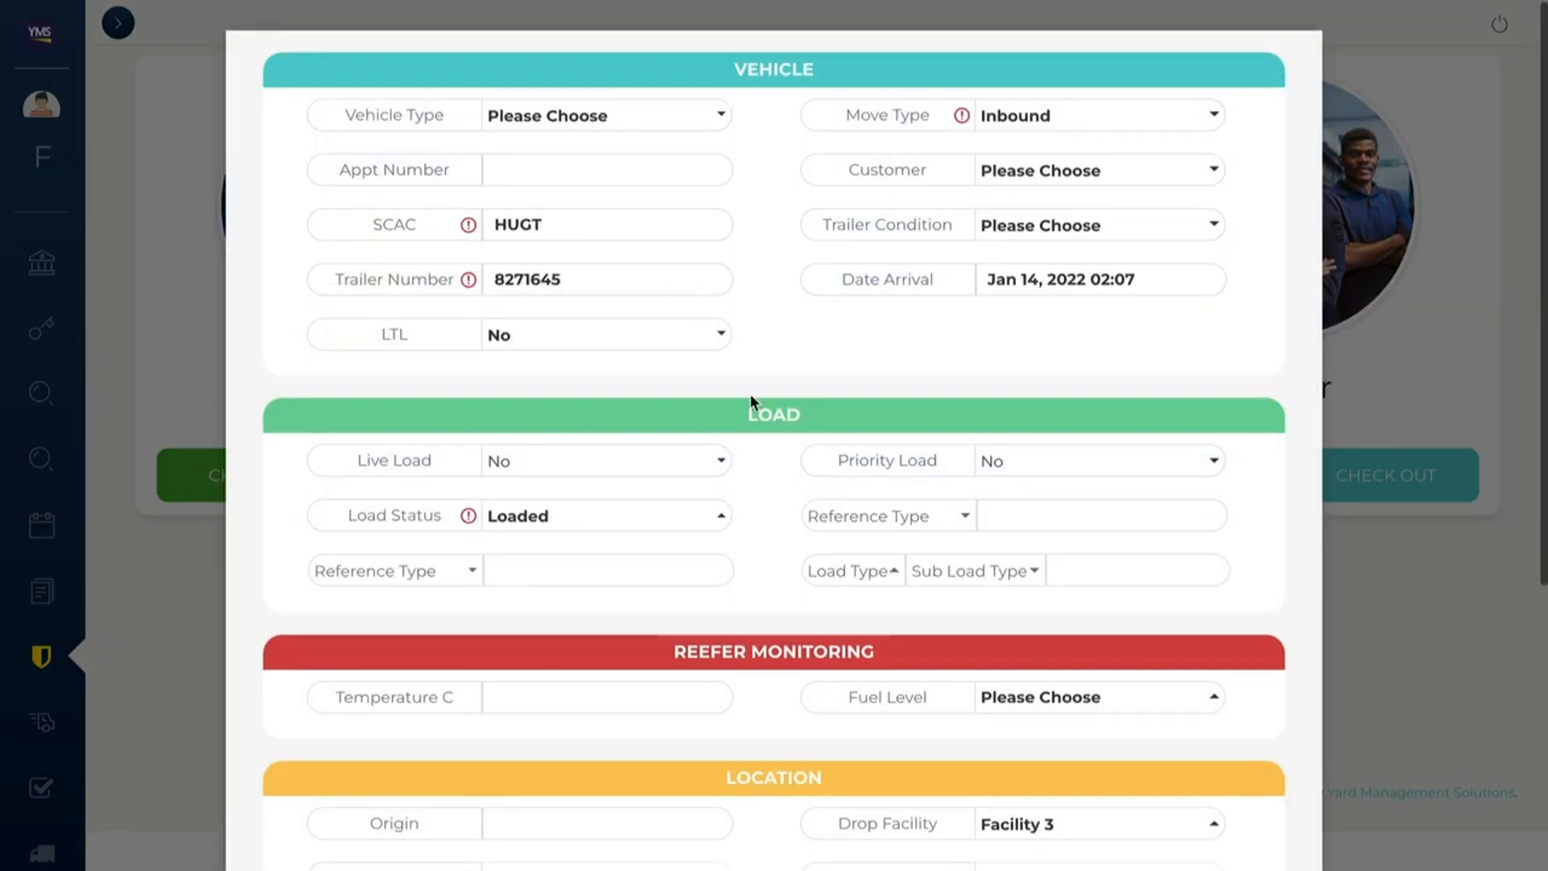
pyautogui.scroll(-3)
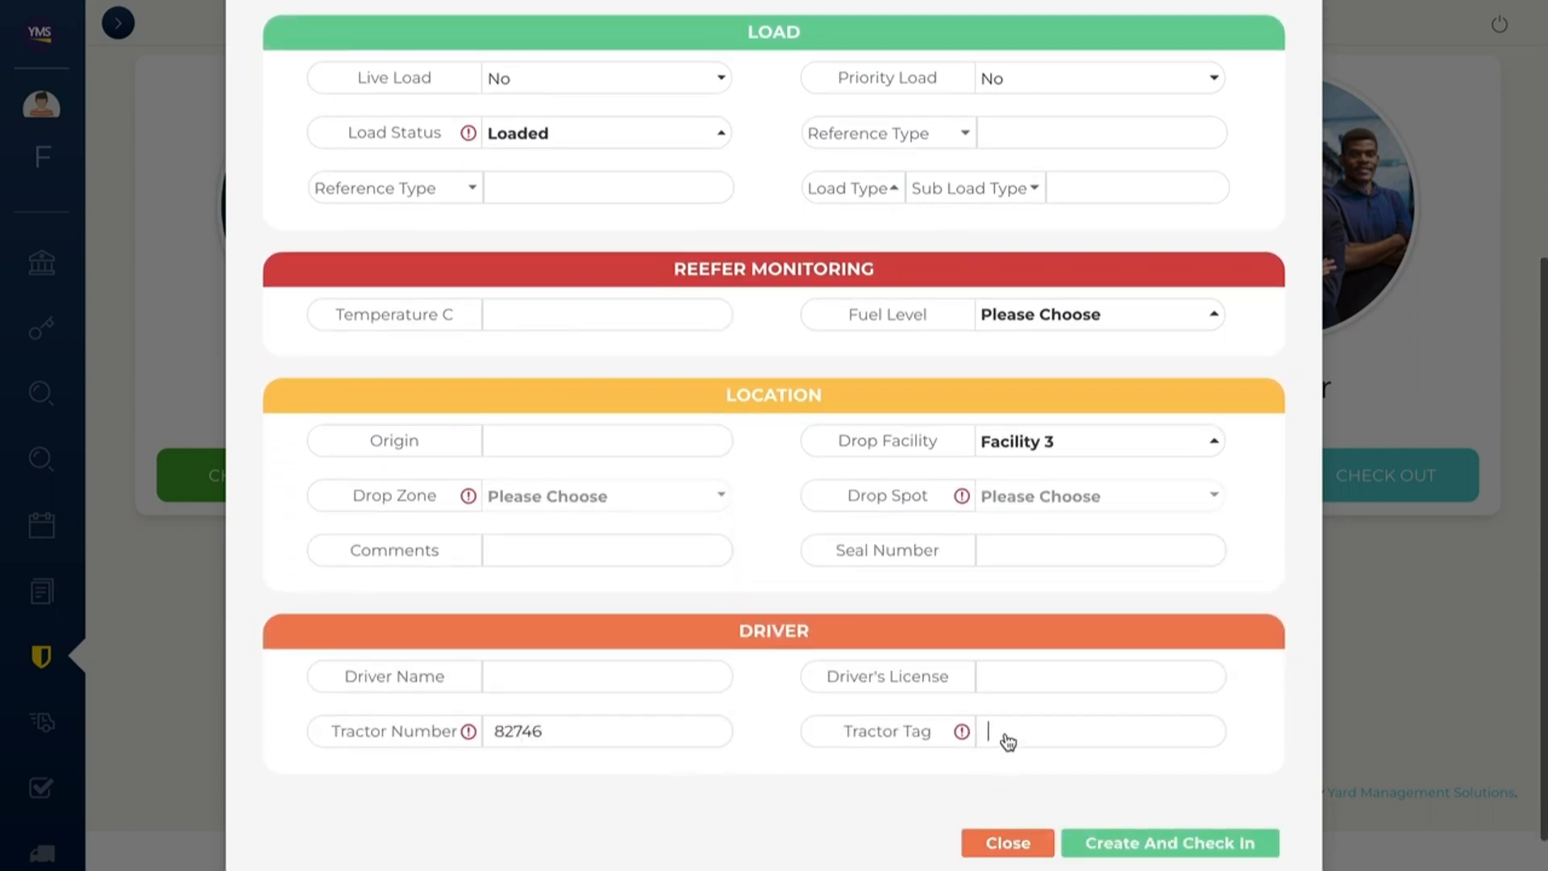
pyautogui.write('82645')
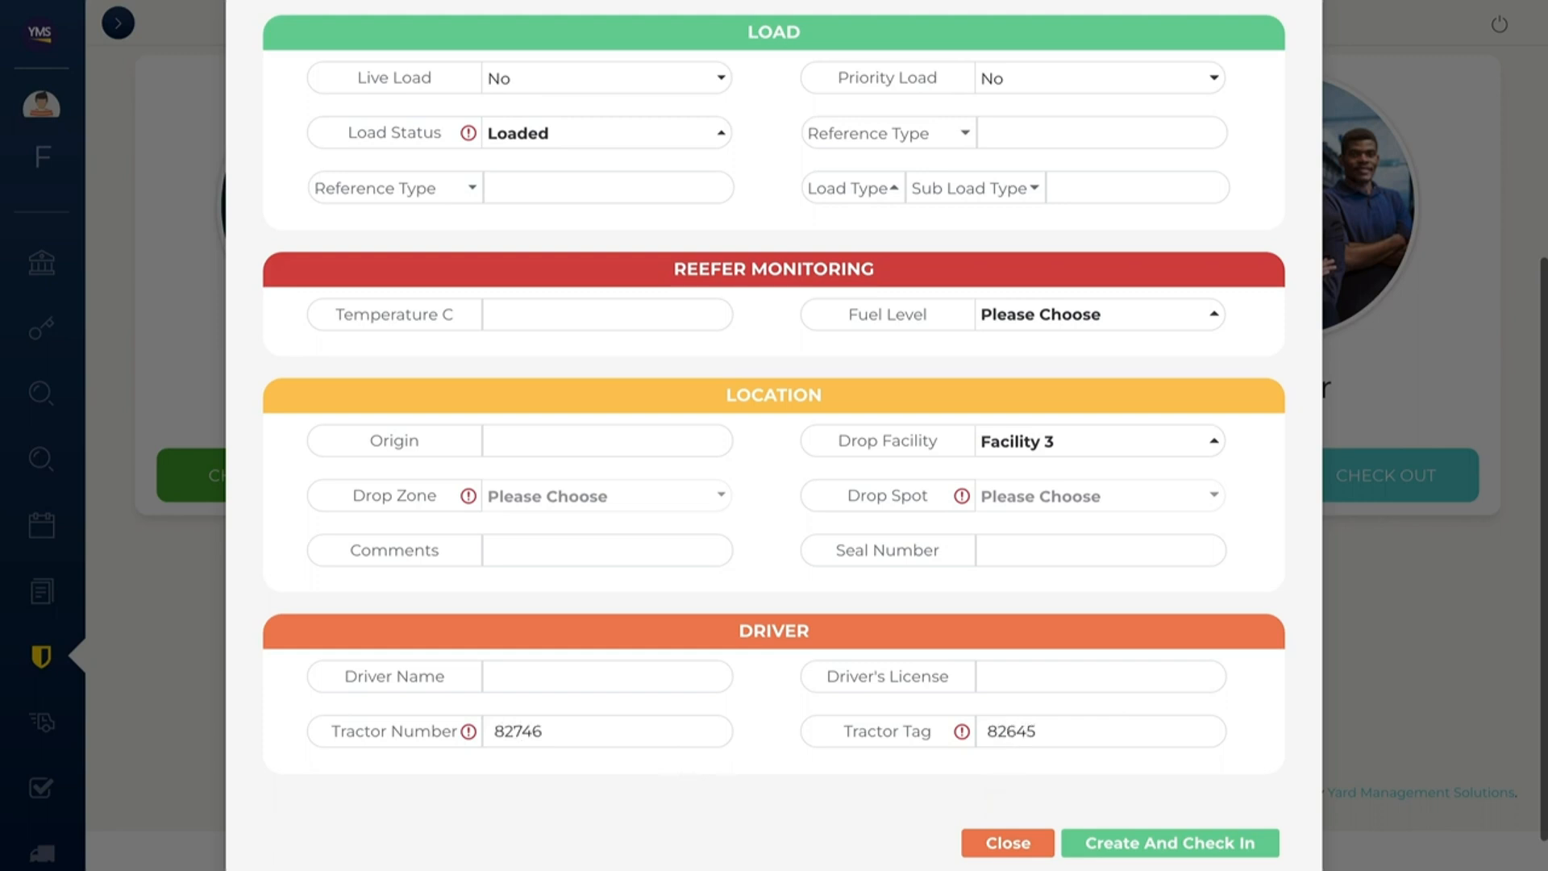
pyautogui.click(1168, 841)
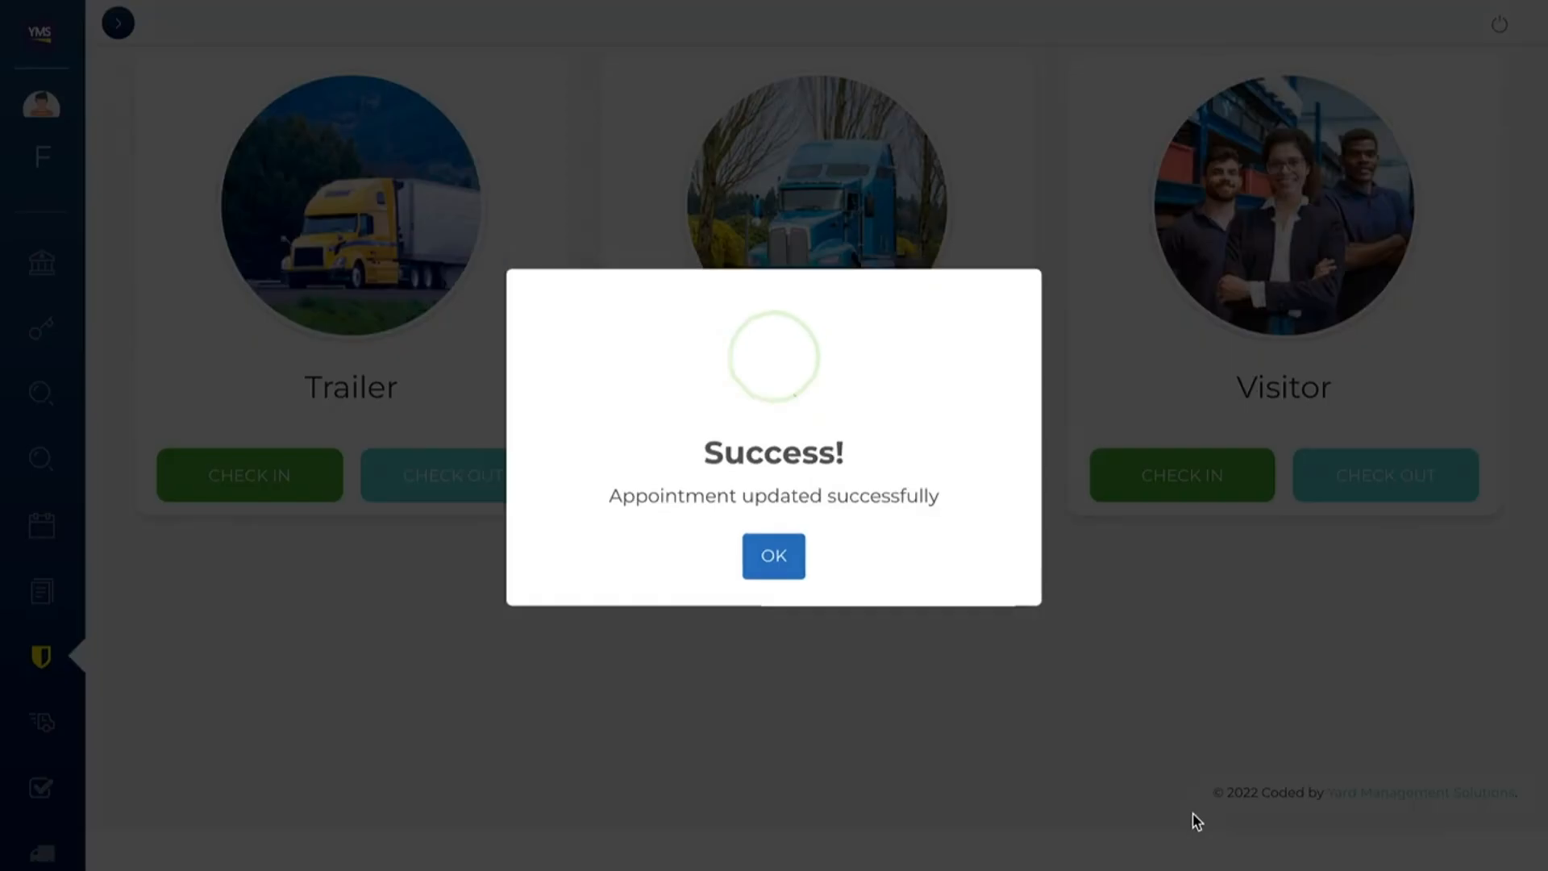
pyautogui.click(772, 555)
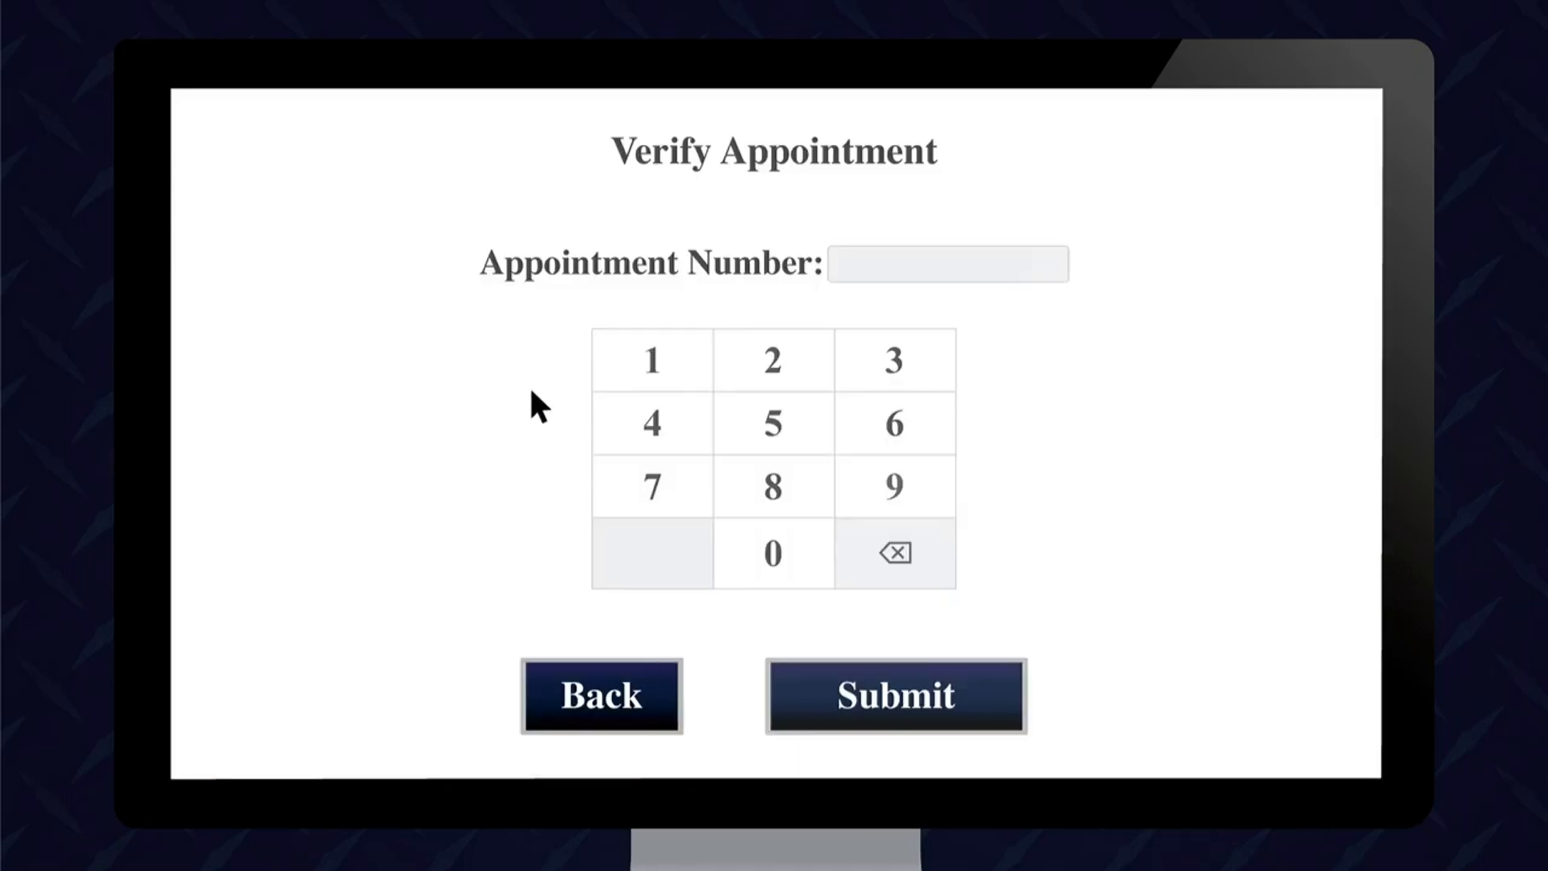
# - Verify appointment 159 at the kiosk, open the gate to spot 53, and key in a phone number for door-ready texts
pyautogui.click(650, 360)
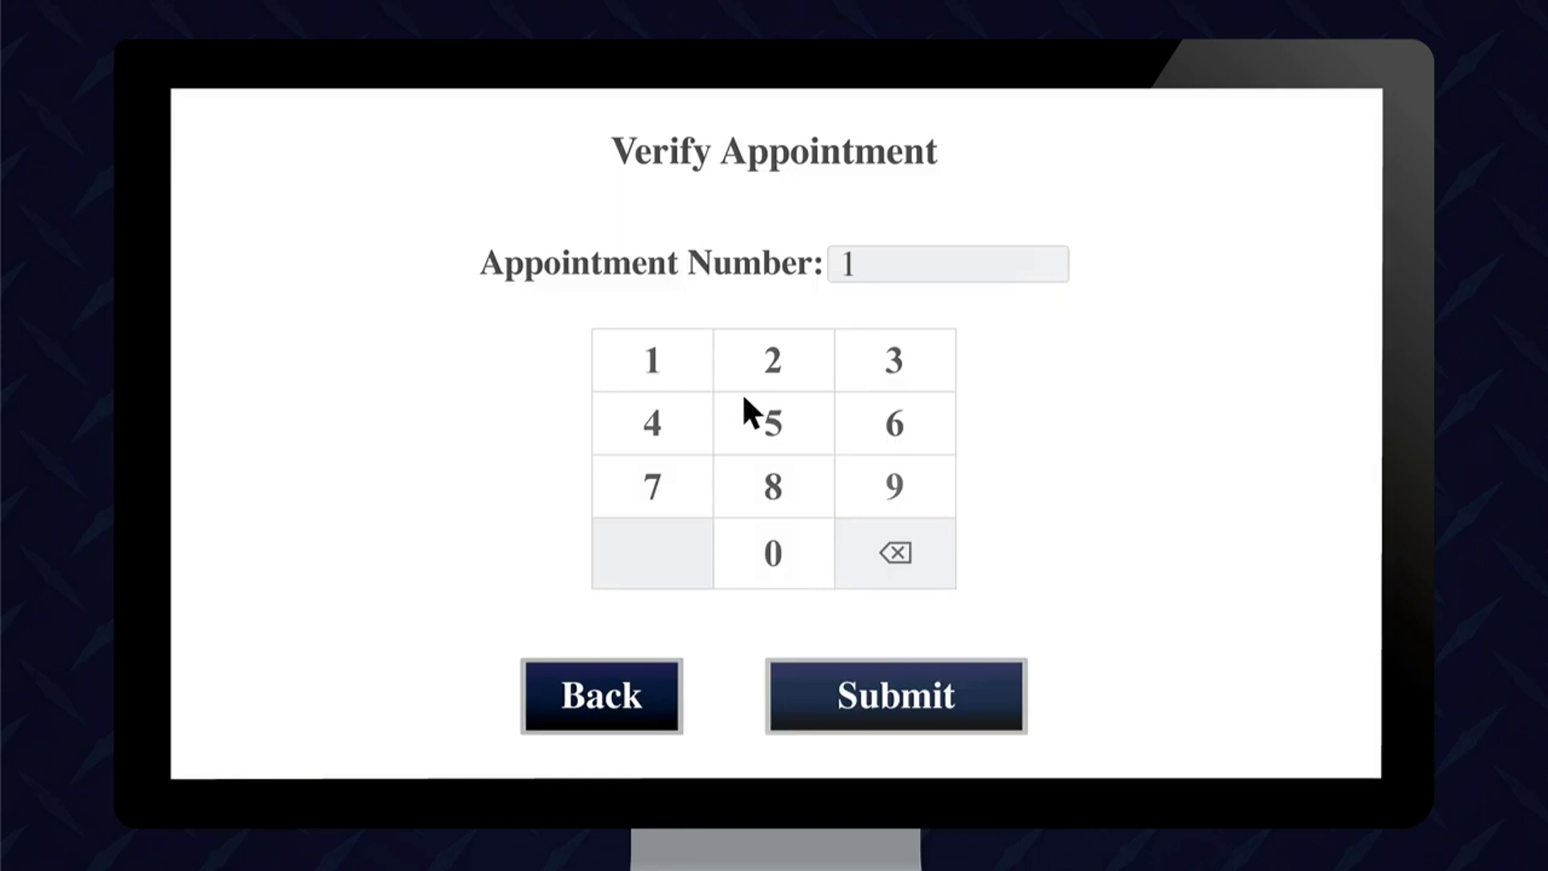
pyautogui.click(891, 484)
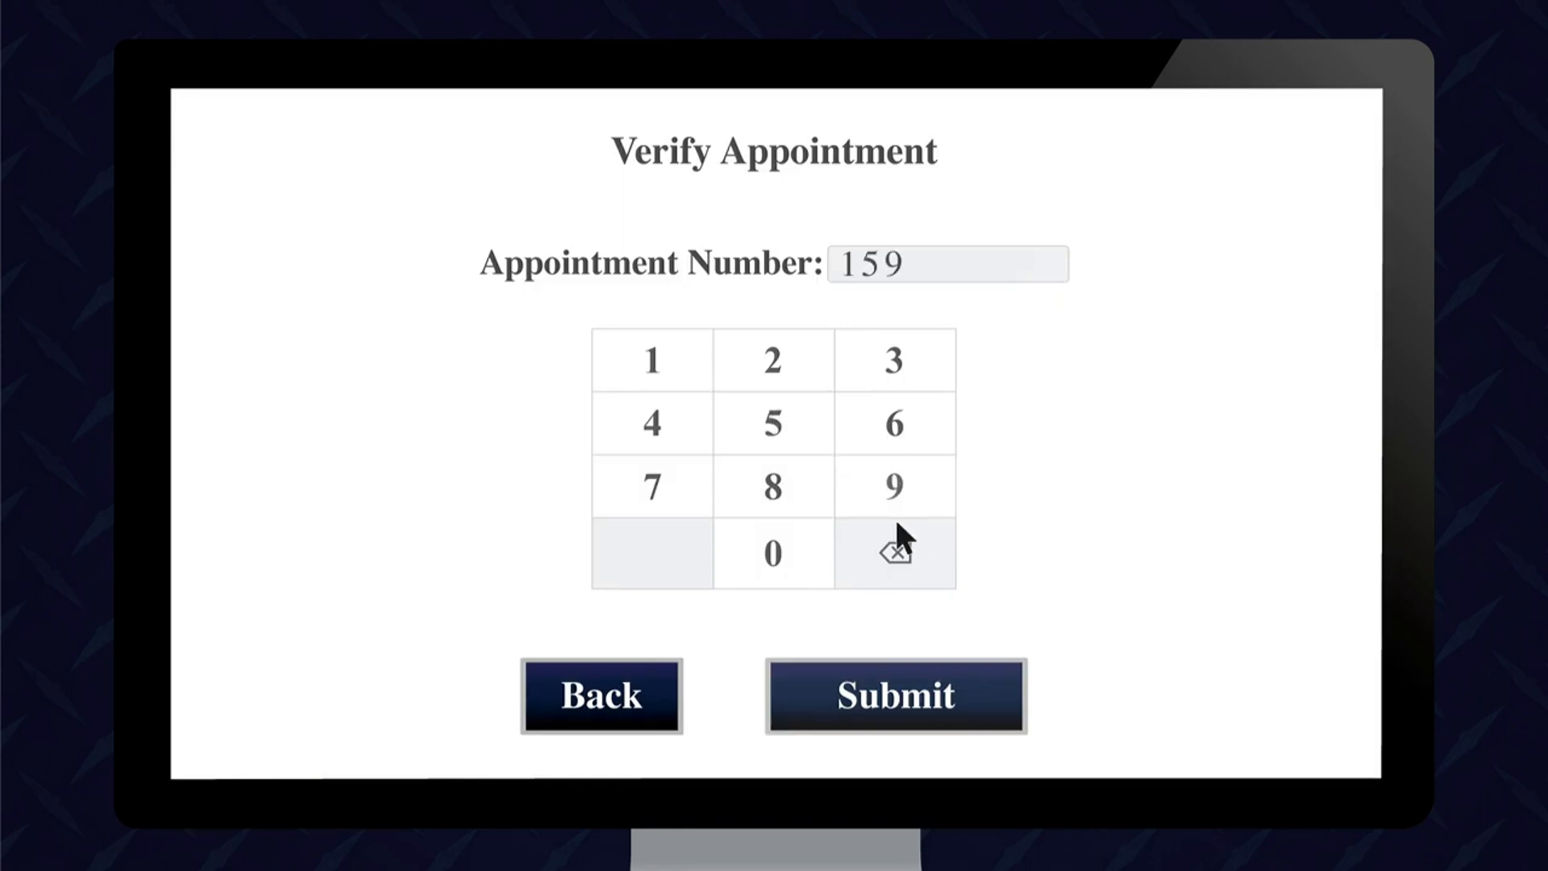
pyautogui.click(893, 693)
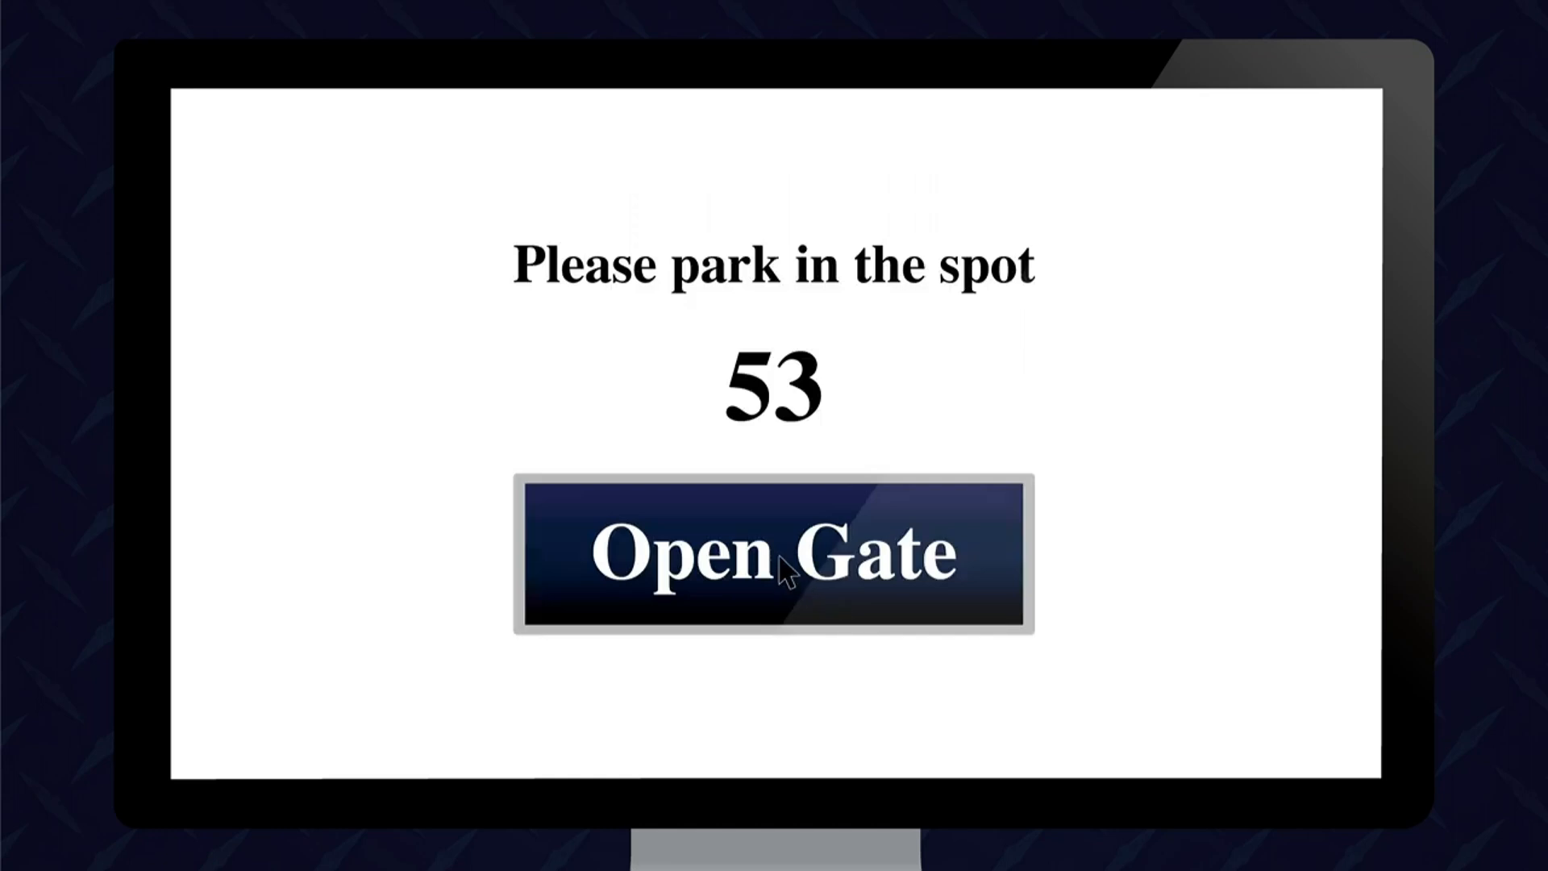
pyautogui.click(772, 551)
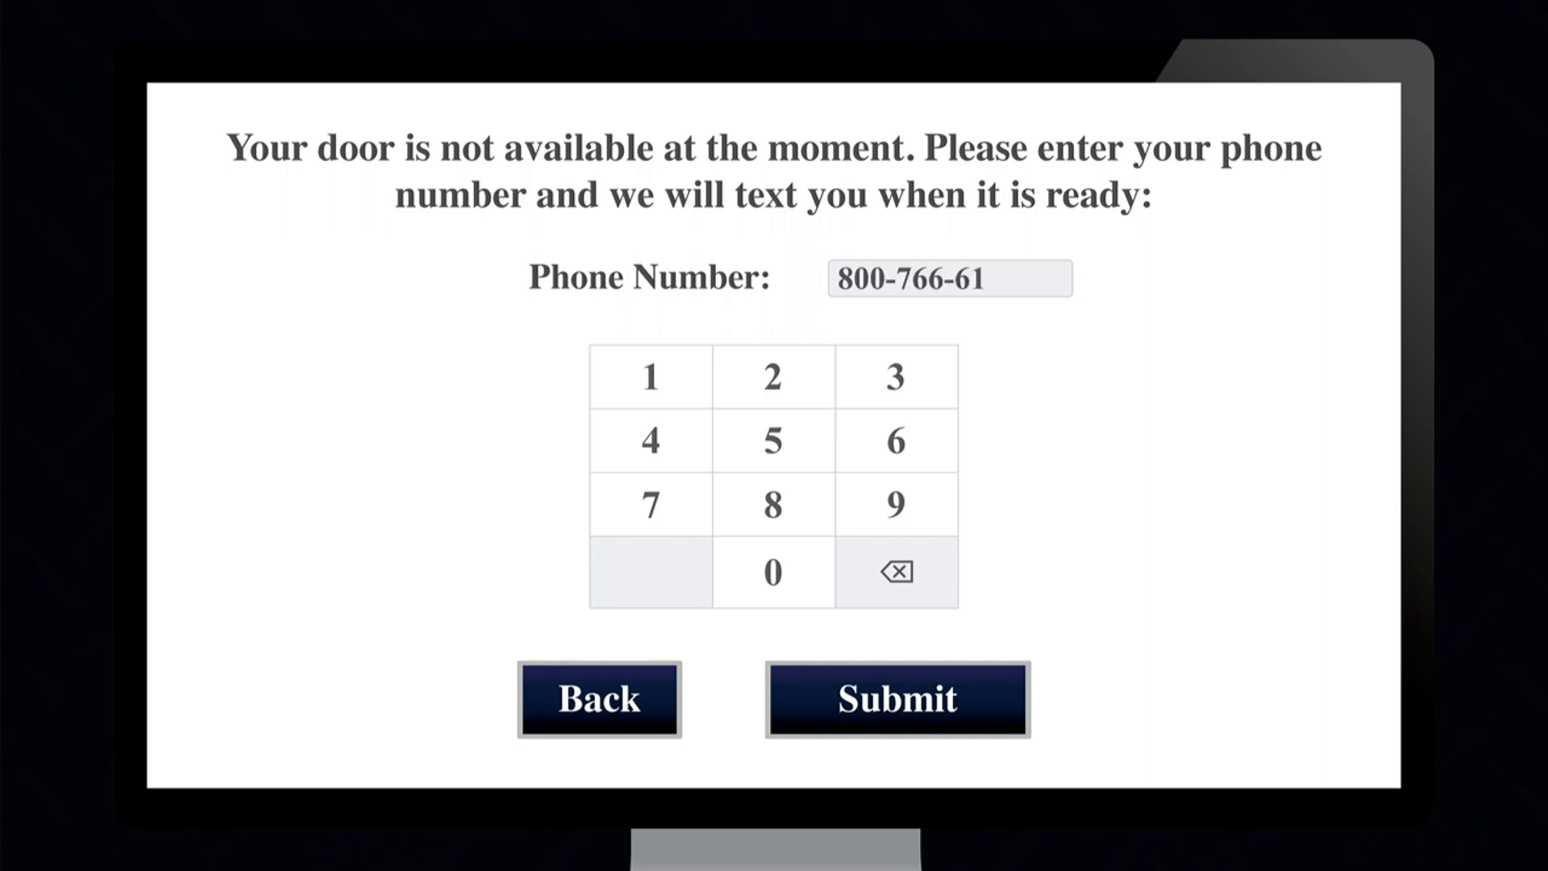
pyautogui.click(894, 698)
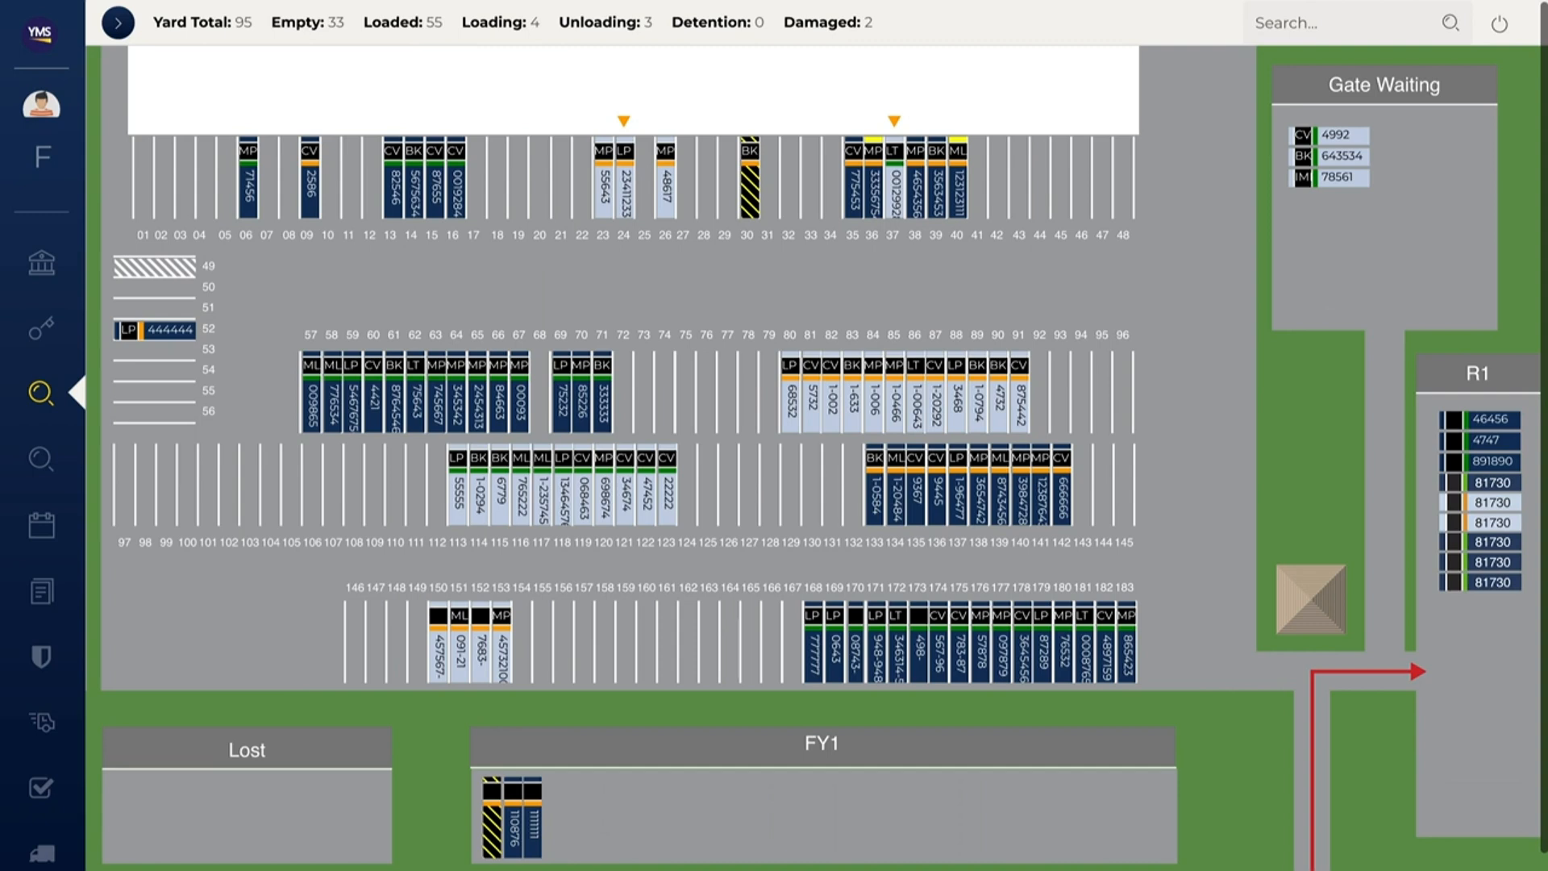
pyautogui.moveTo(1343, 371)
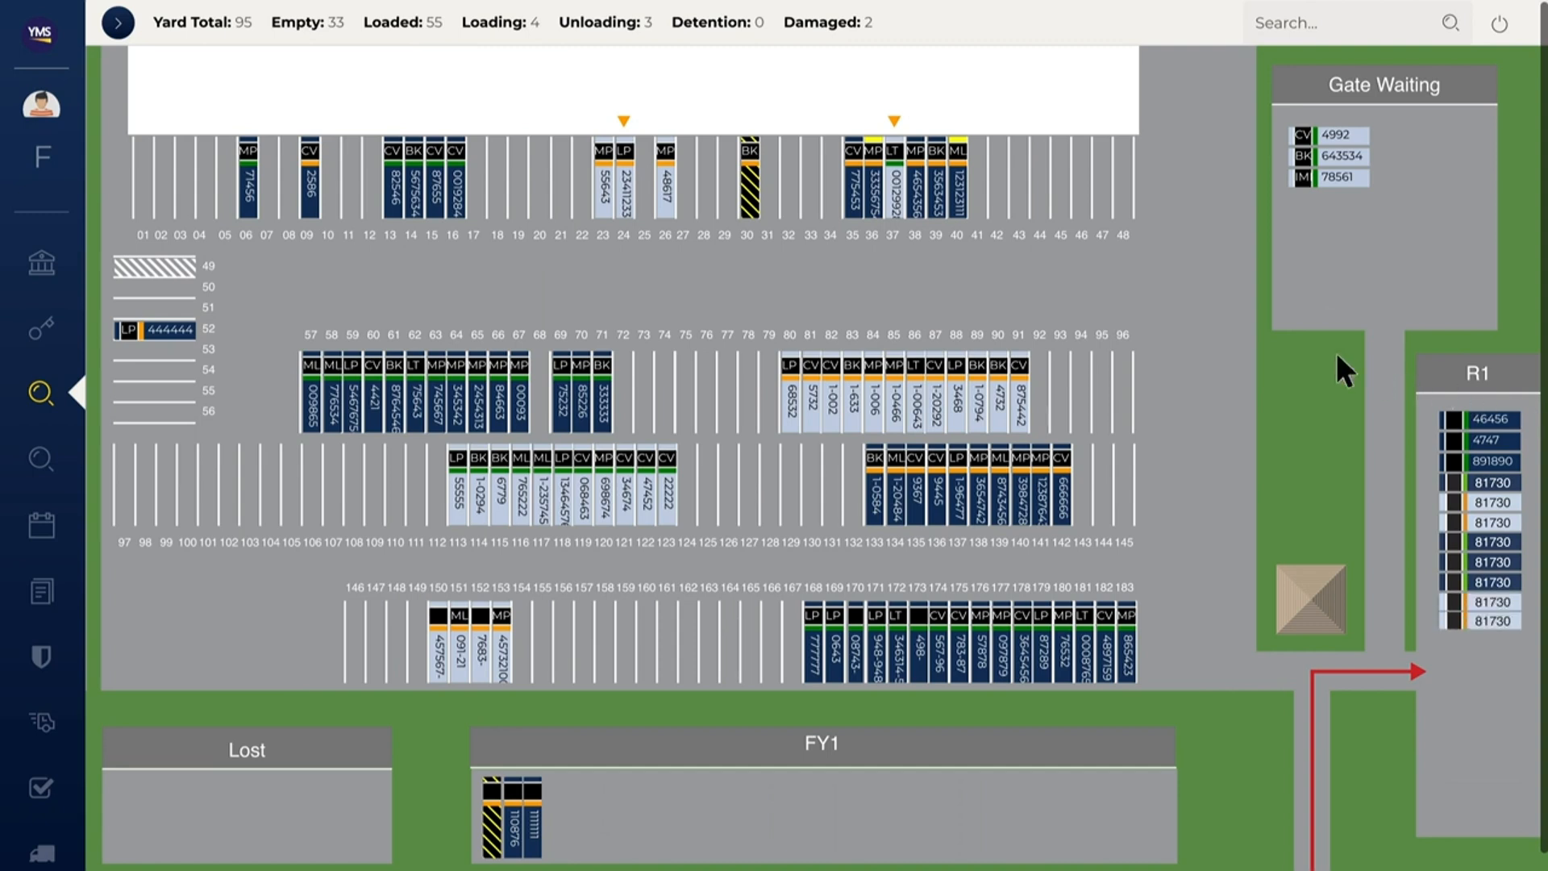
pyautogui.moveTo(724, 221)
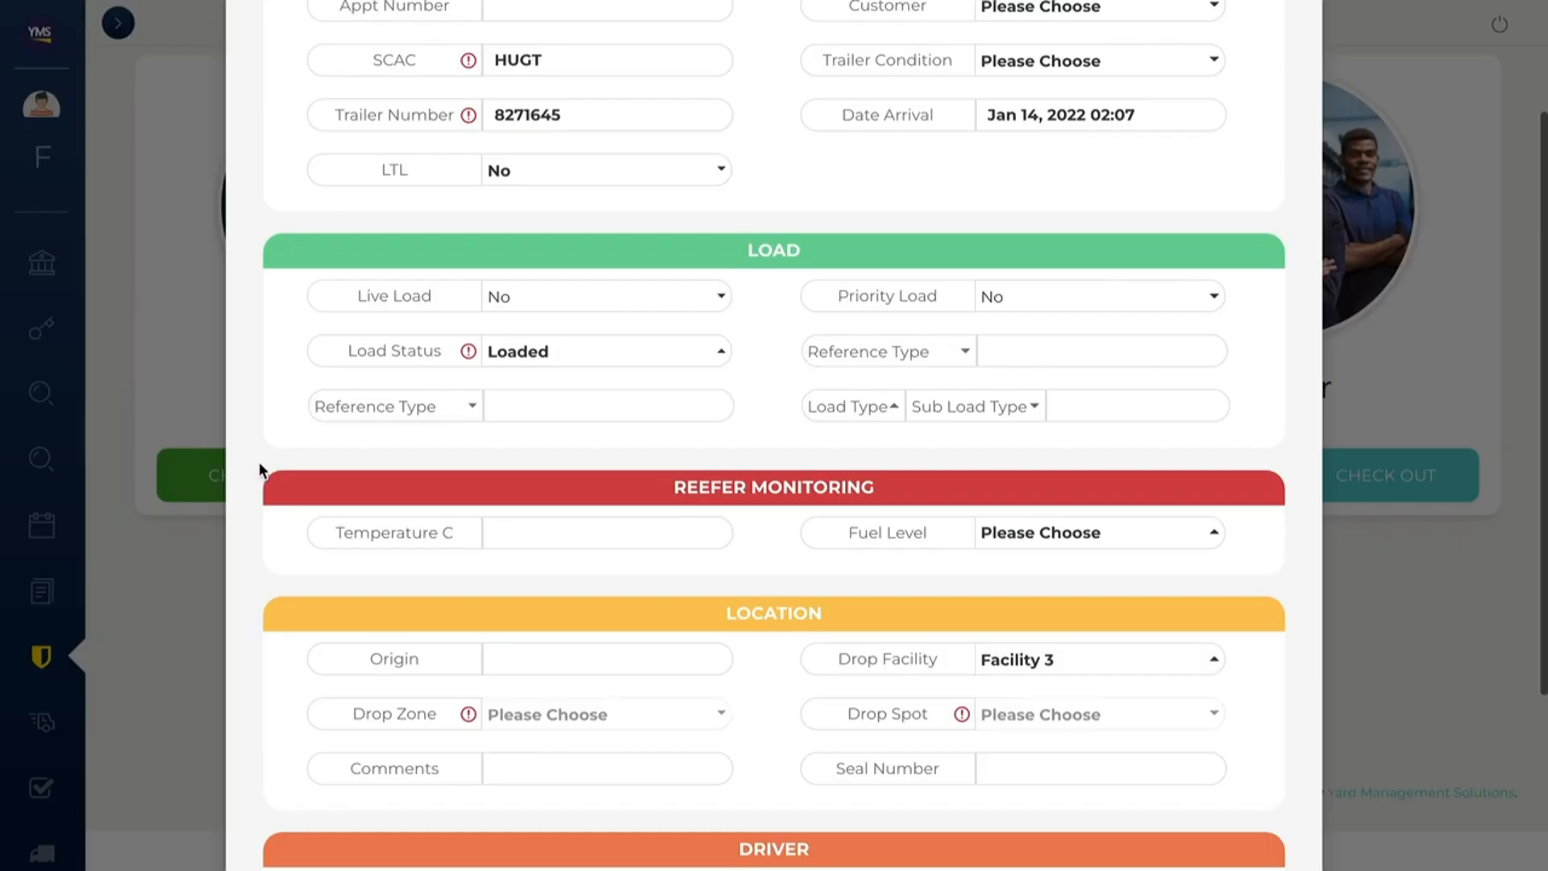
# - Enter reefer temperature -1 °C and pick a fuel level on the check-in form
pyautogui.click(608, 532)
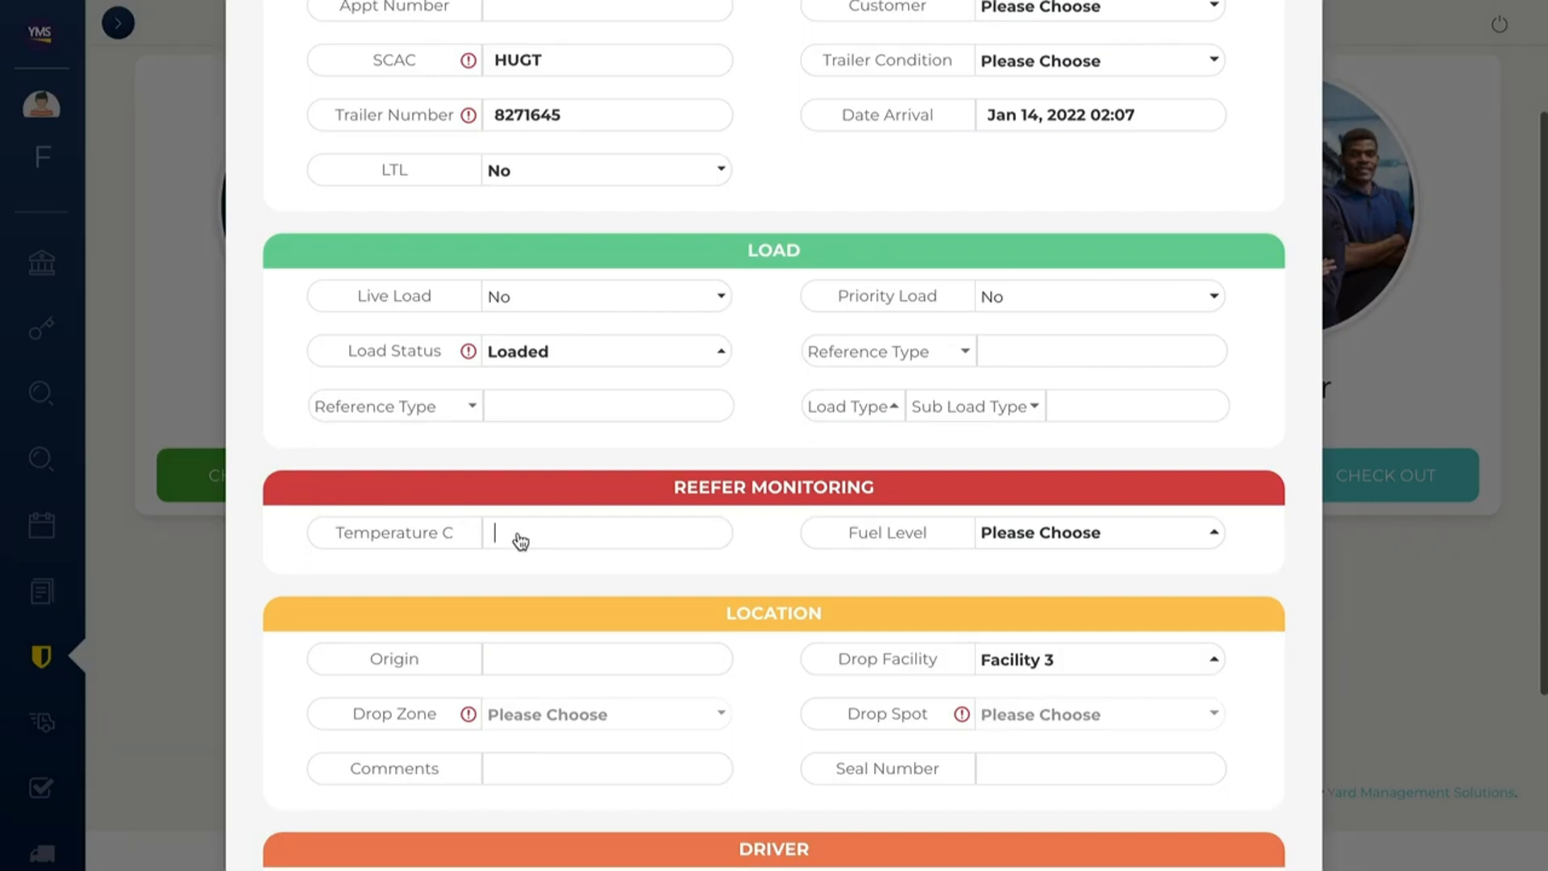
pyautogui.write('-1')
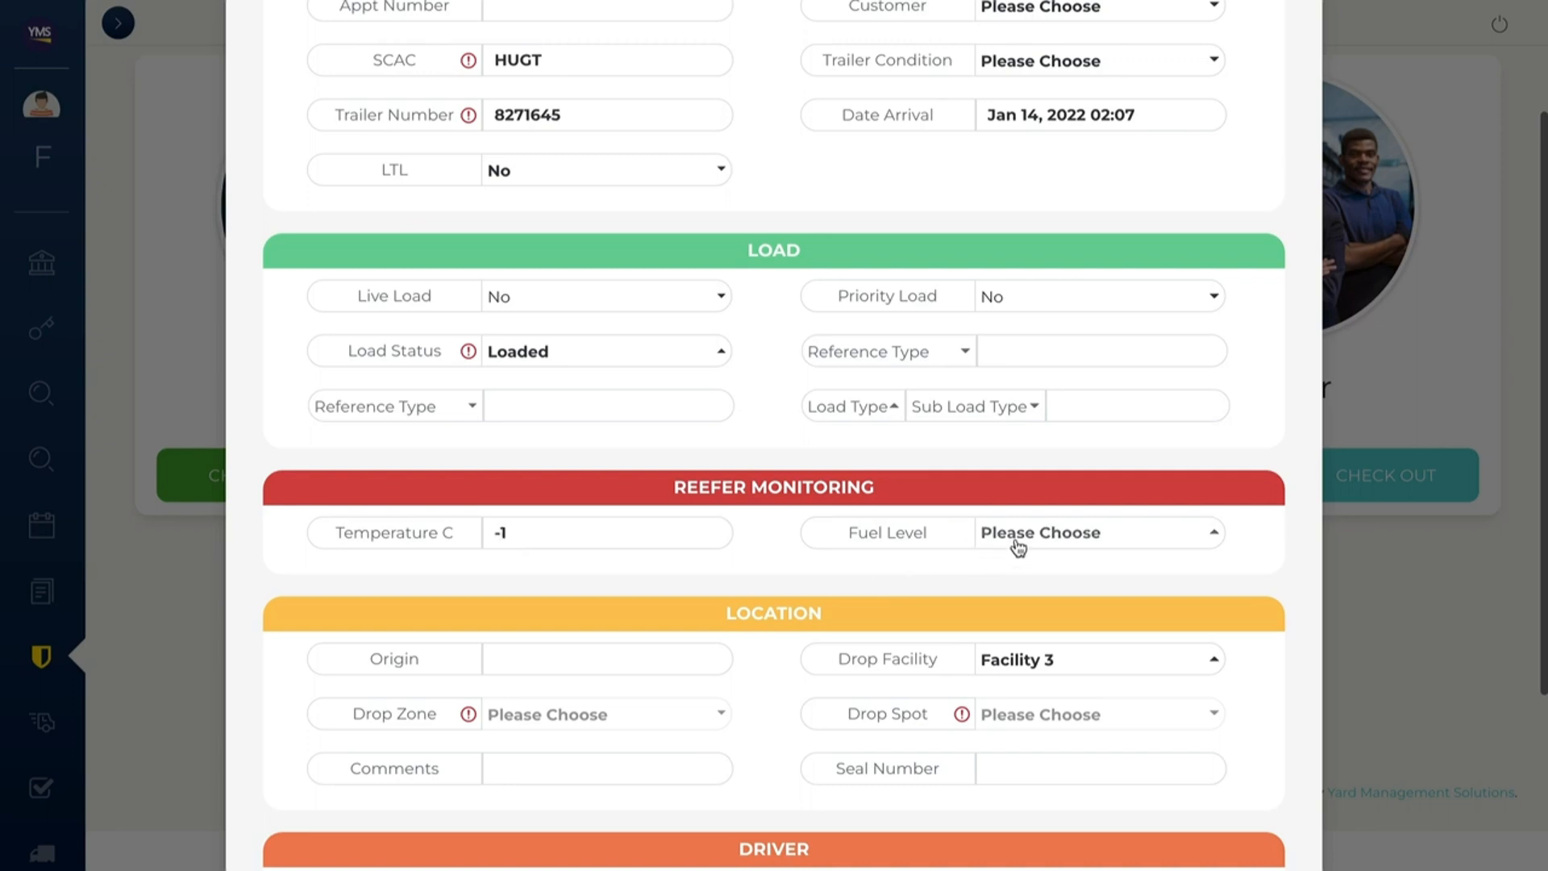
pyautogui.click(1097, 532)
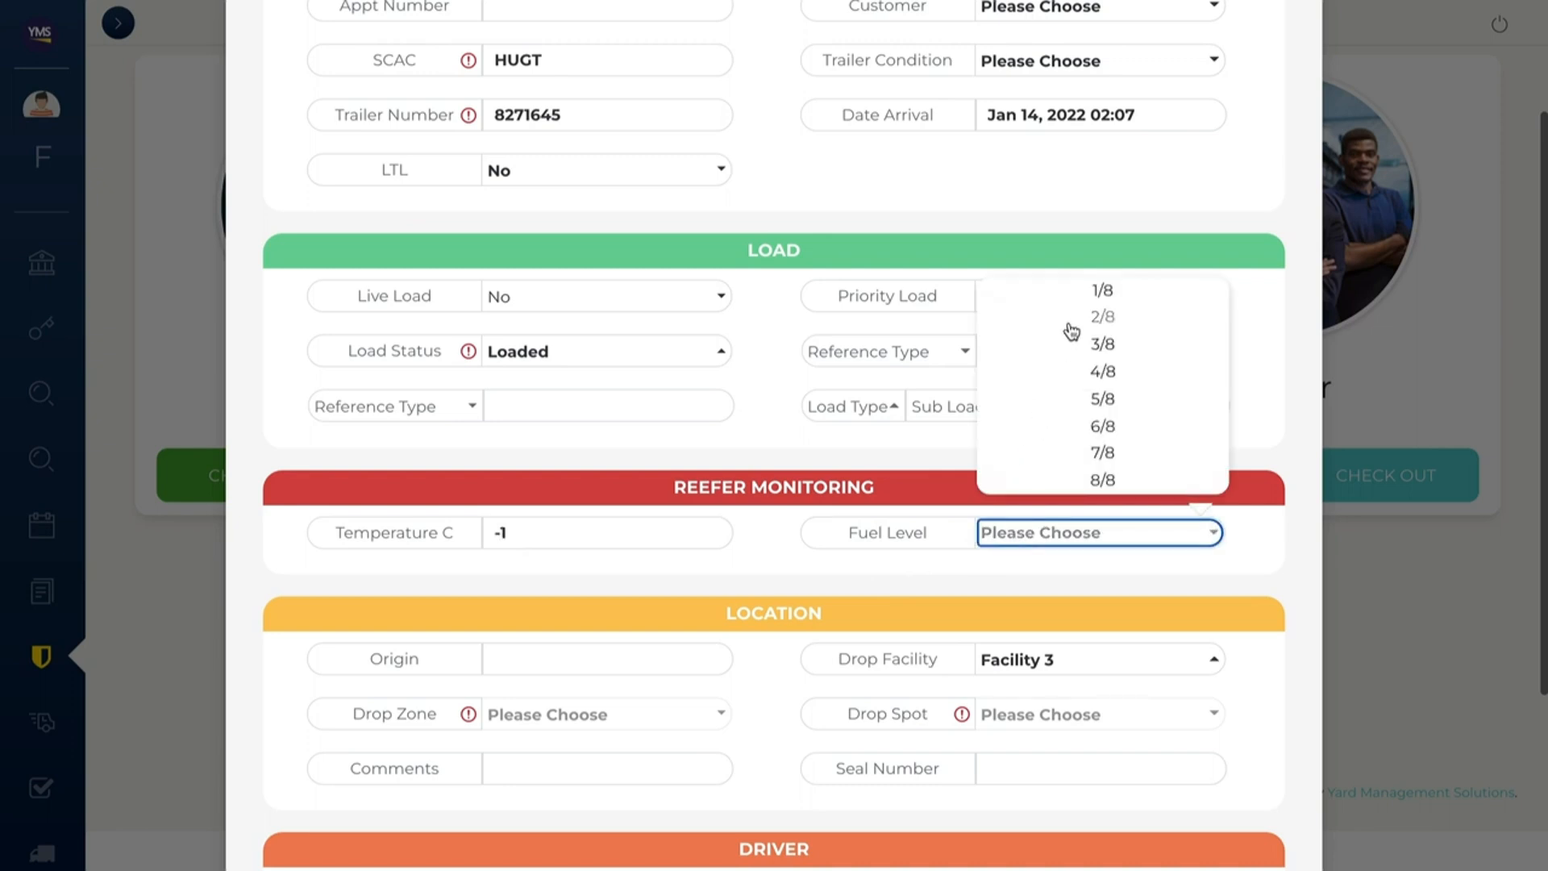
pyautogui.click(1102, 318)
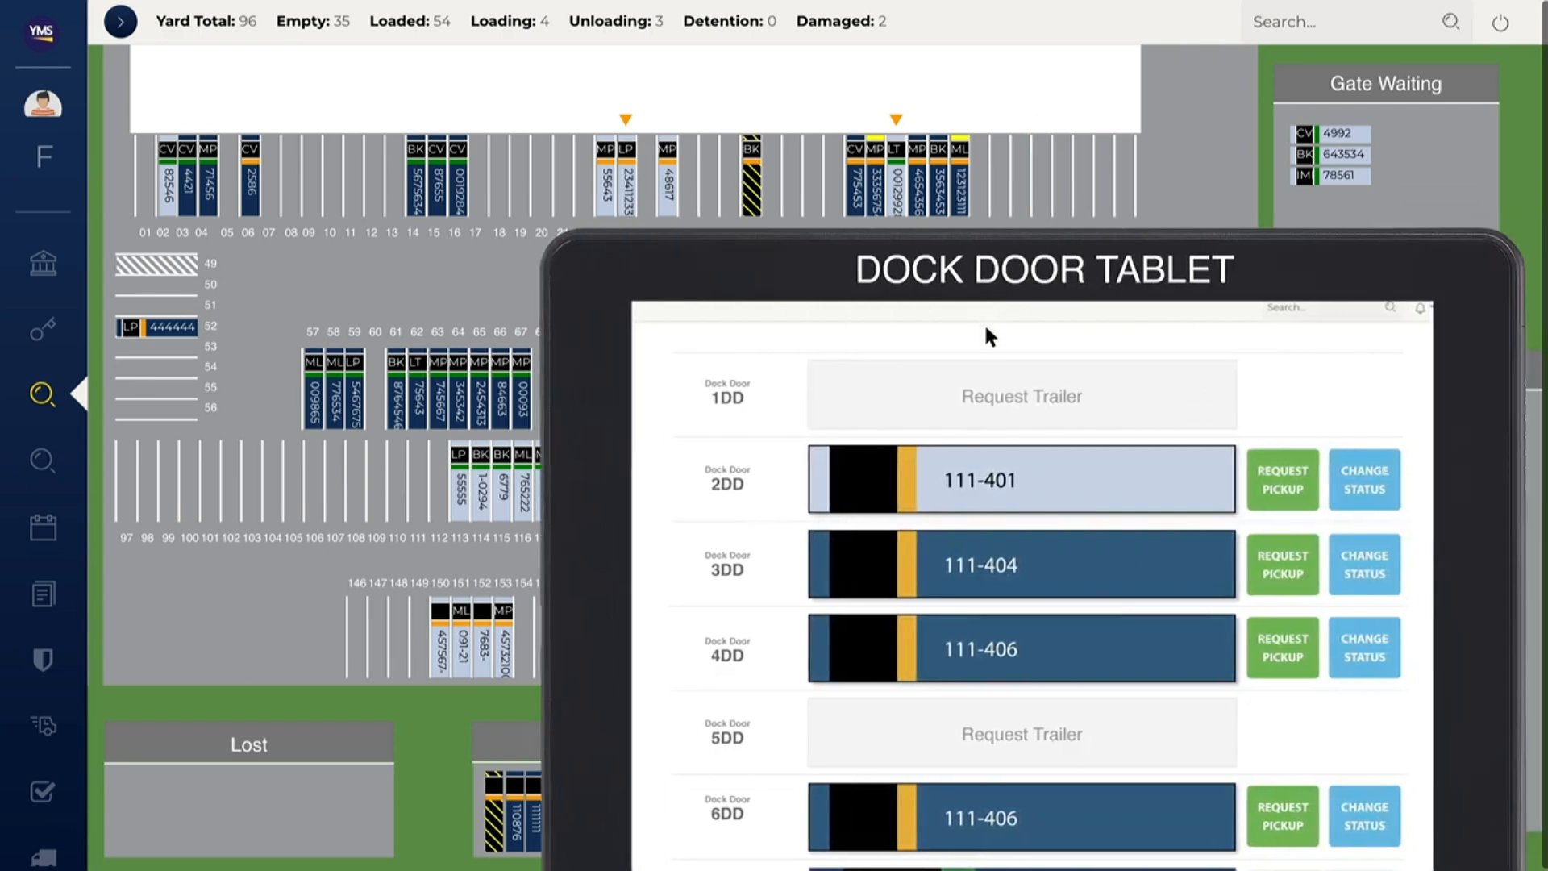
# - Request a trailer for dock door 1DD using FIFO search and assign a listed trailer
pyautogui.click(1022, 396)
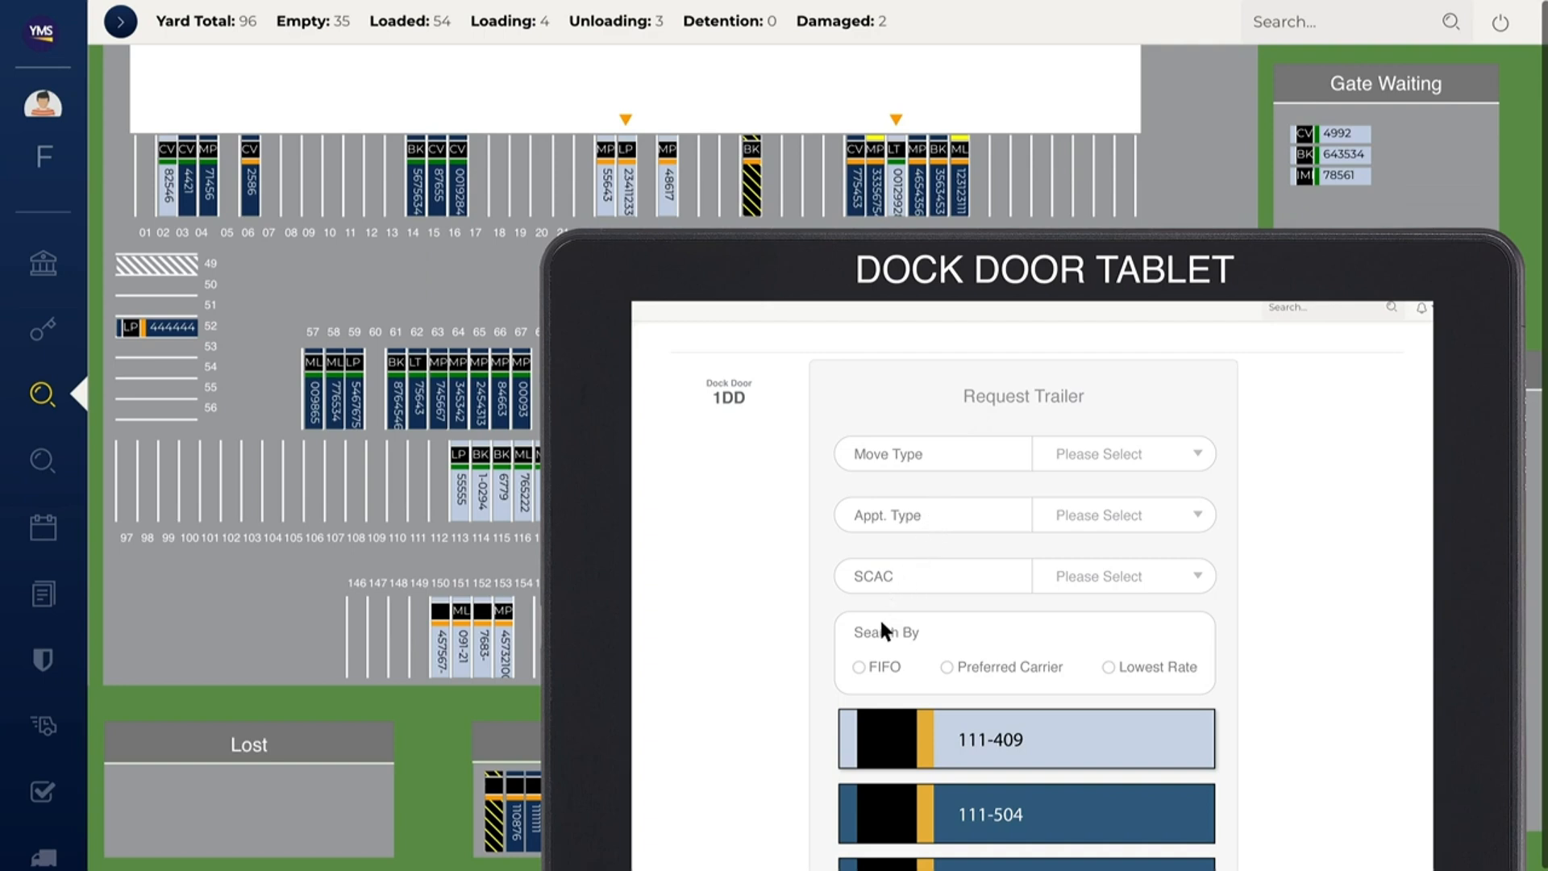
pyautogui.click(858, 666)
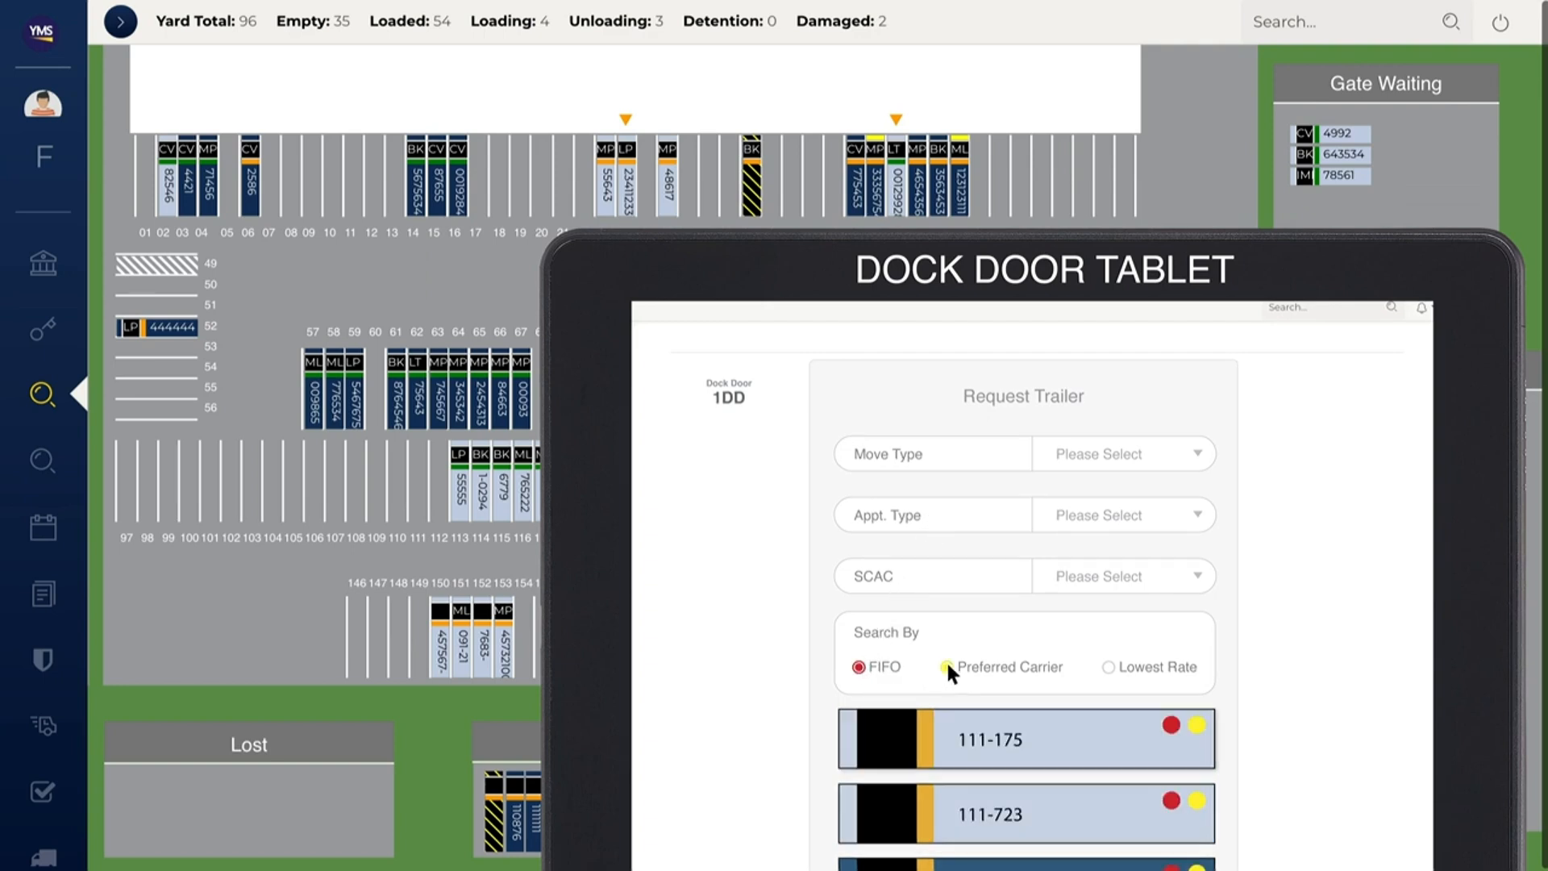
pyautogui.click(1111, 666)
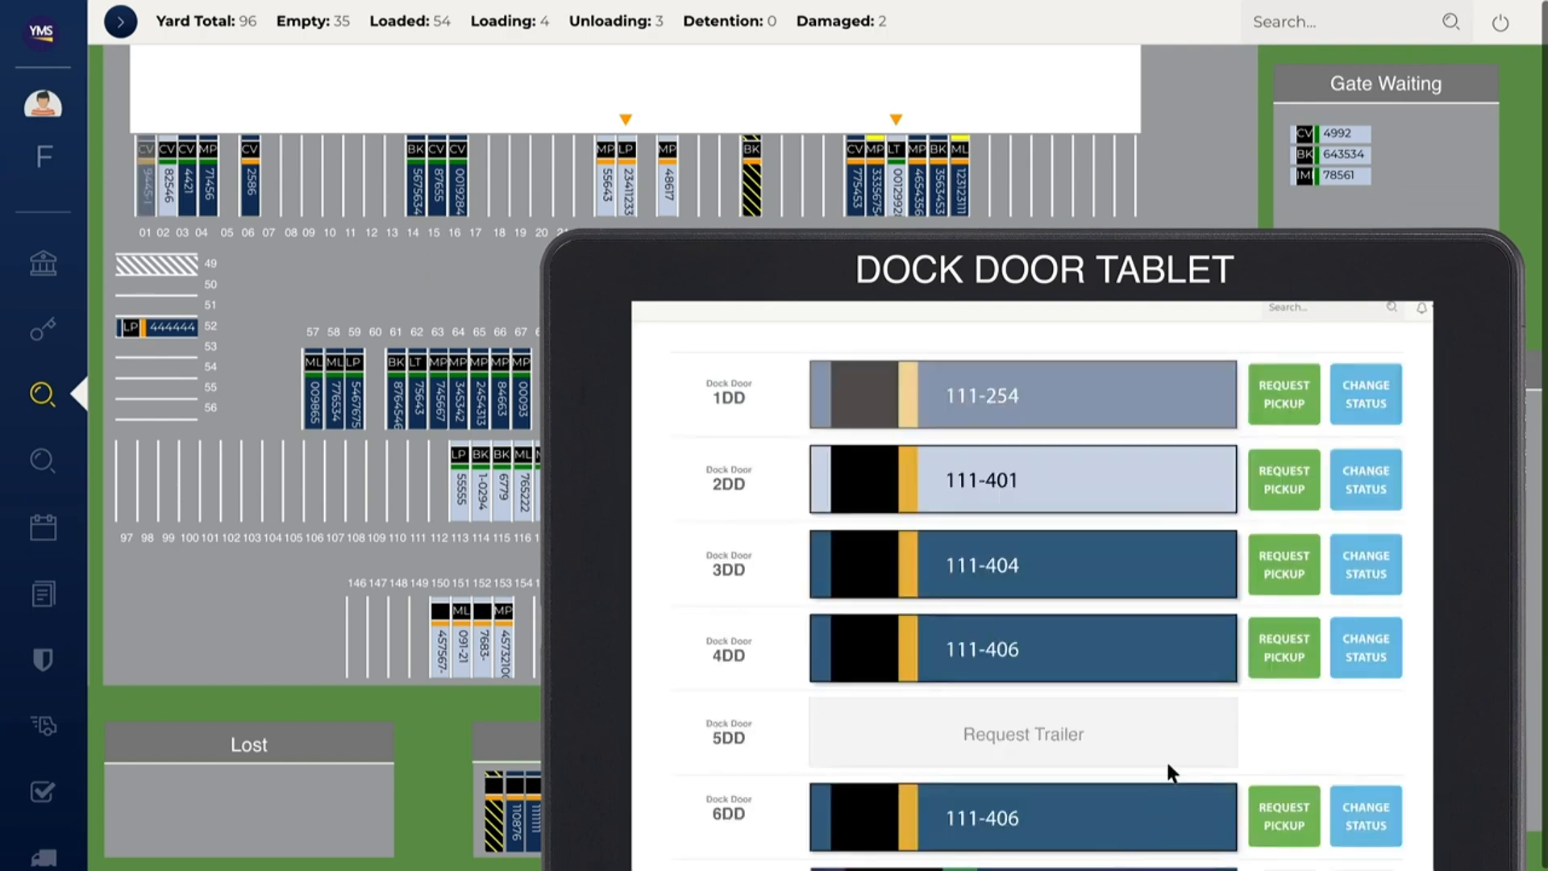
pyautogui.moveTo(1246, 651)
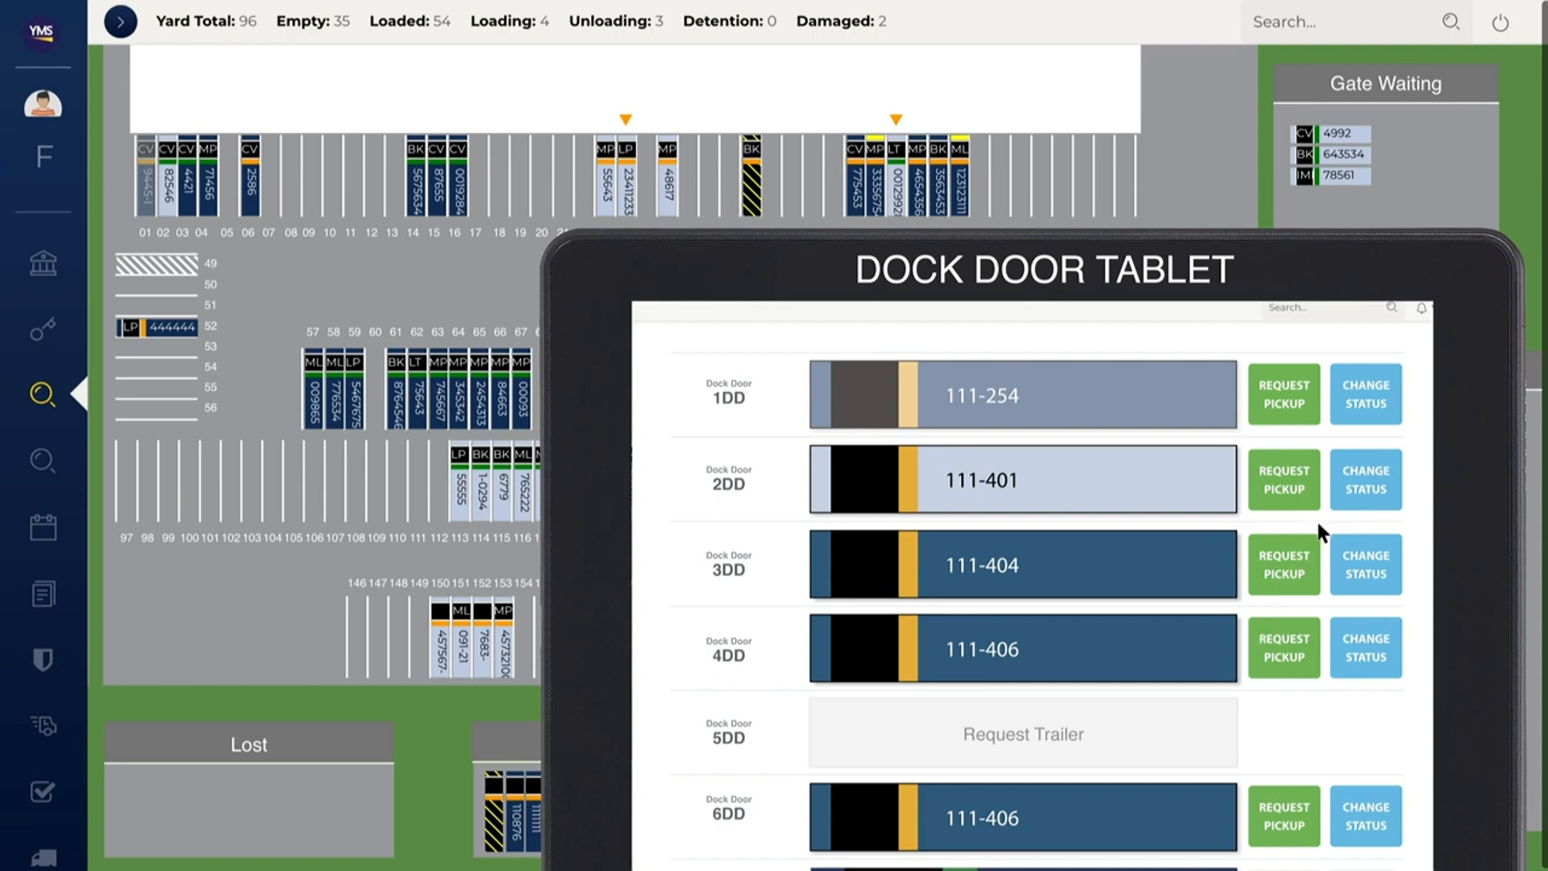
# - Set door 2DD's trailer status to Loading, then to Loaded
pyautogui.click(1365, 479)
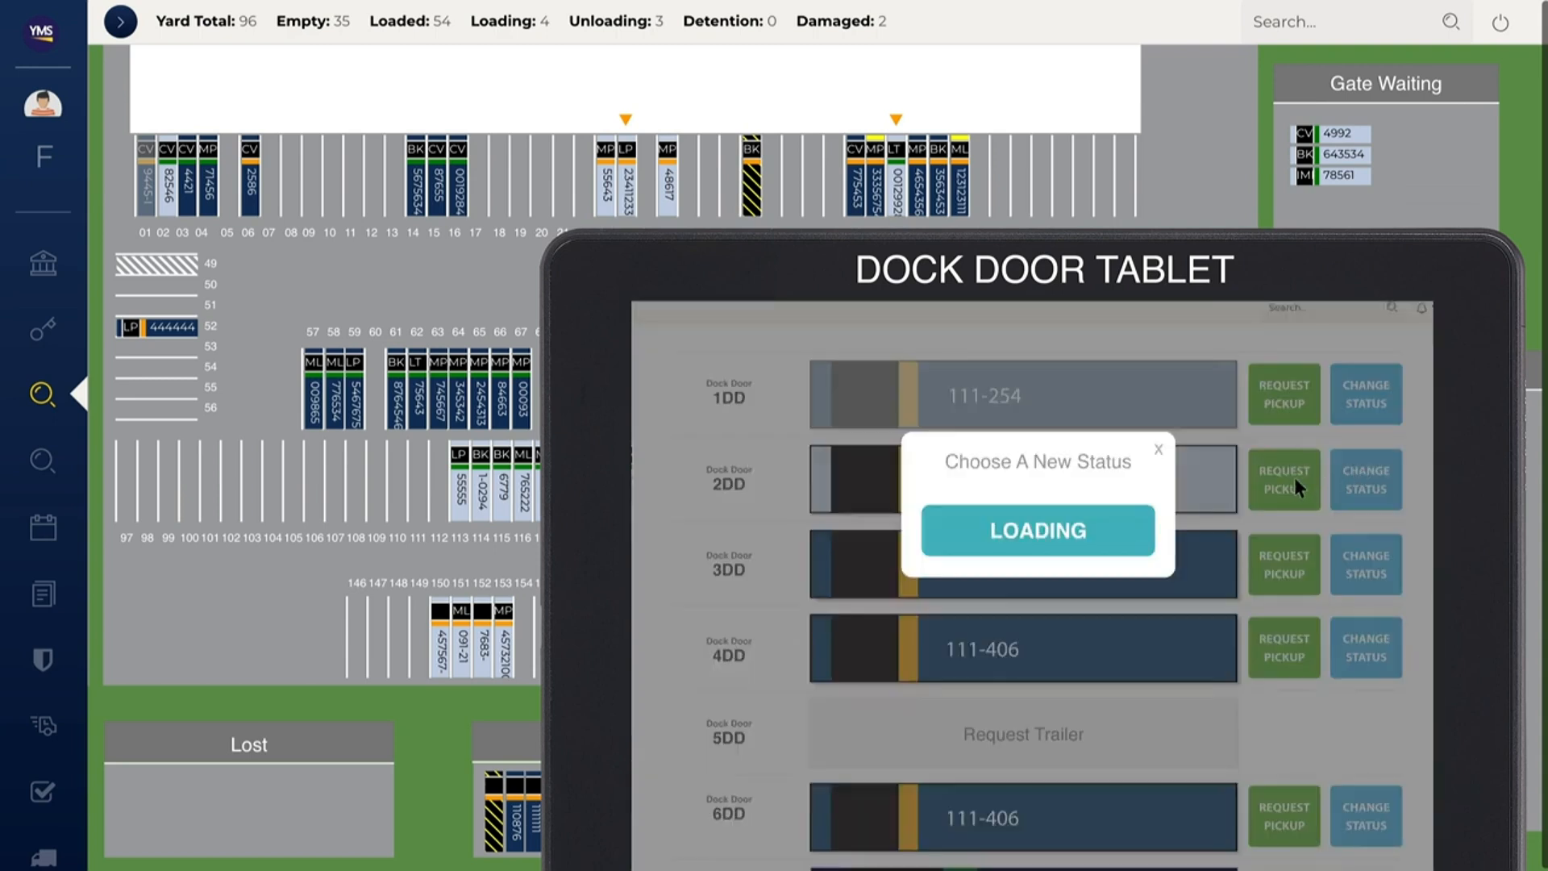
pyautogui.moveTo(1140, 521)
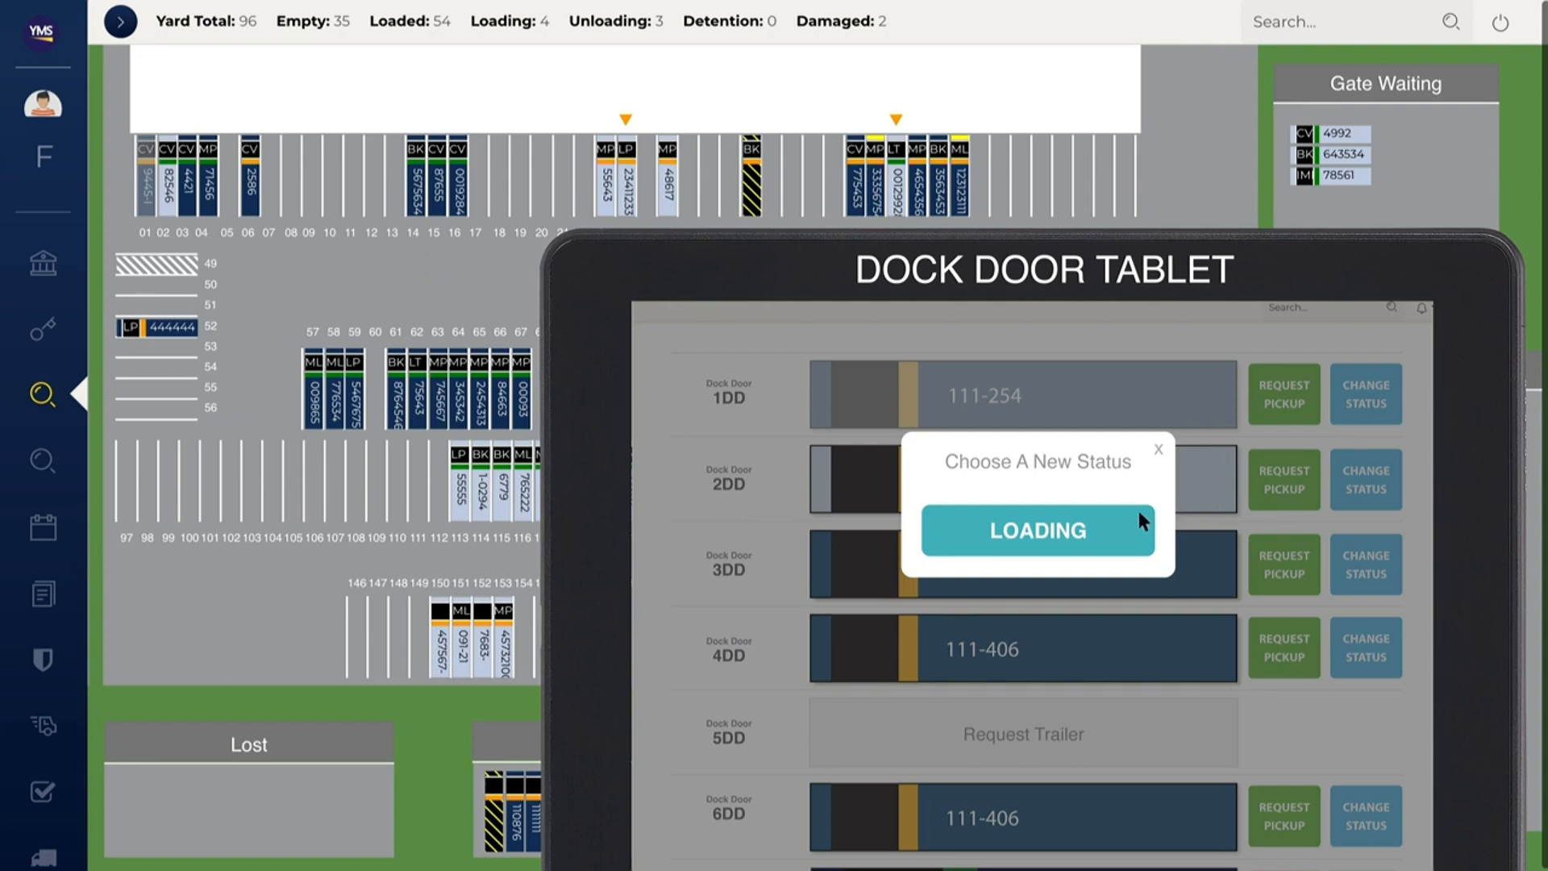
pyautogui.click(1035, 530)
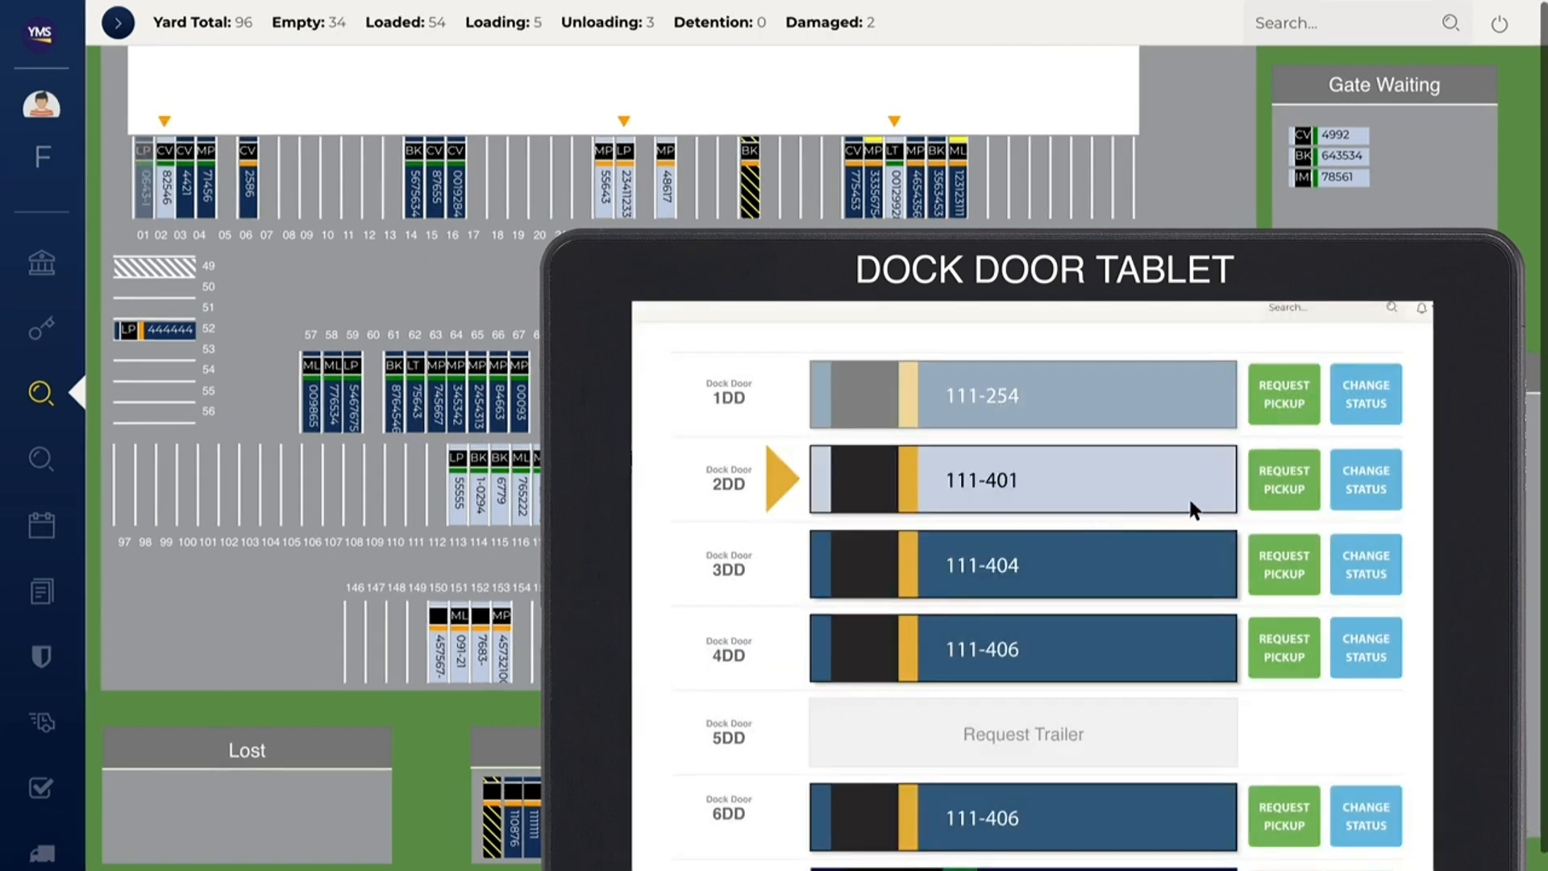
pyautogui.click(1365, 479)
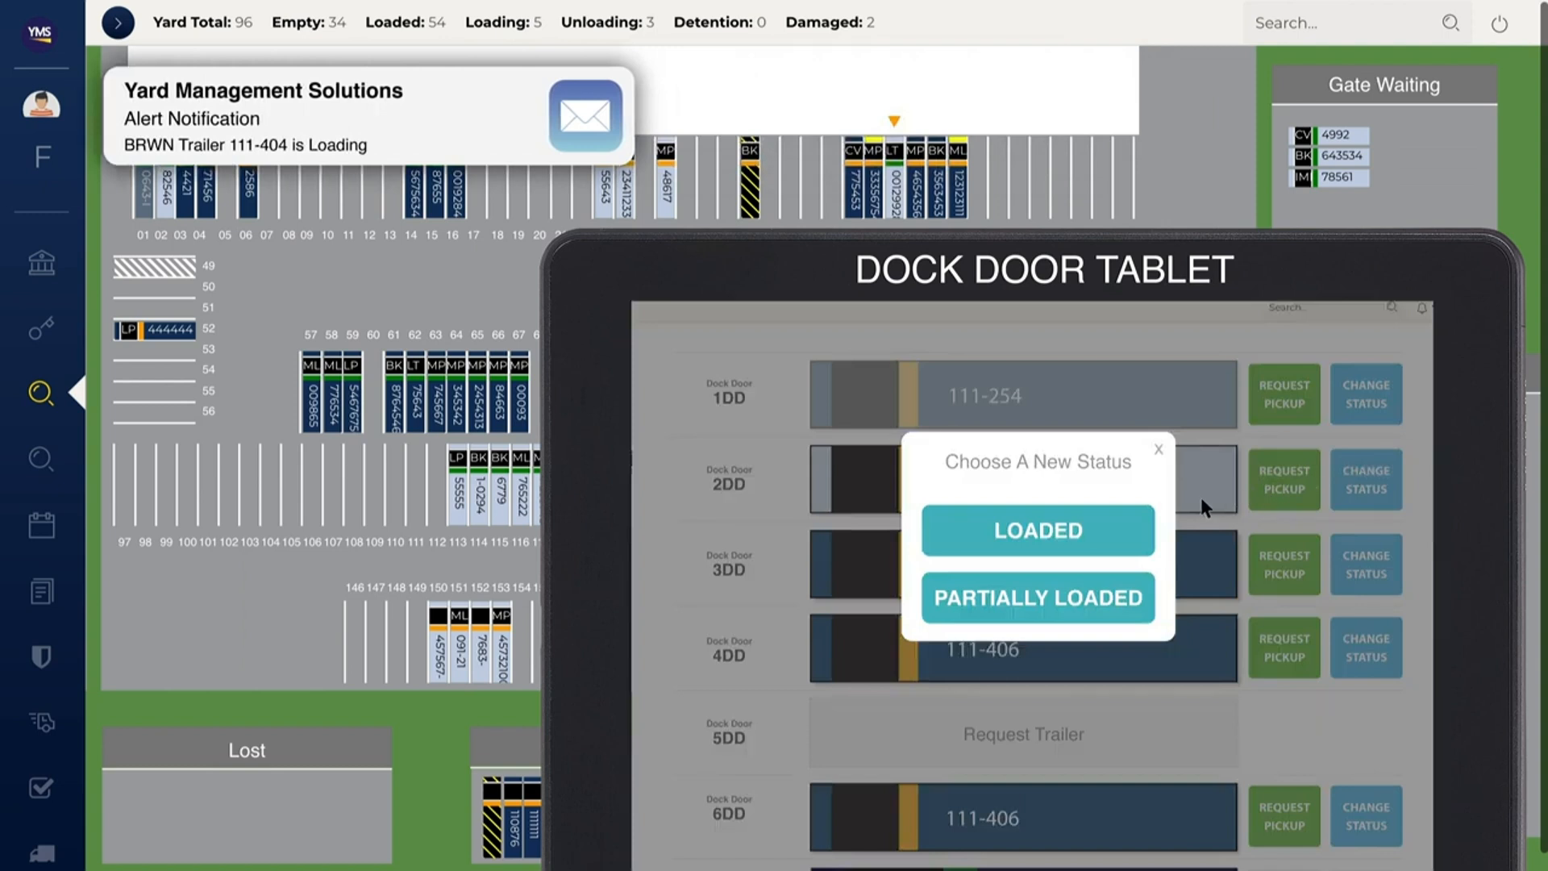
pyautogui.click(1035, 530)
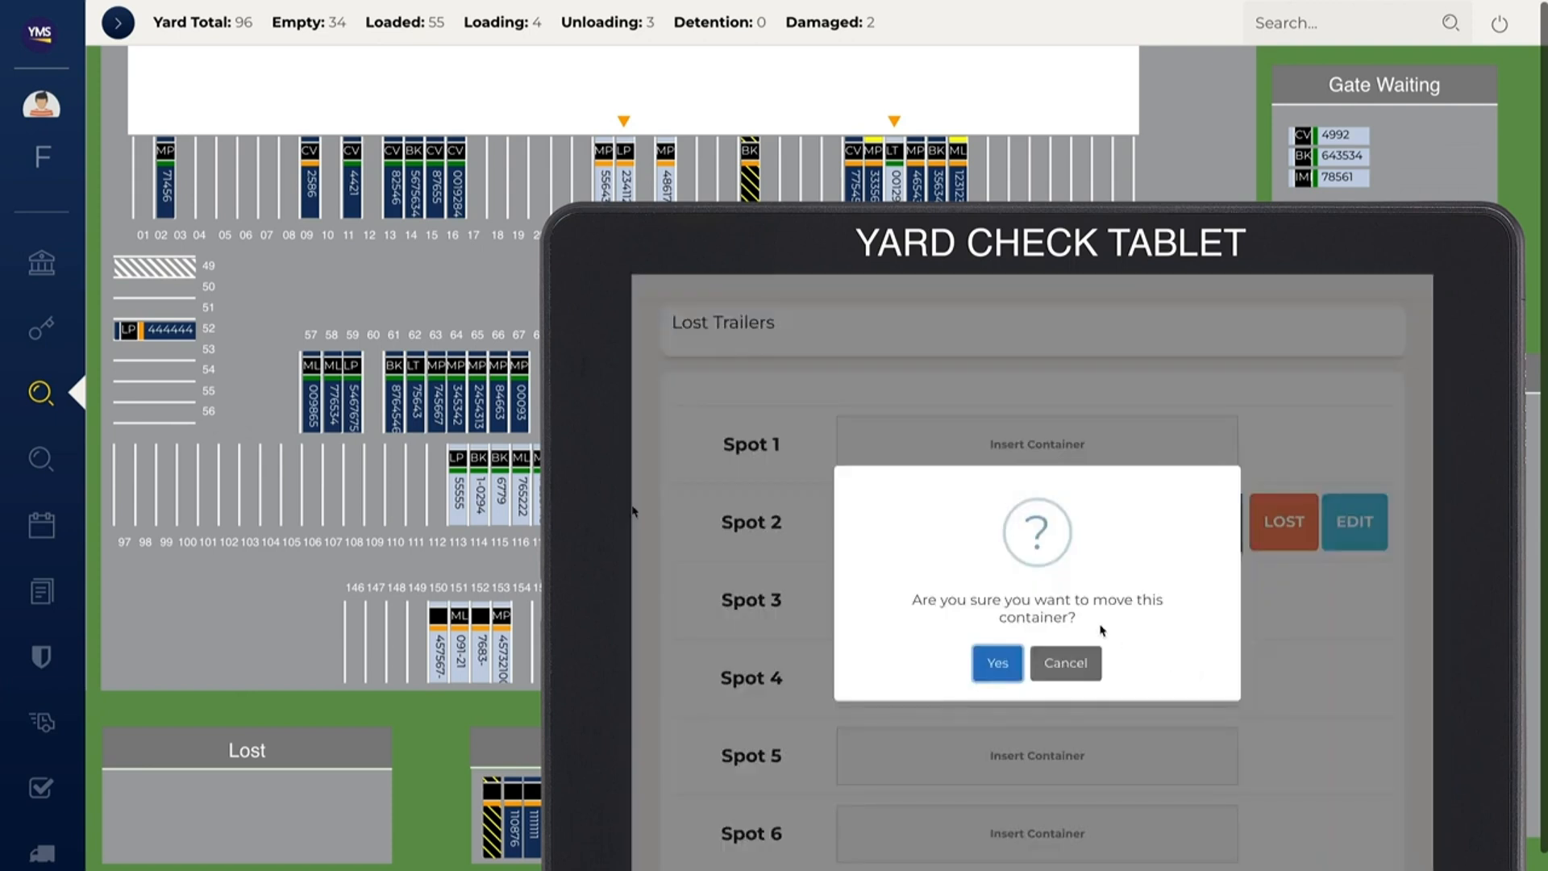
# - Answer Yes to move the container on the yard check tablet
pyautogui.click(996, 662)
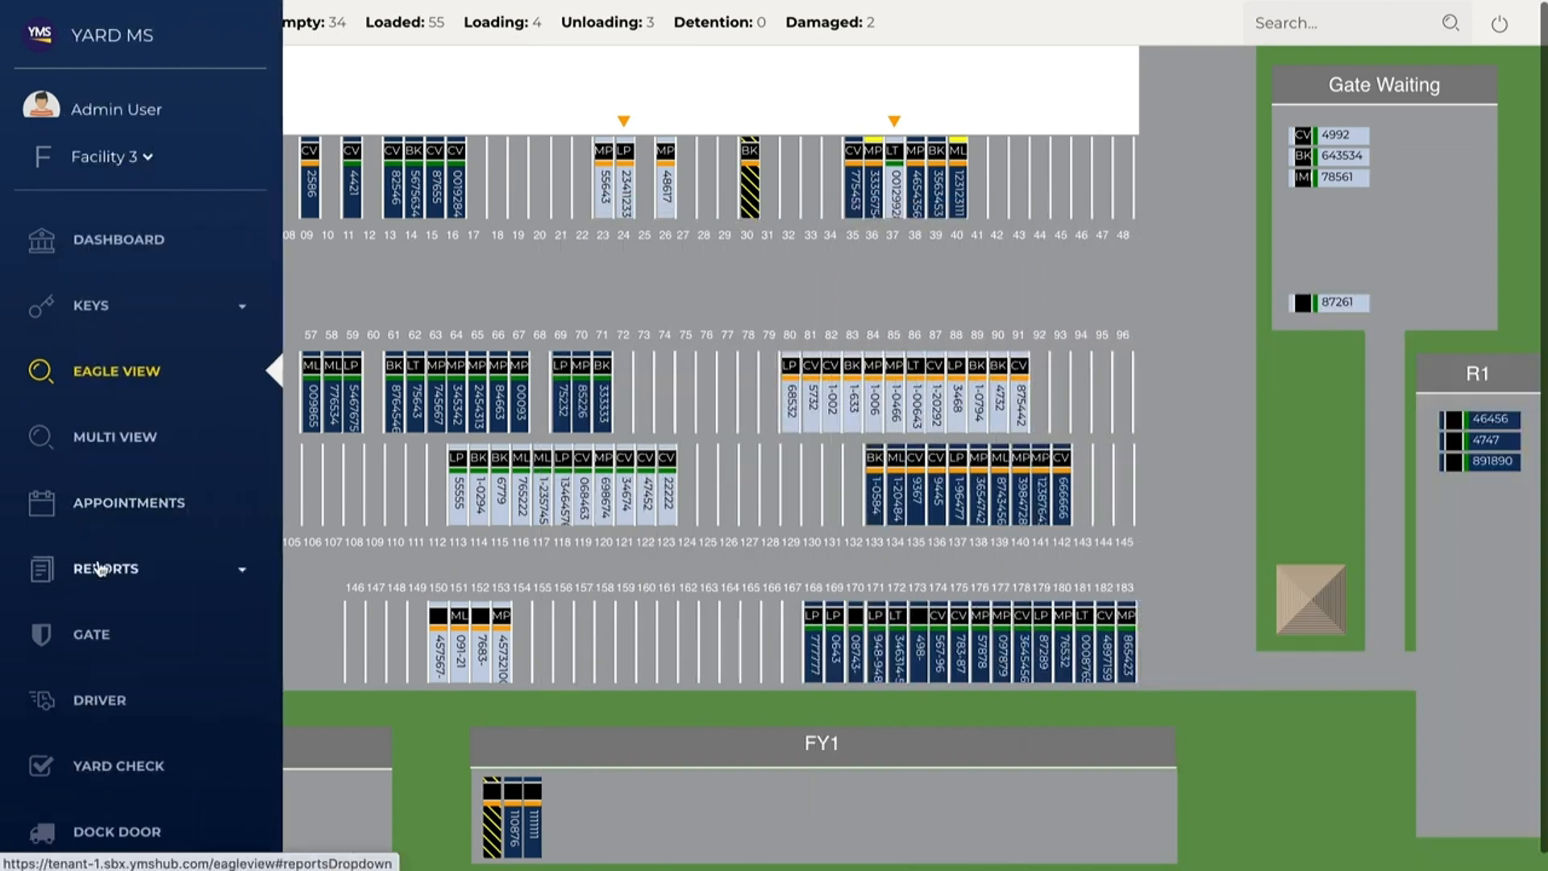
# - Return to the Eagle View yard map from the side navigation menu
pyautogui.click(105, 567)
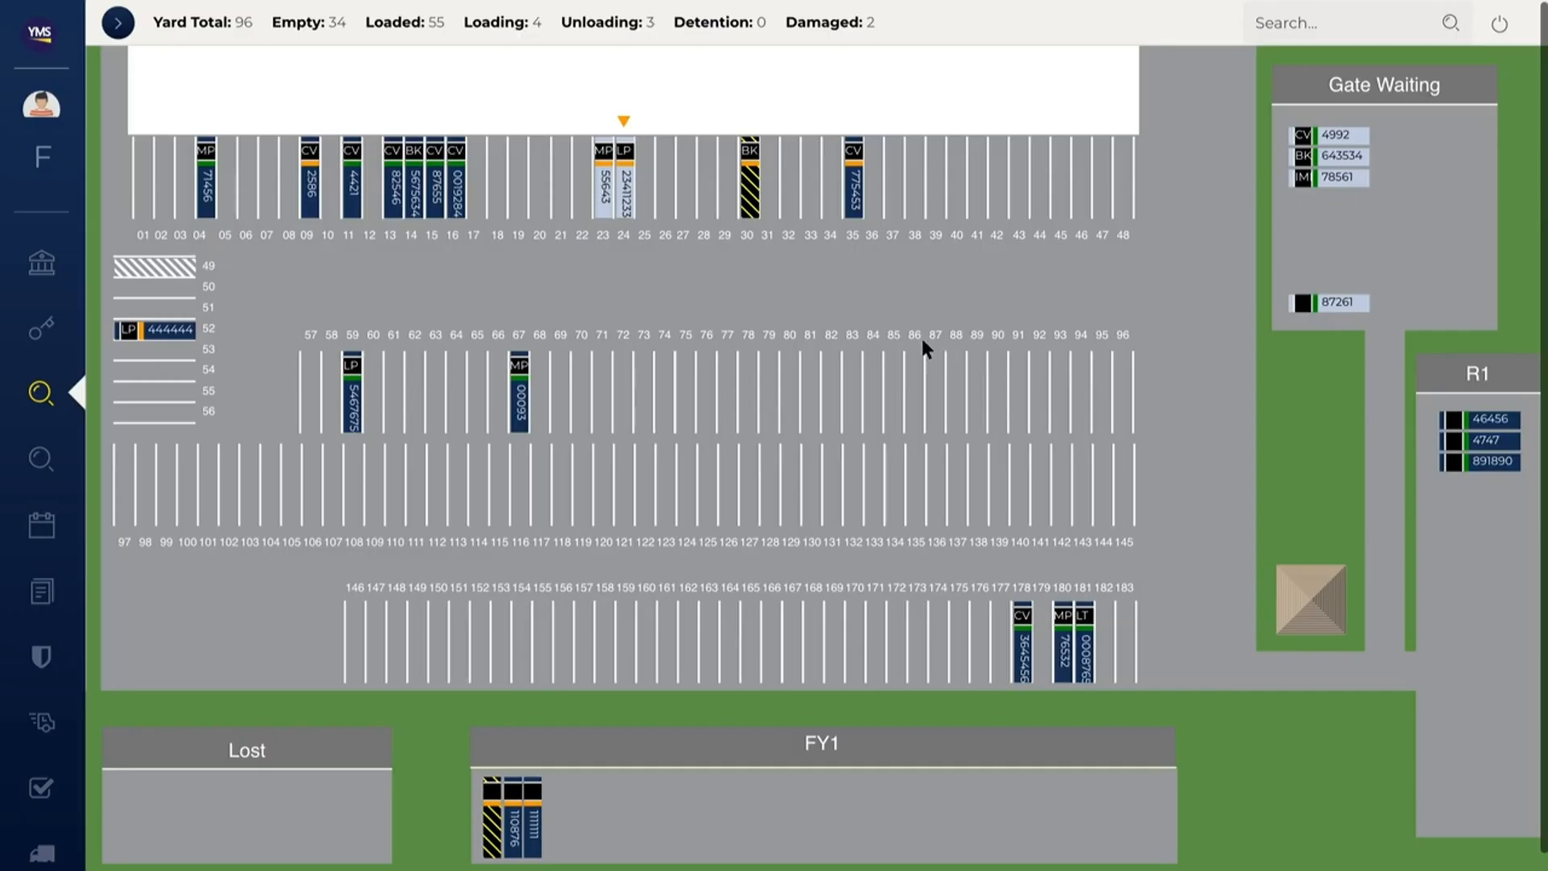
pyautogui.moveTo(676, 237)
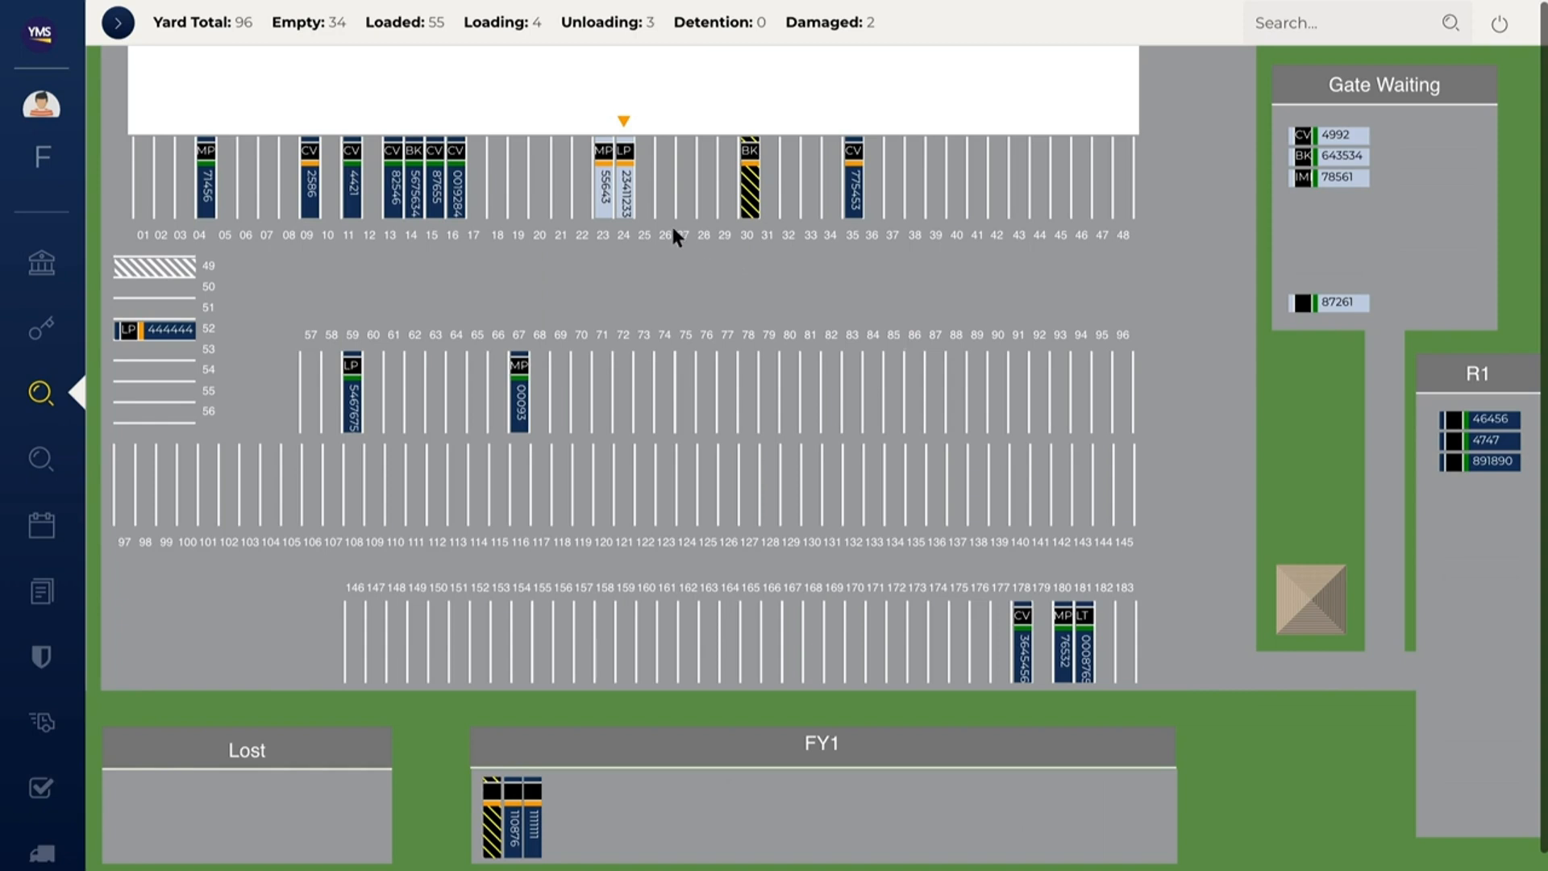
# - Go to Dashboard to show the Primary command center layout
pyautogui.click(604, 184)
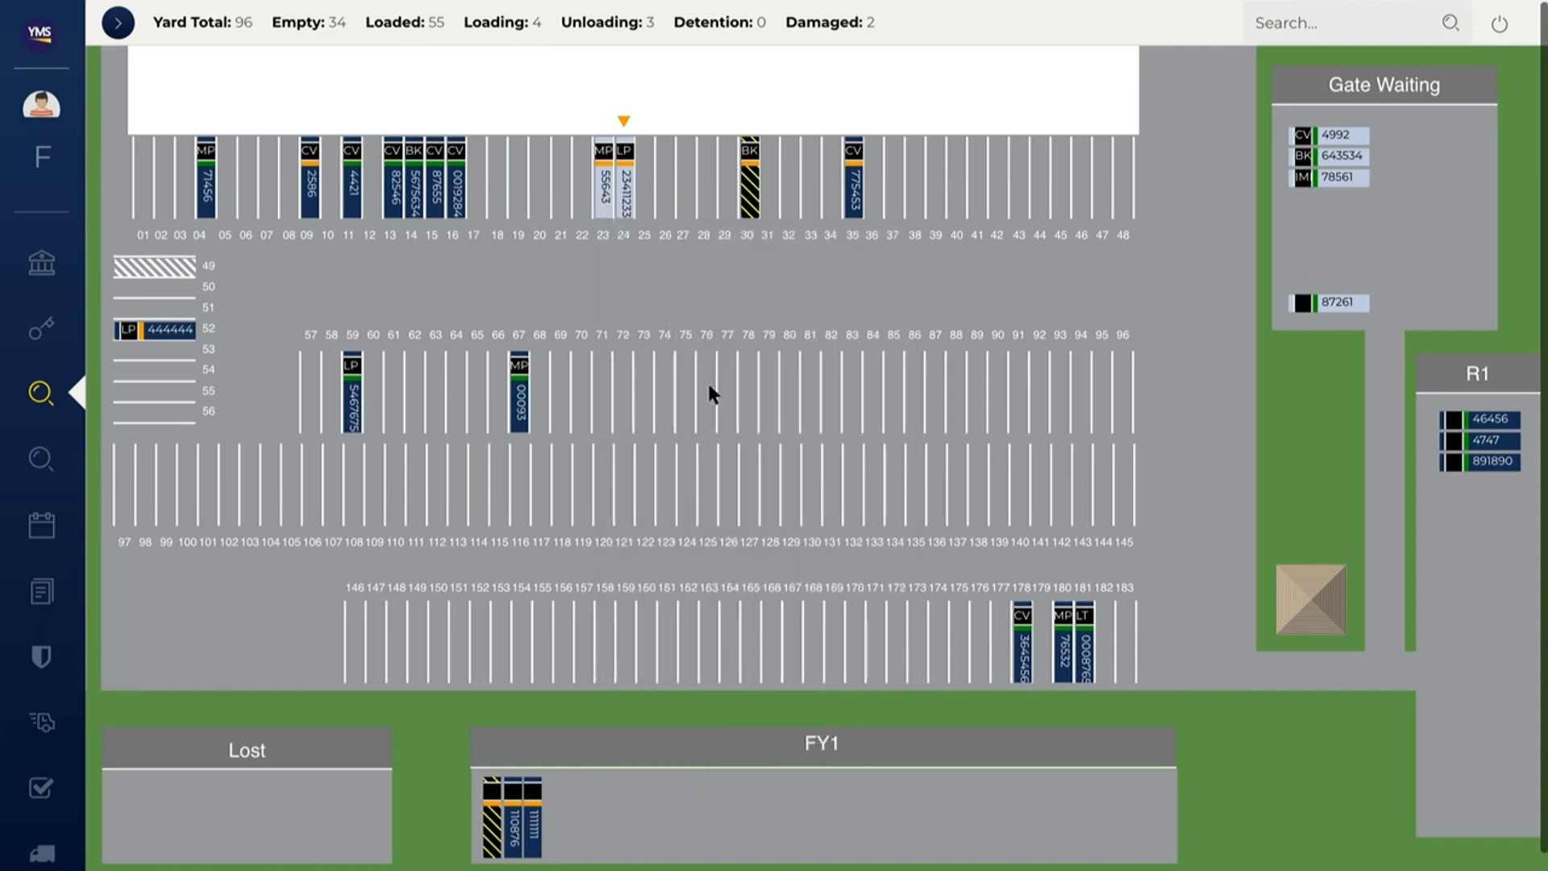
pyautogui.moveTo(790, 529)
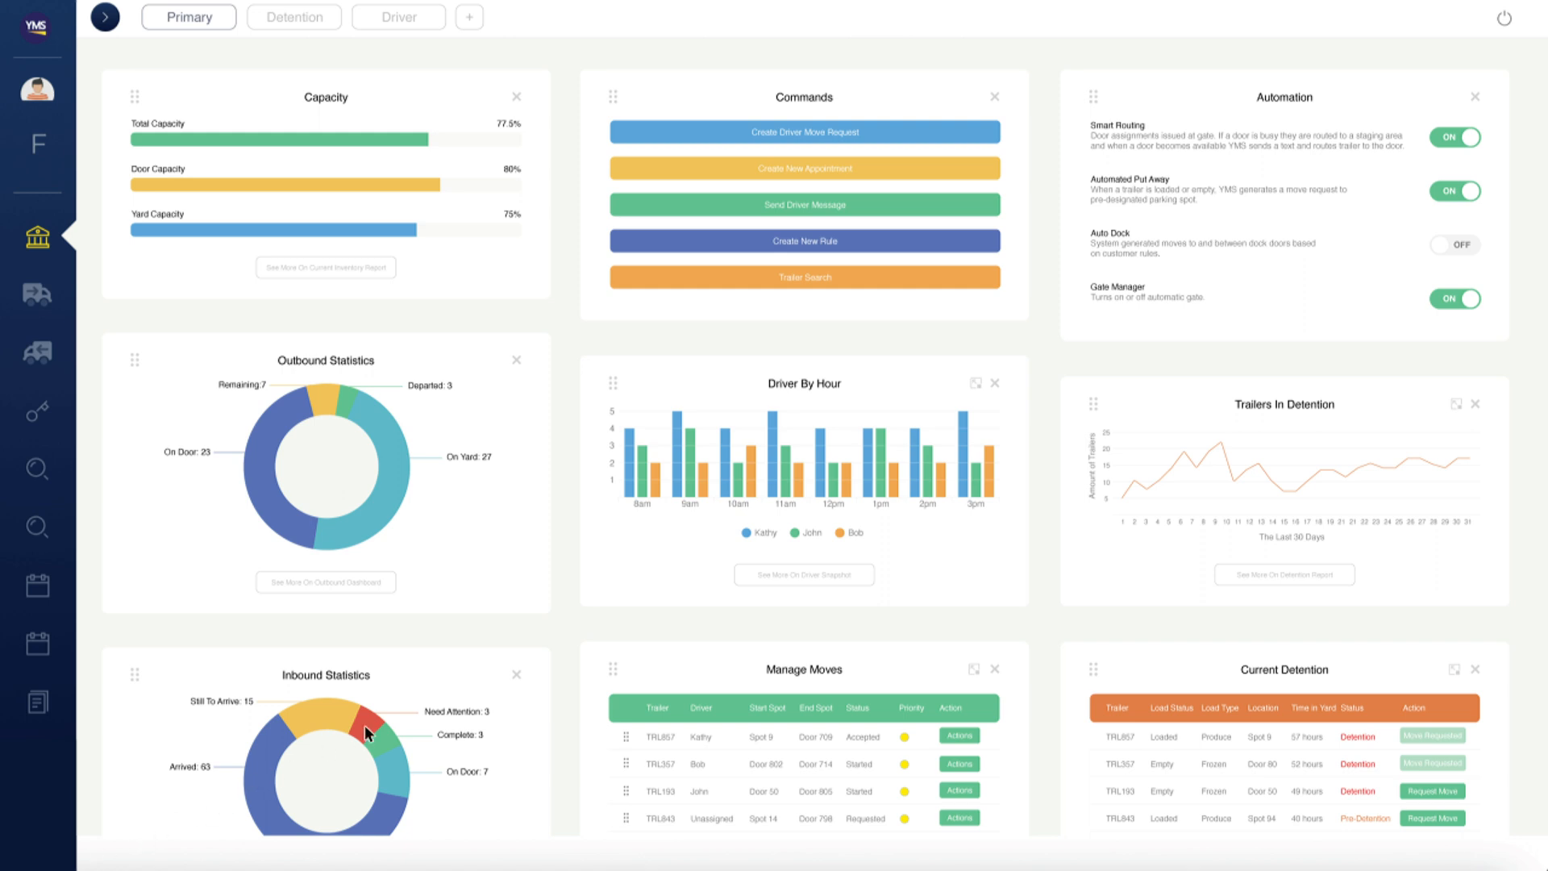
pyautogui.click(361, 724)
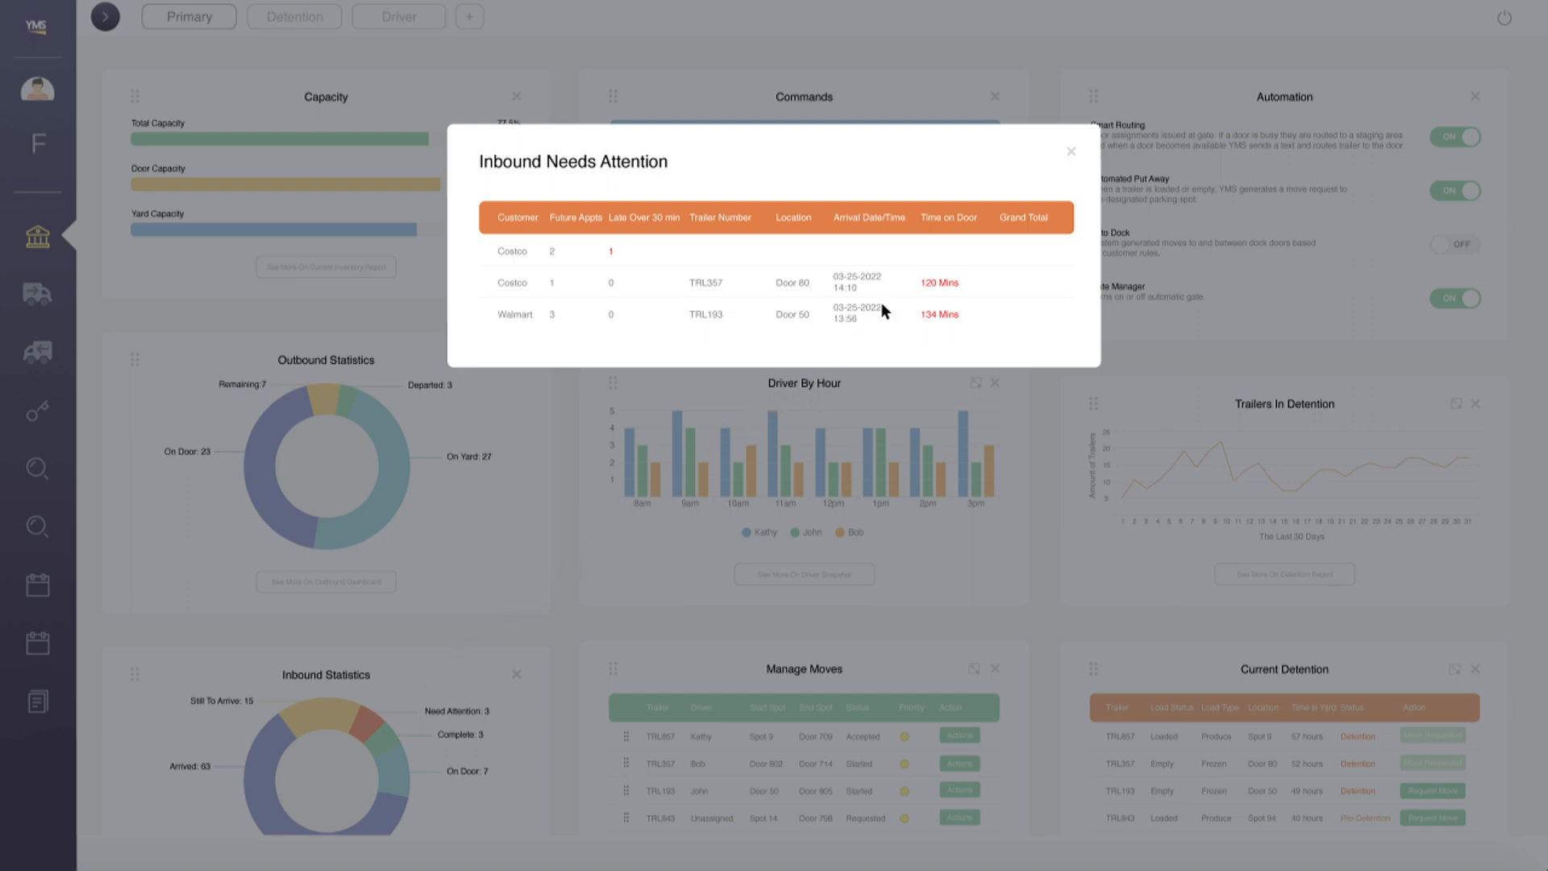
pyautogui.click(1070, 152)
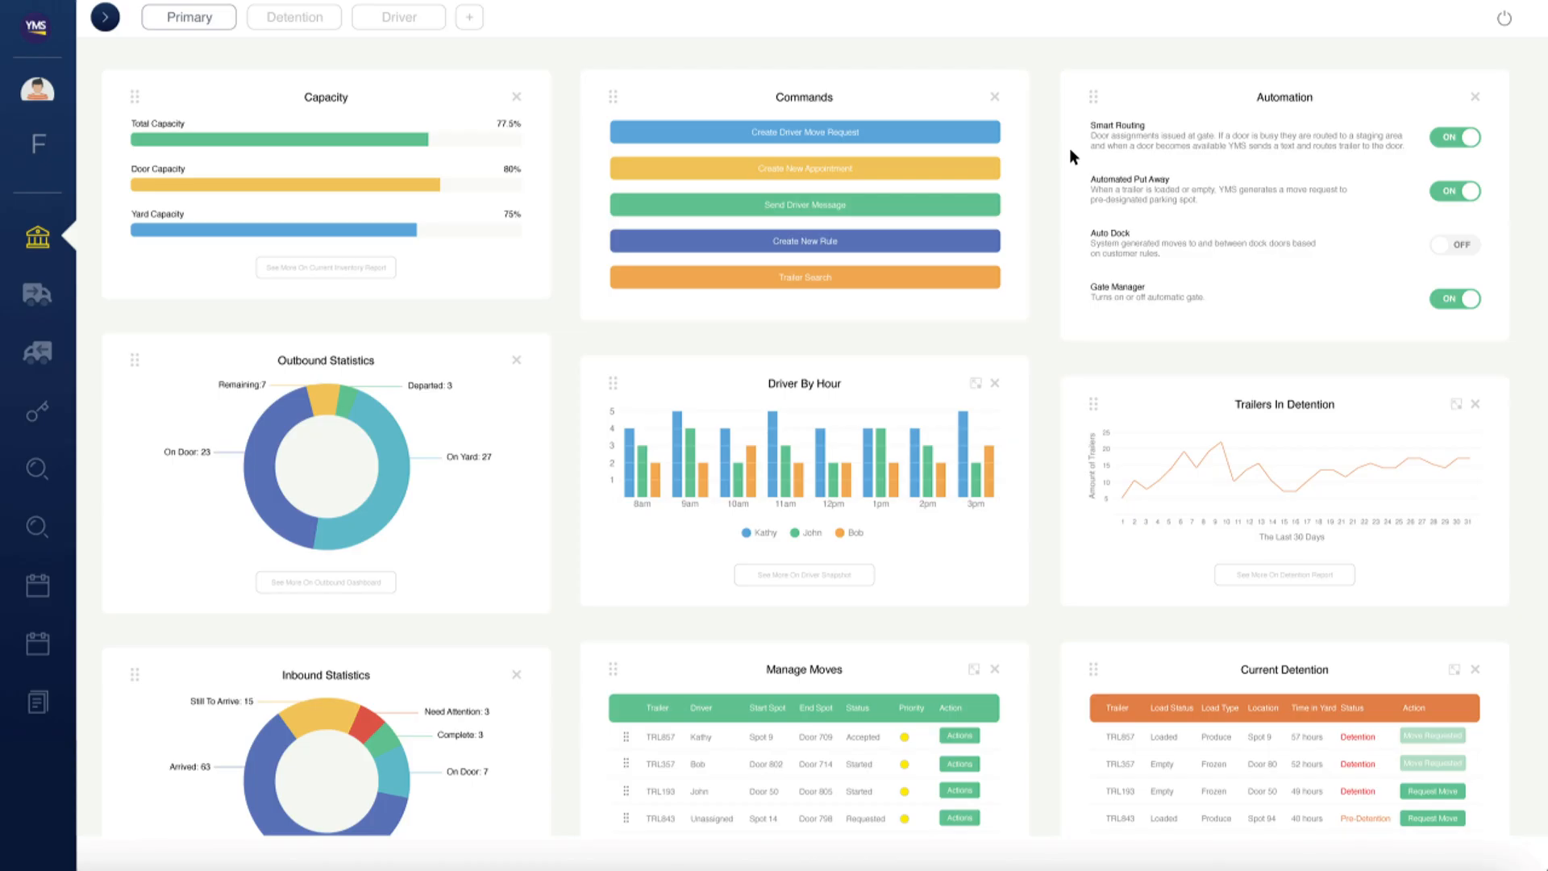
pyautogui.click(1452, 243)
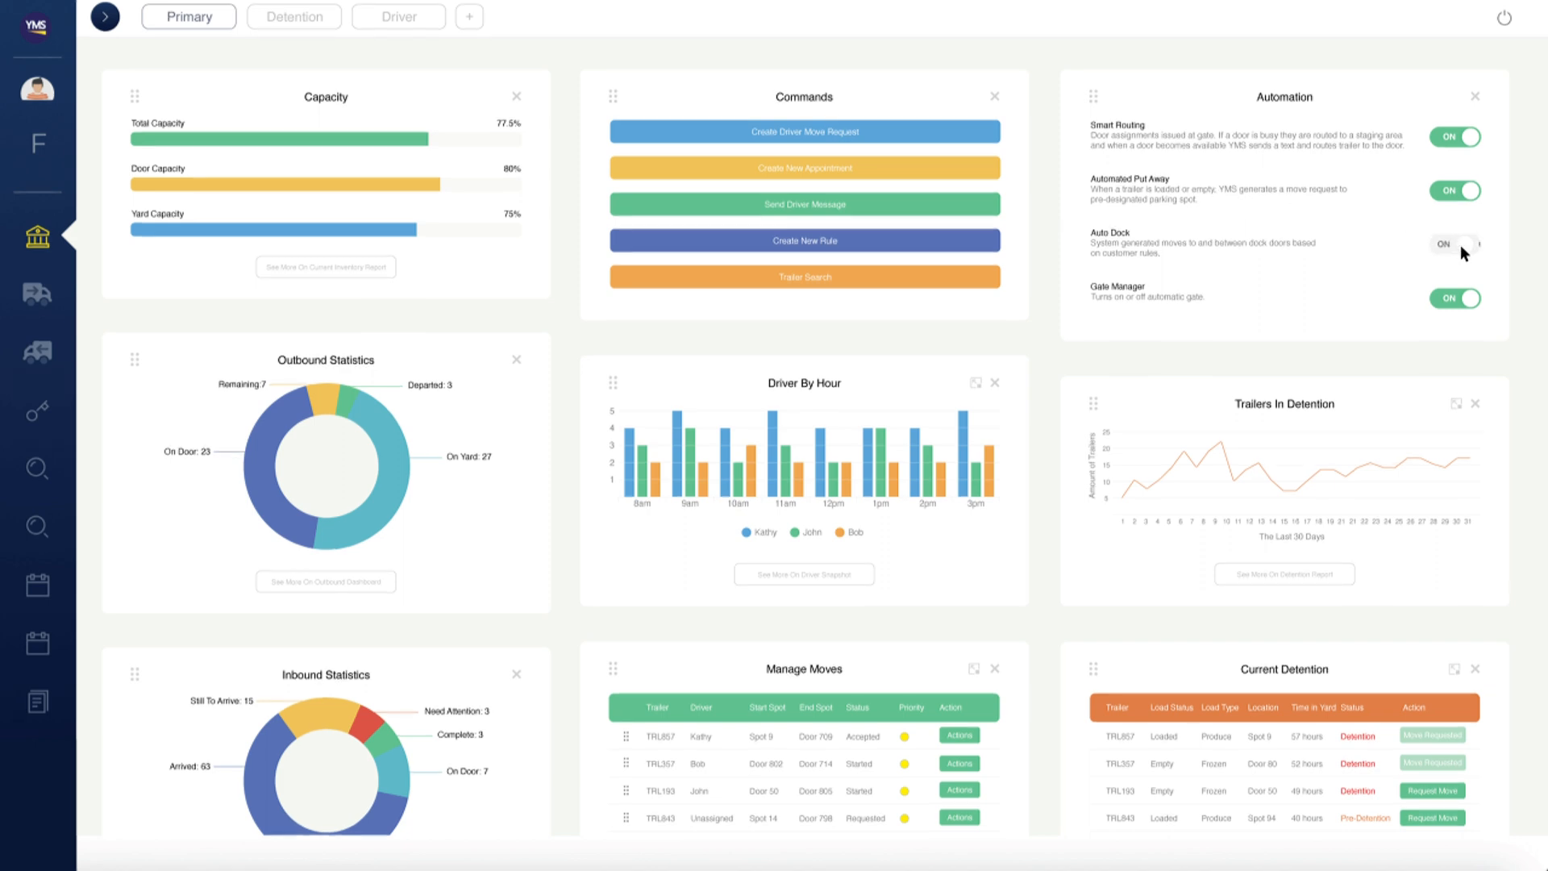
pyautogui.click(1452, 243)
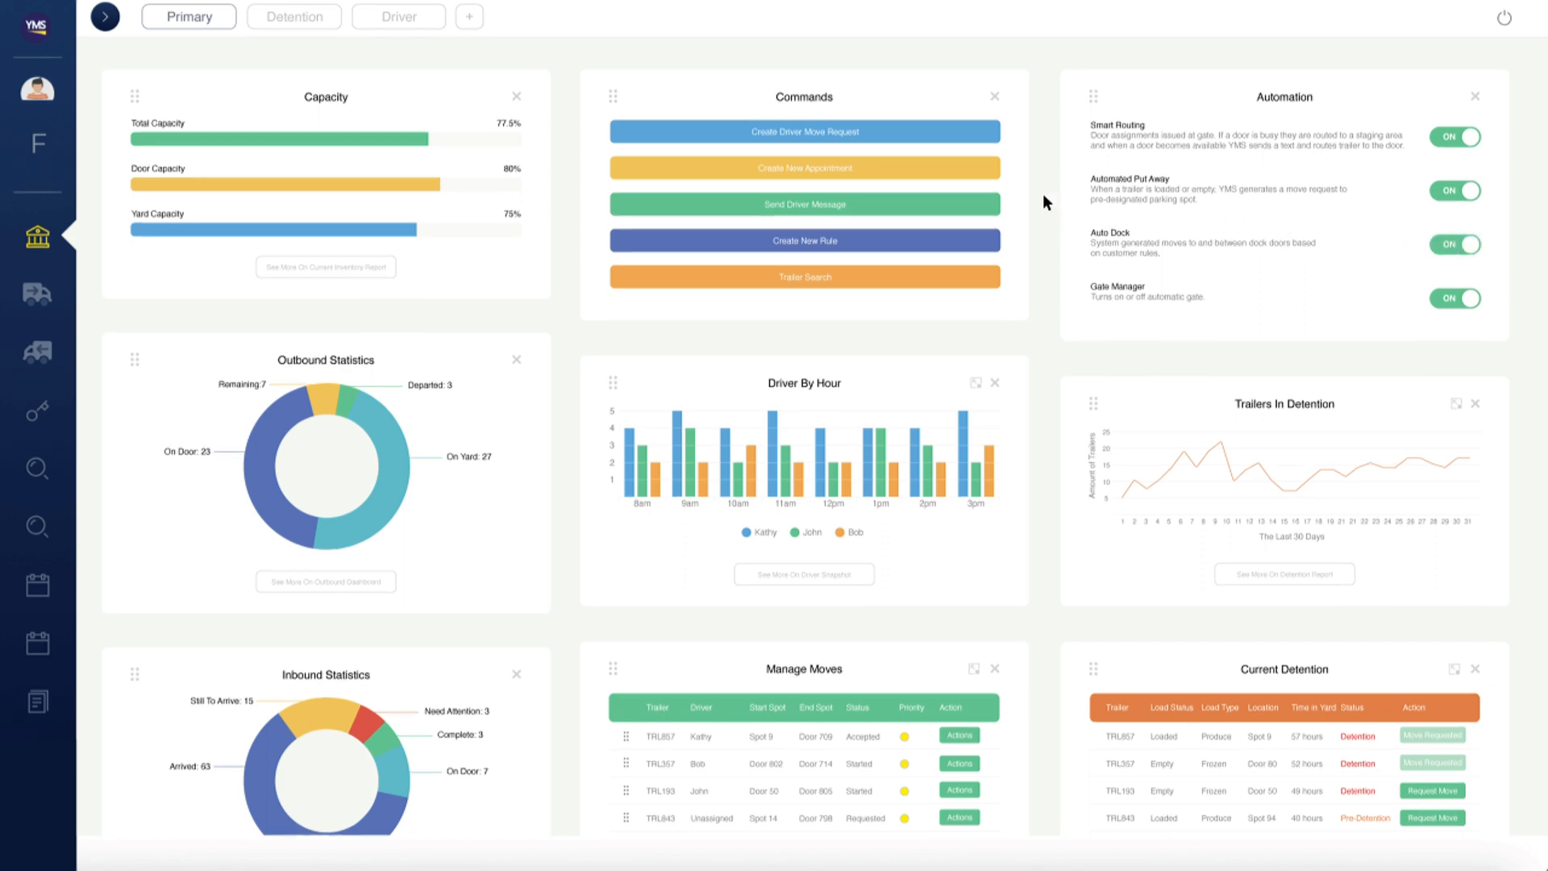
pyautogui.click(802, 131)
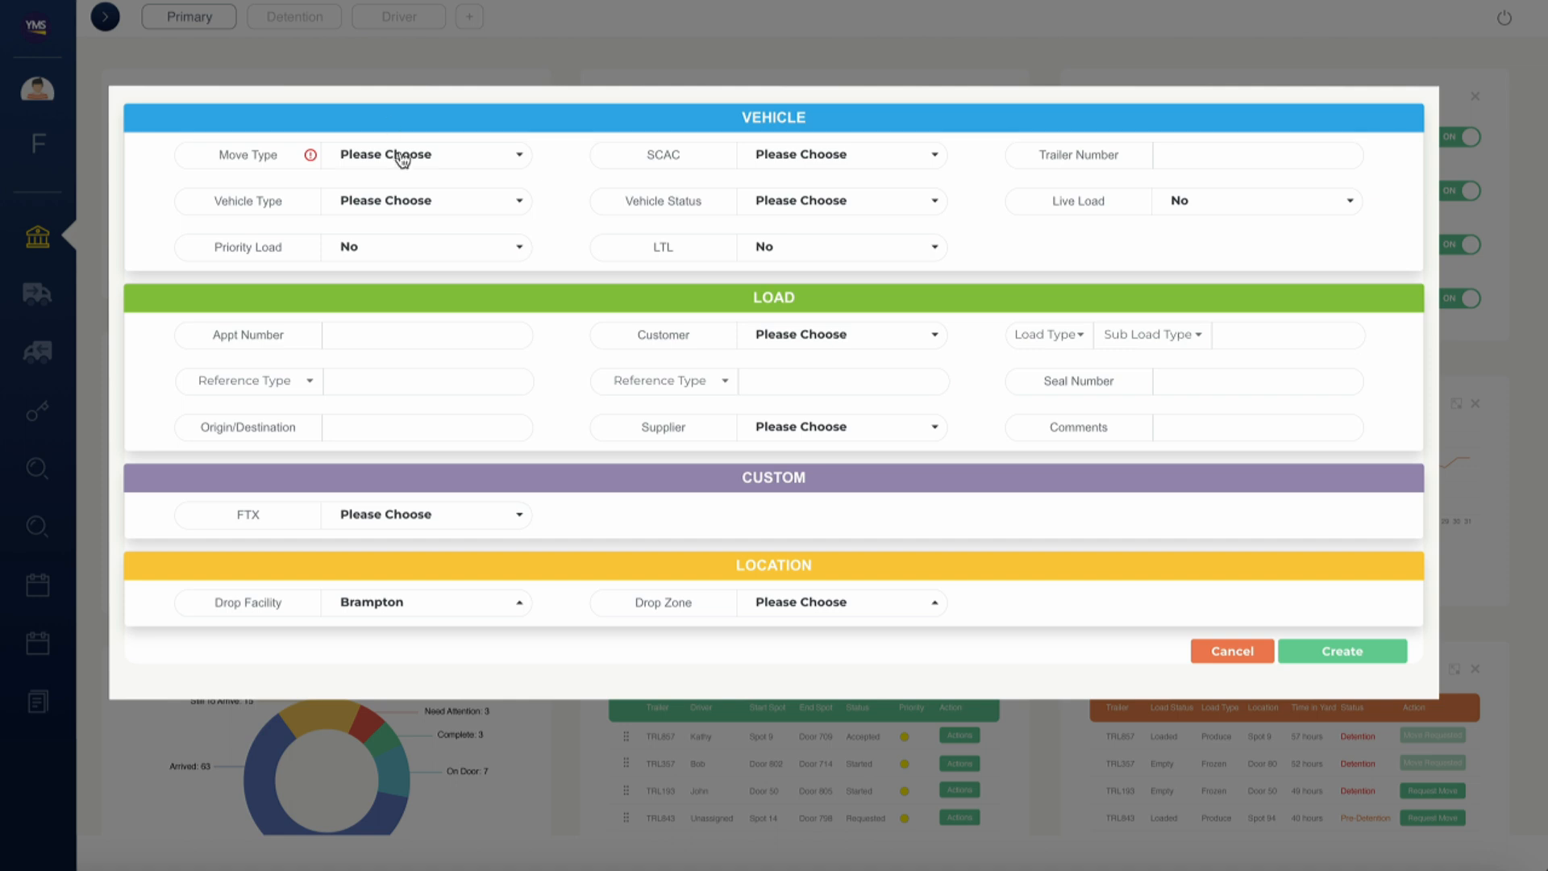
pyautogui.click(426, 155)
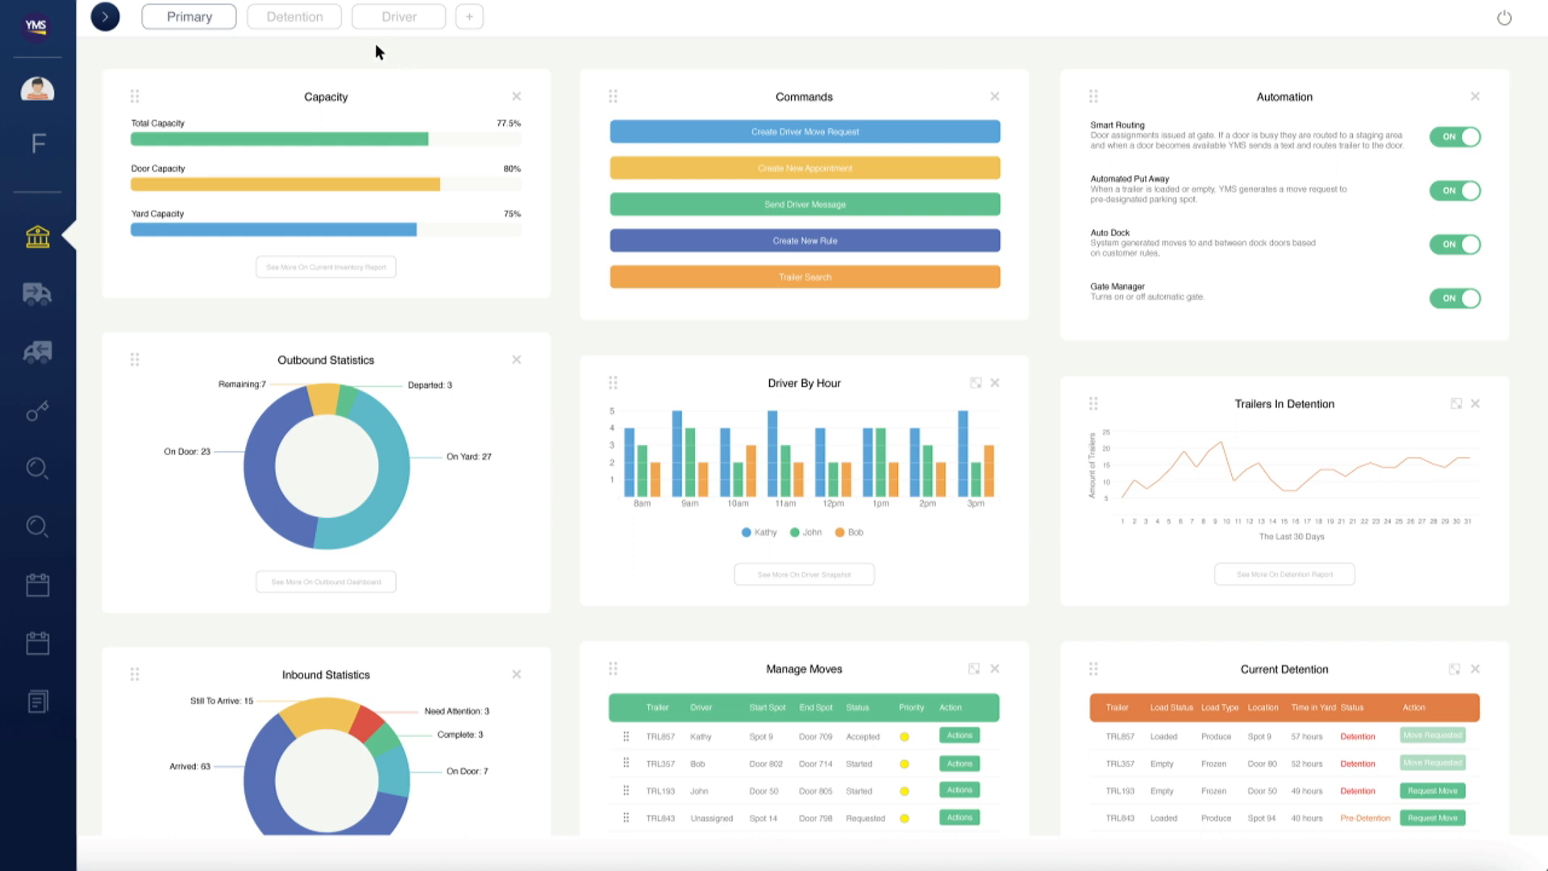
pyautogui.moveTo(287, 25)
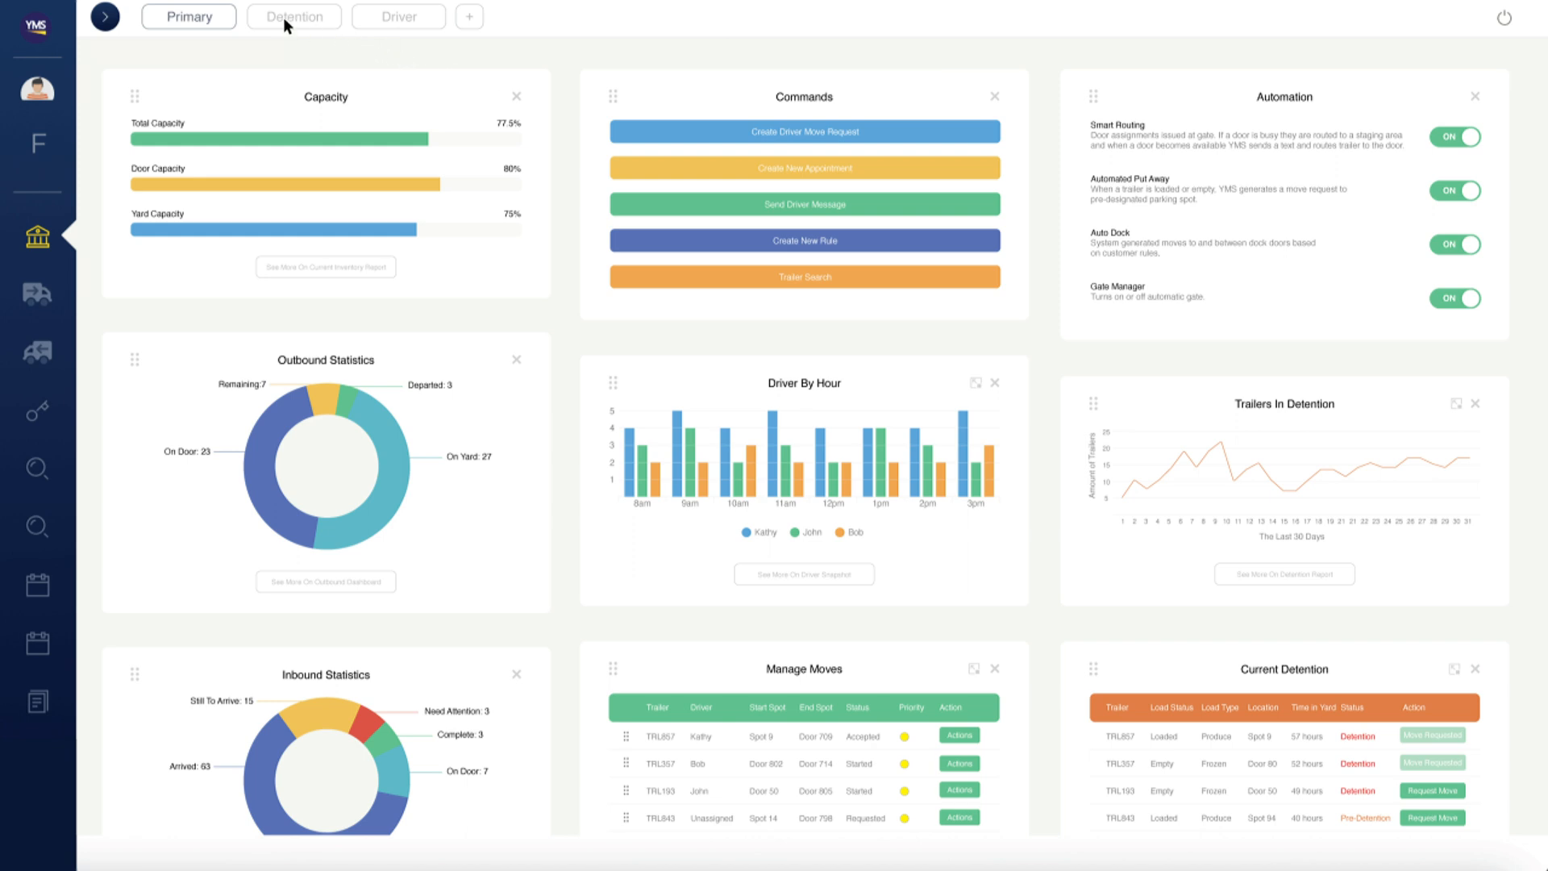
# - On Detention, create a priority move for TRL193 to Dock Door drop spot 48
pyautogui.click(294, 16)
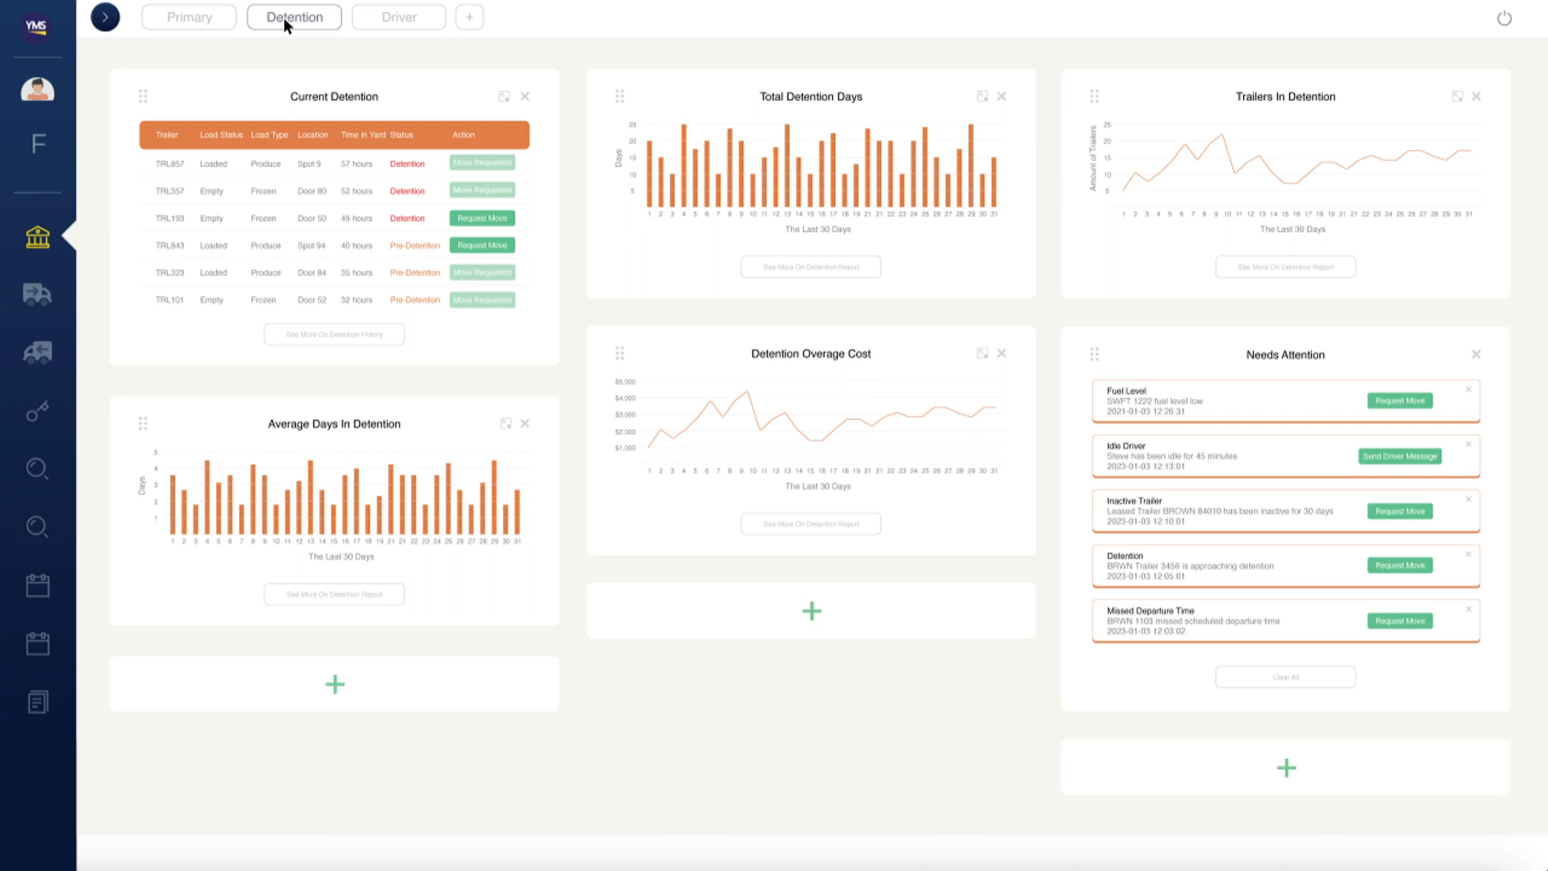
pyautogui.click(482, 218)
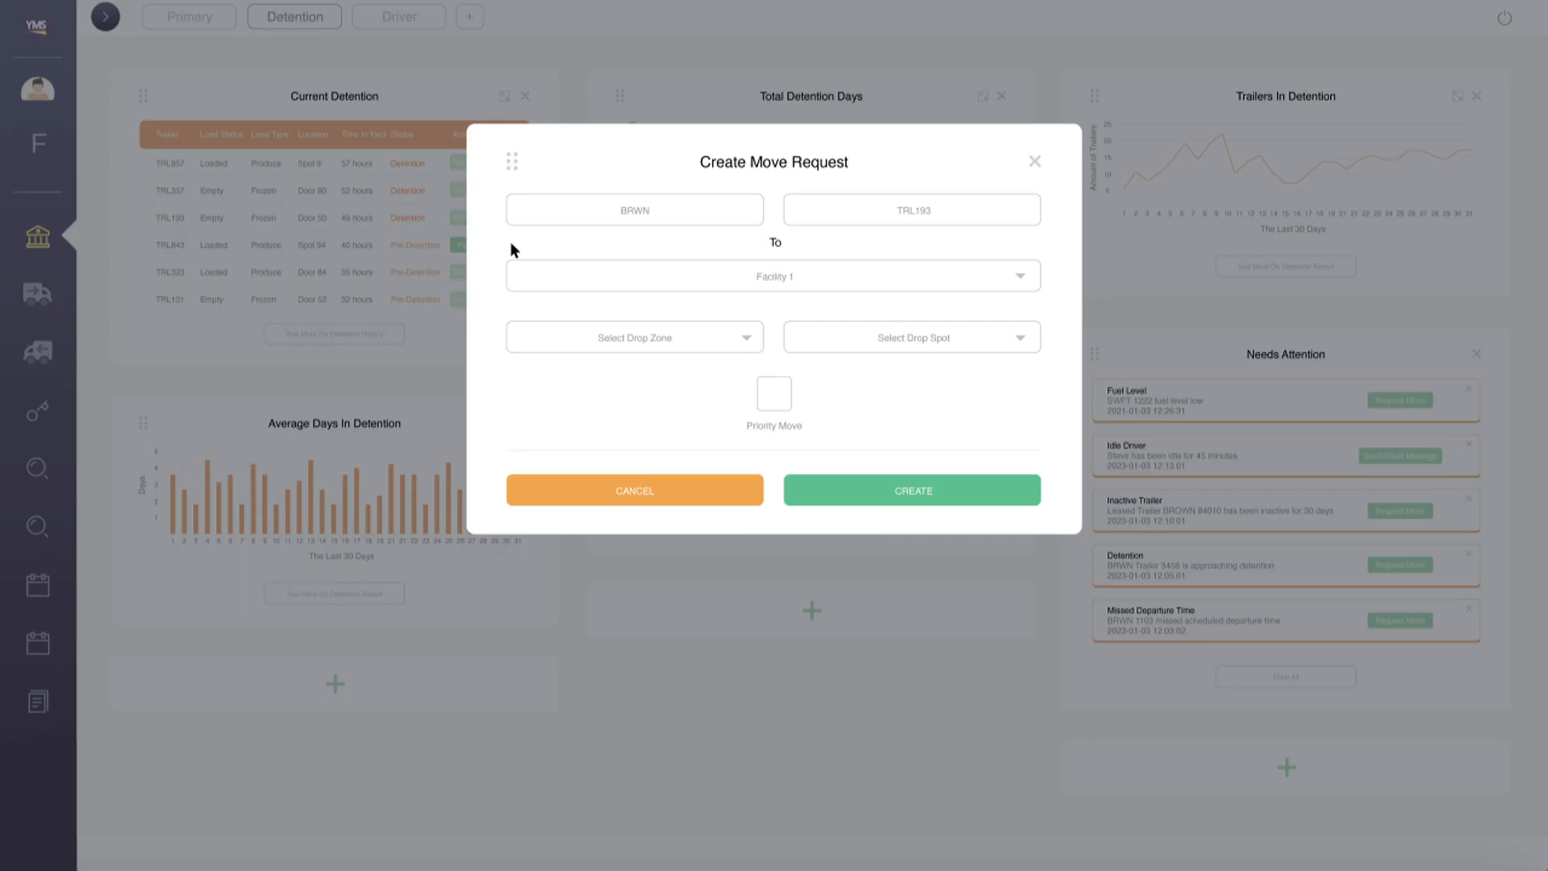
pyautogui.click(633, 337)
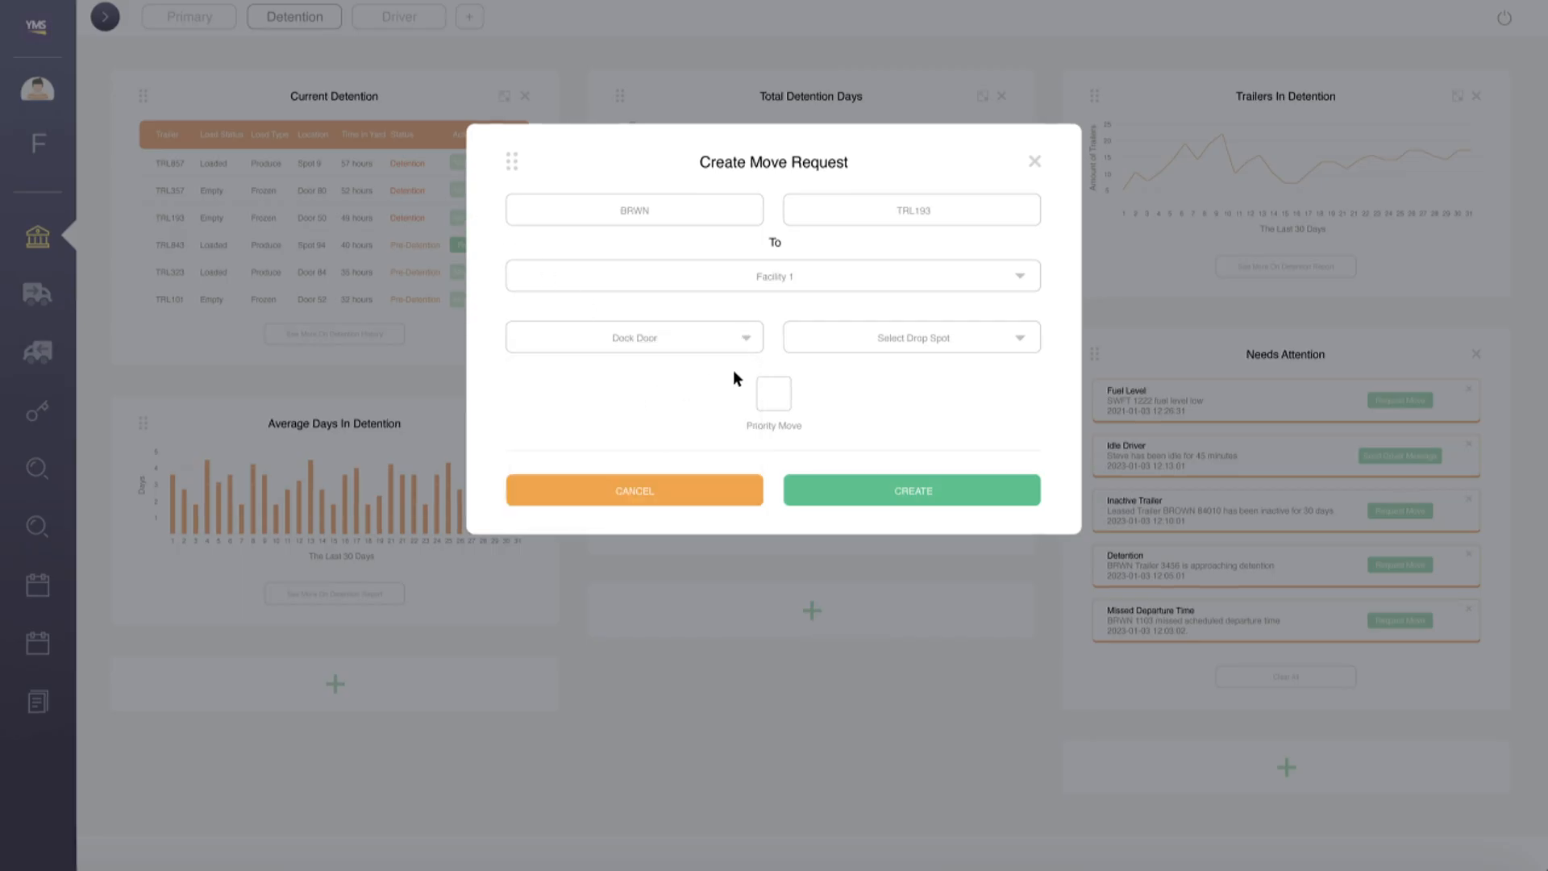
pyautogui.click(773, 391)
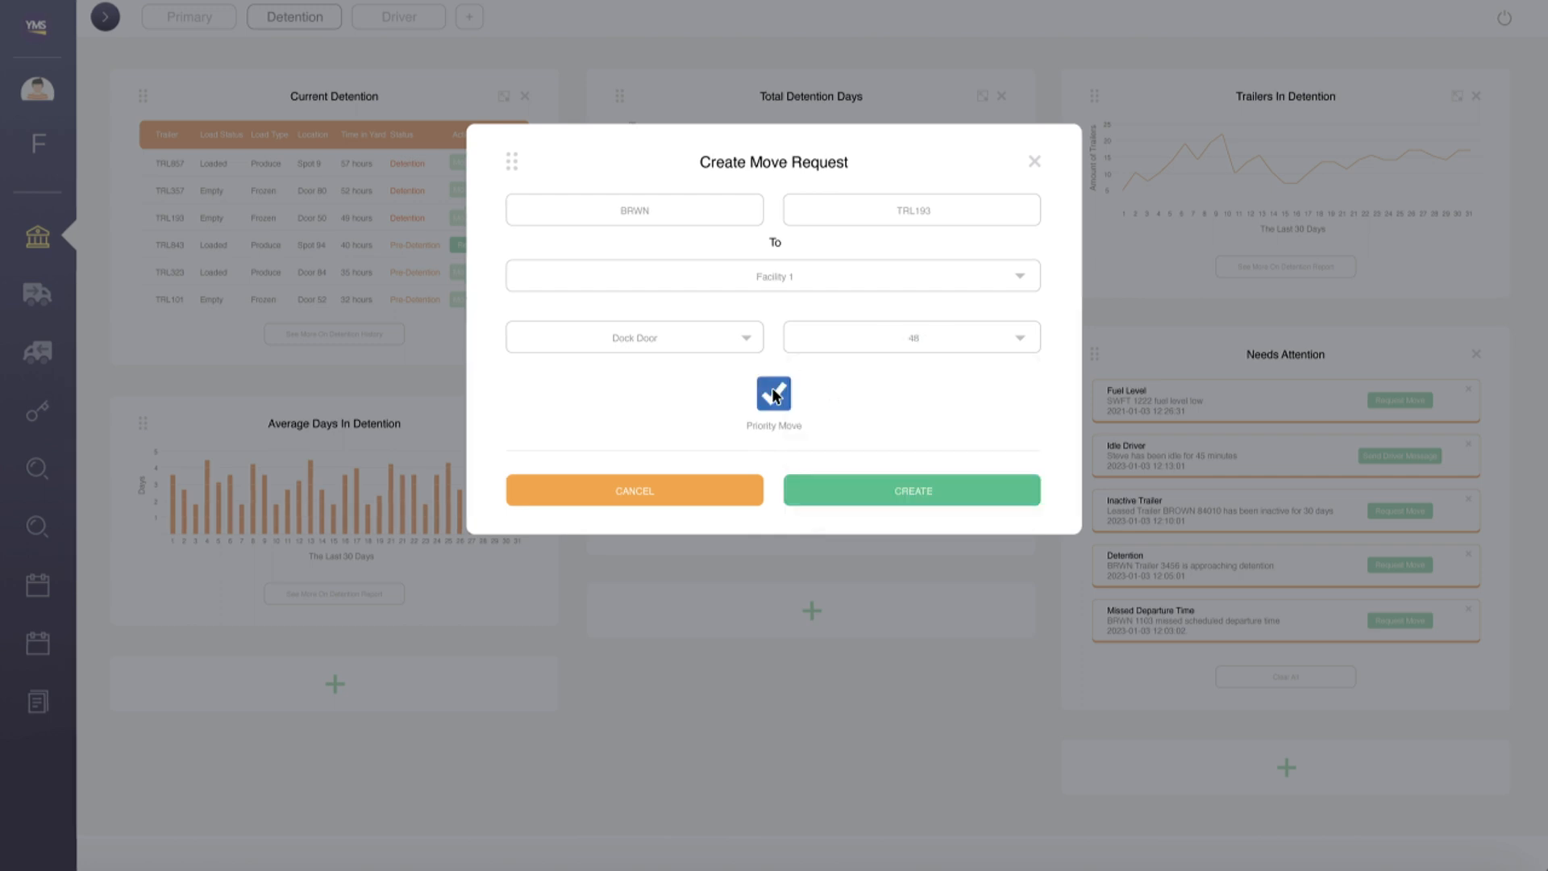
pyautogui.click(910, 490)
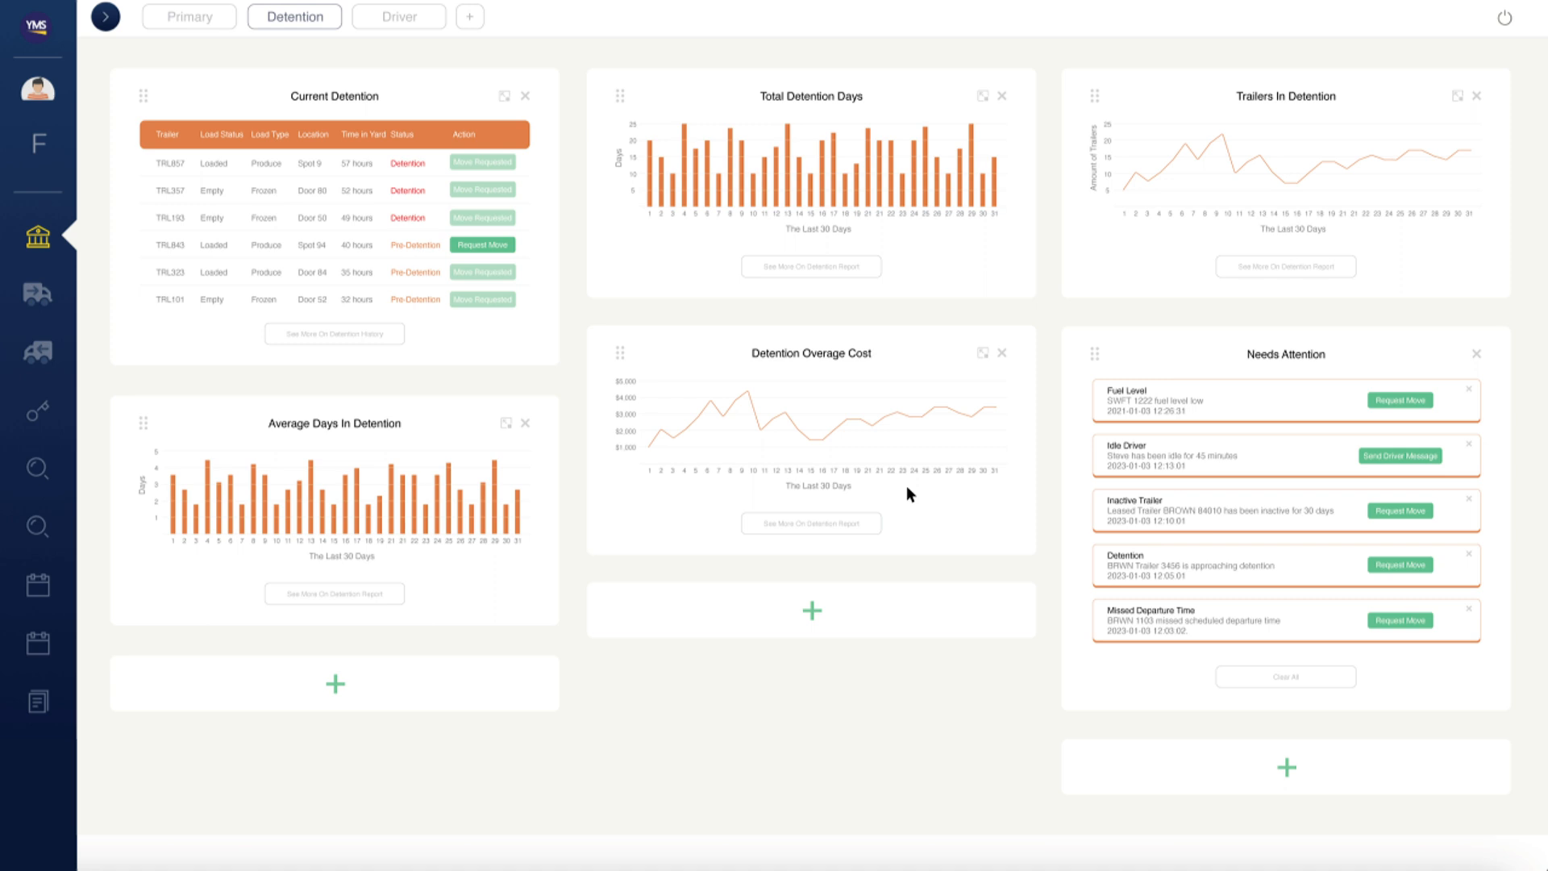
pyautogui.moveTo(1386, 457)
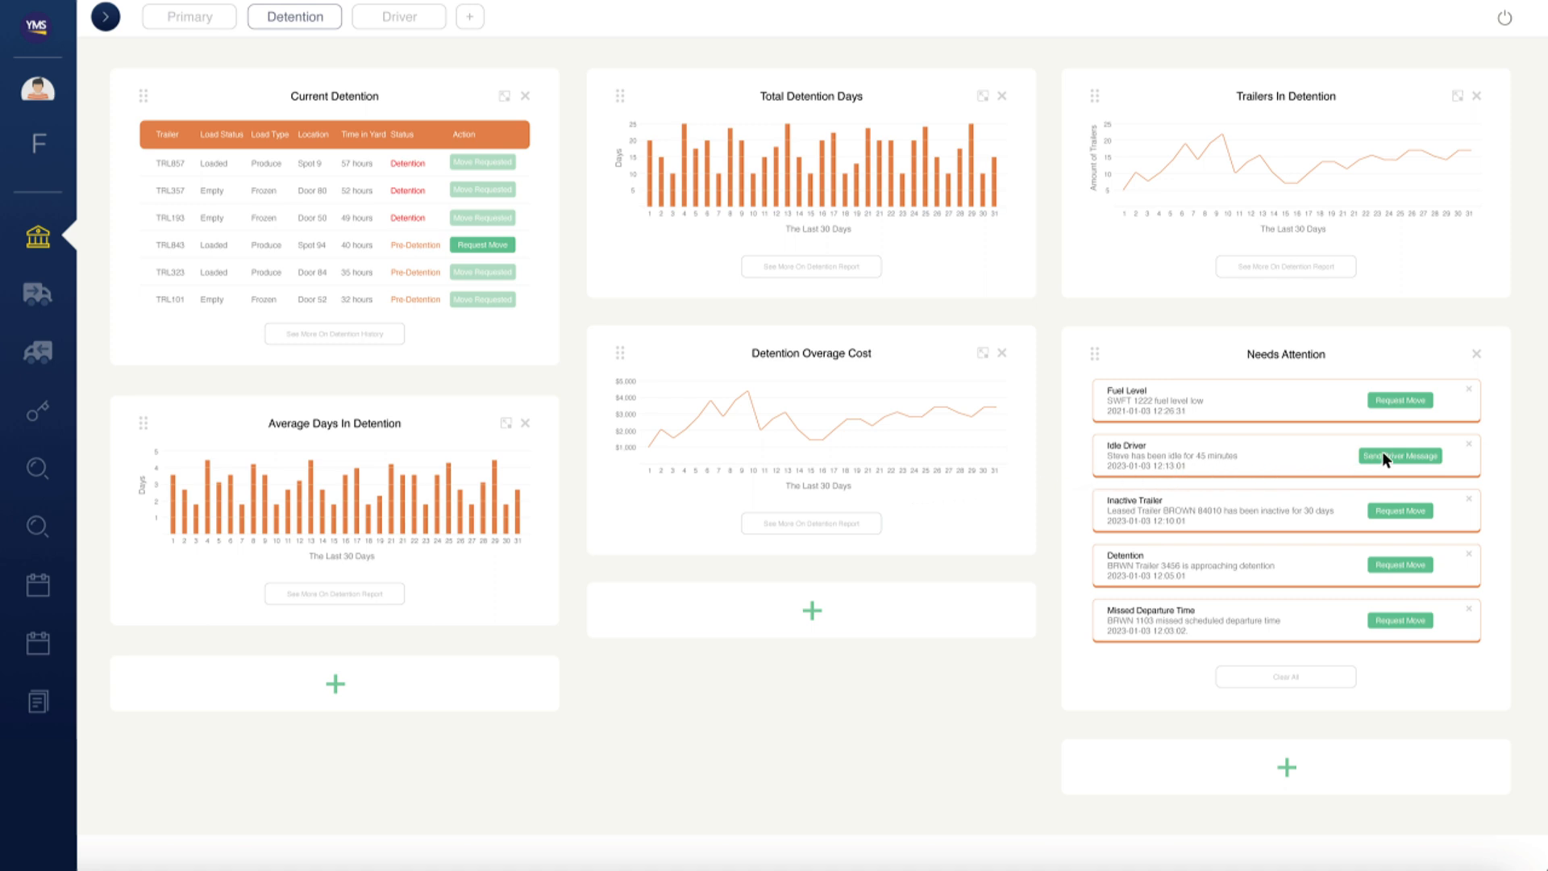
# - Message the idle driver 'Please Come To My Office' from the Idle Driver alert
pyautogui.click(1400, 455)
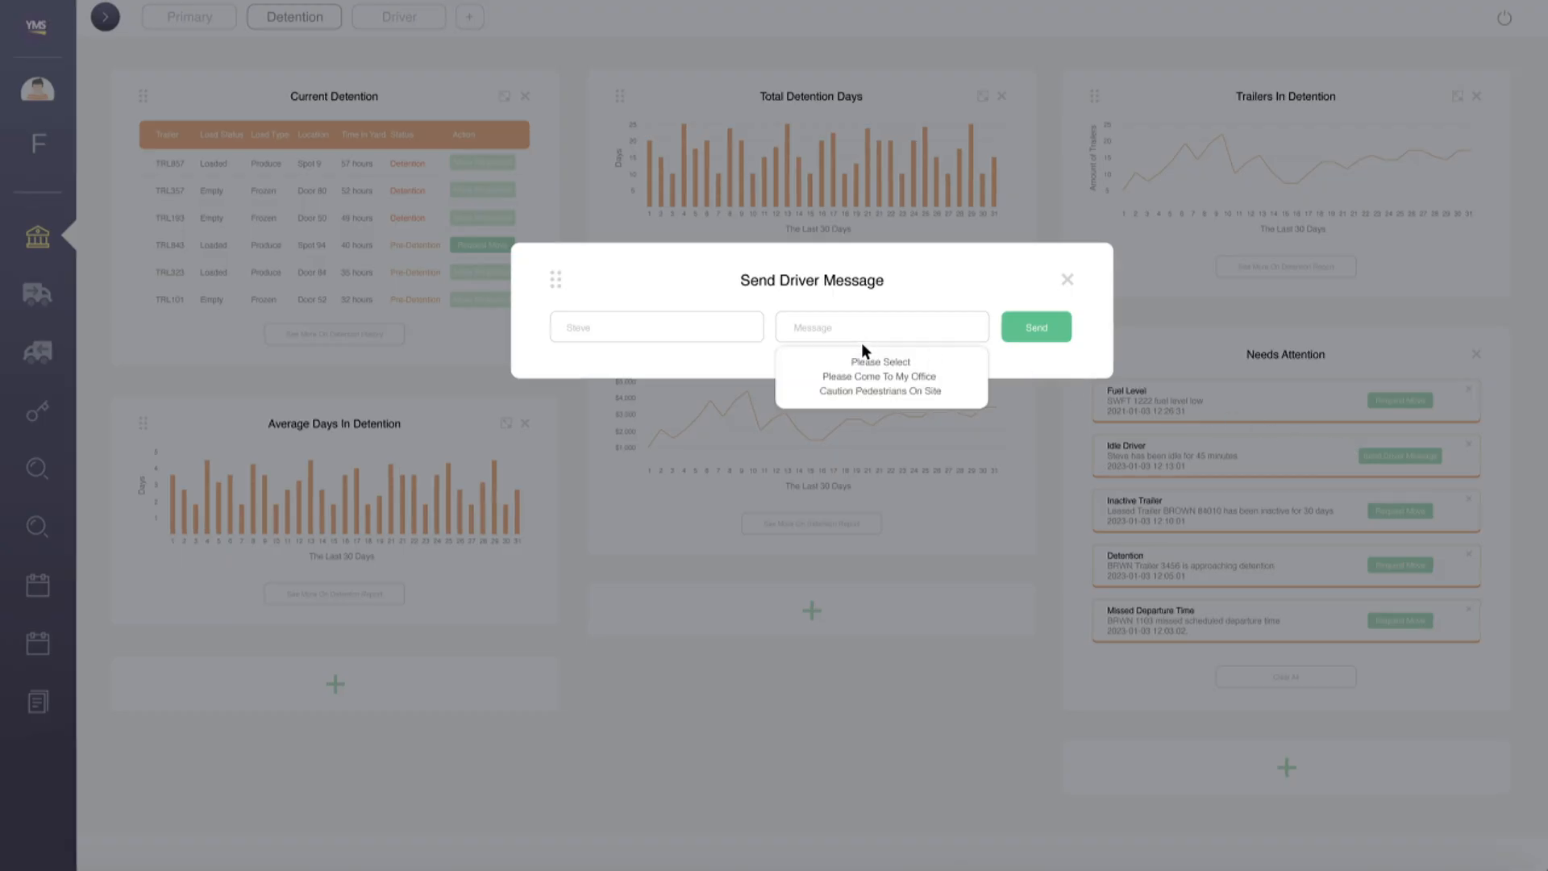
pyautogui.click(877, 376)
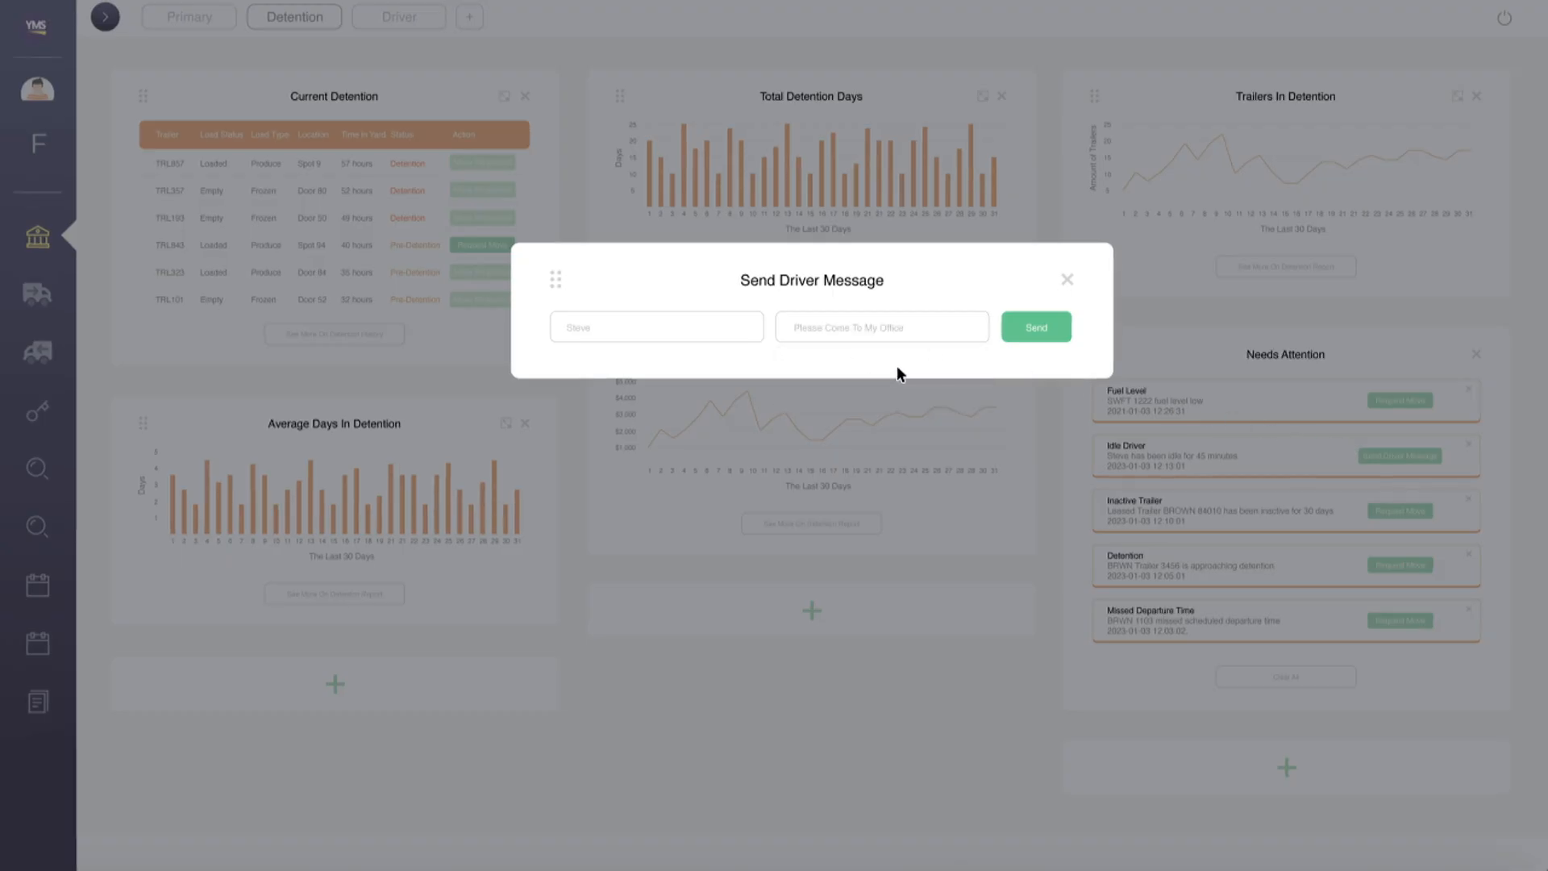
pyautogui.click(1035, 326)
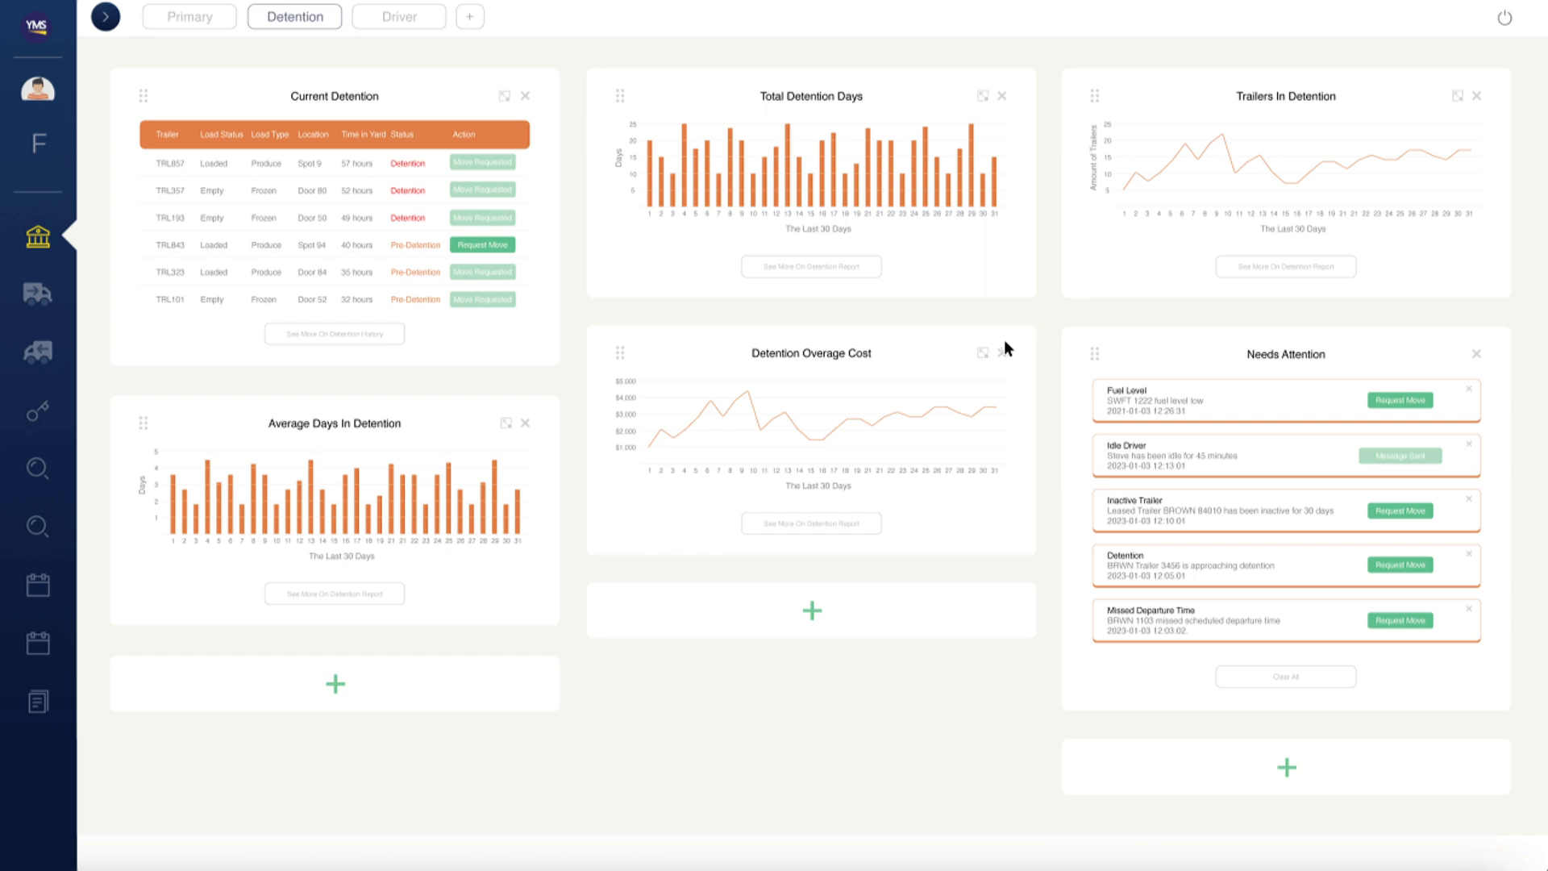
# - Enlarge the Detention Overage Cost chart and narrow it to the Last 7 Days
pyautogui.click(982, 351)
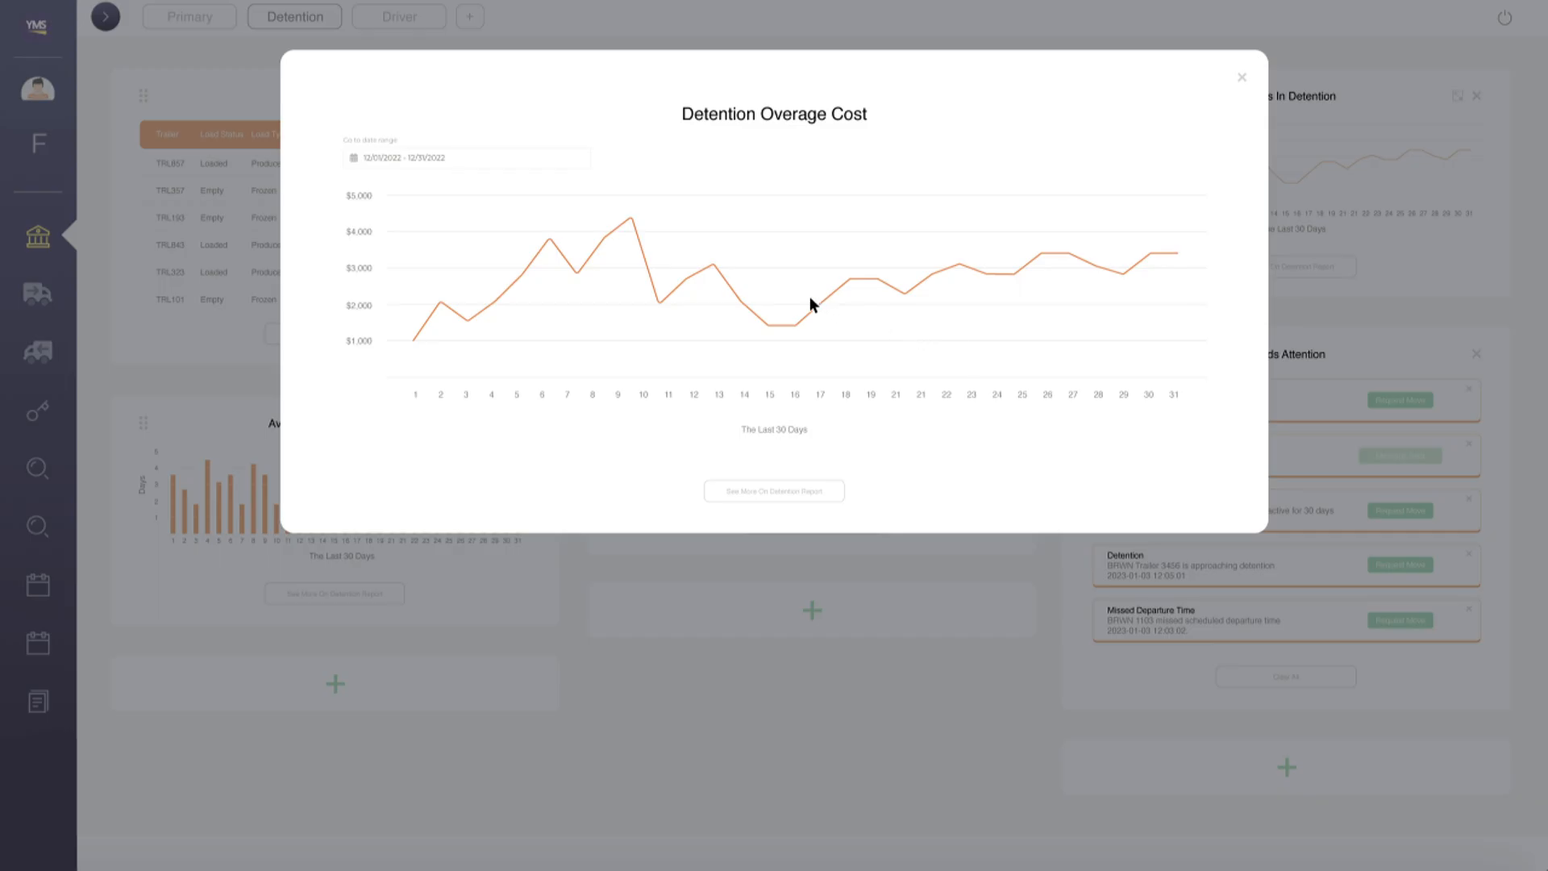
pyautogui.moveTo(551, 217)
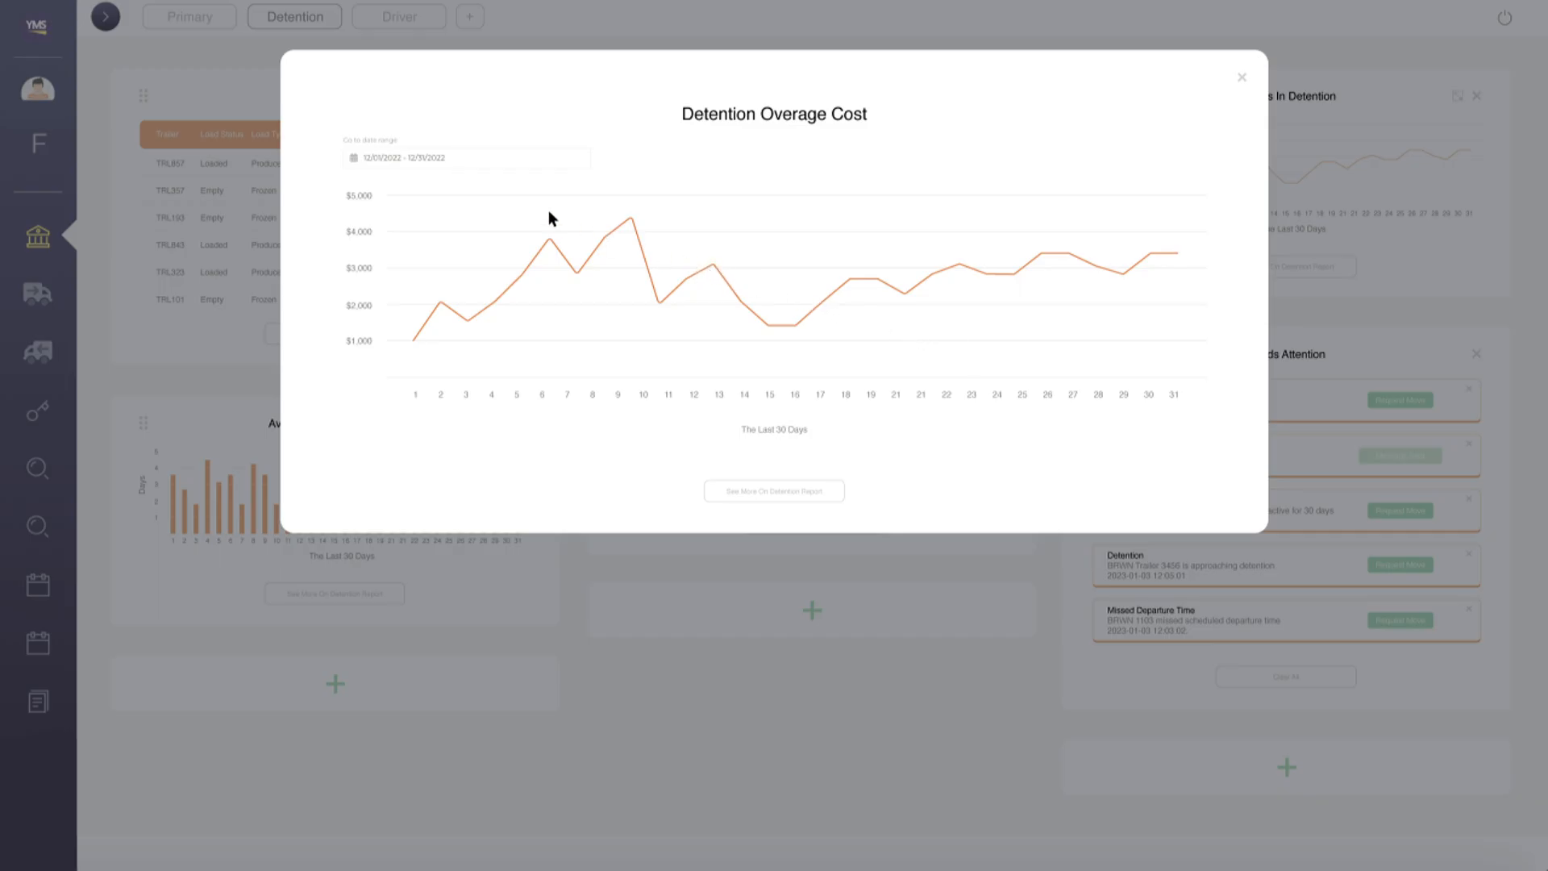
pyautogui.click(464, 158)
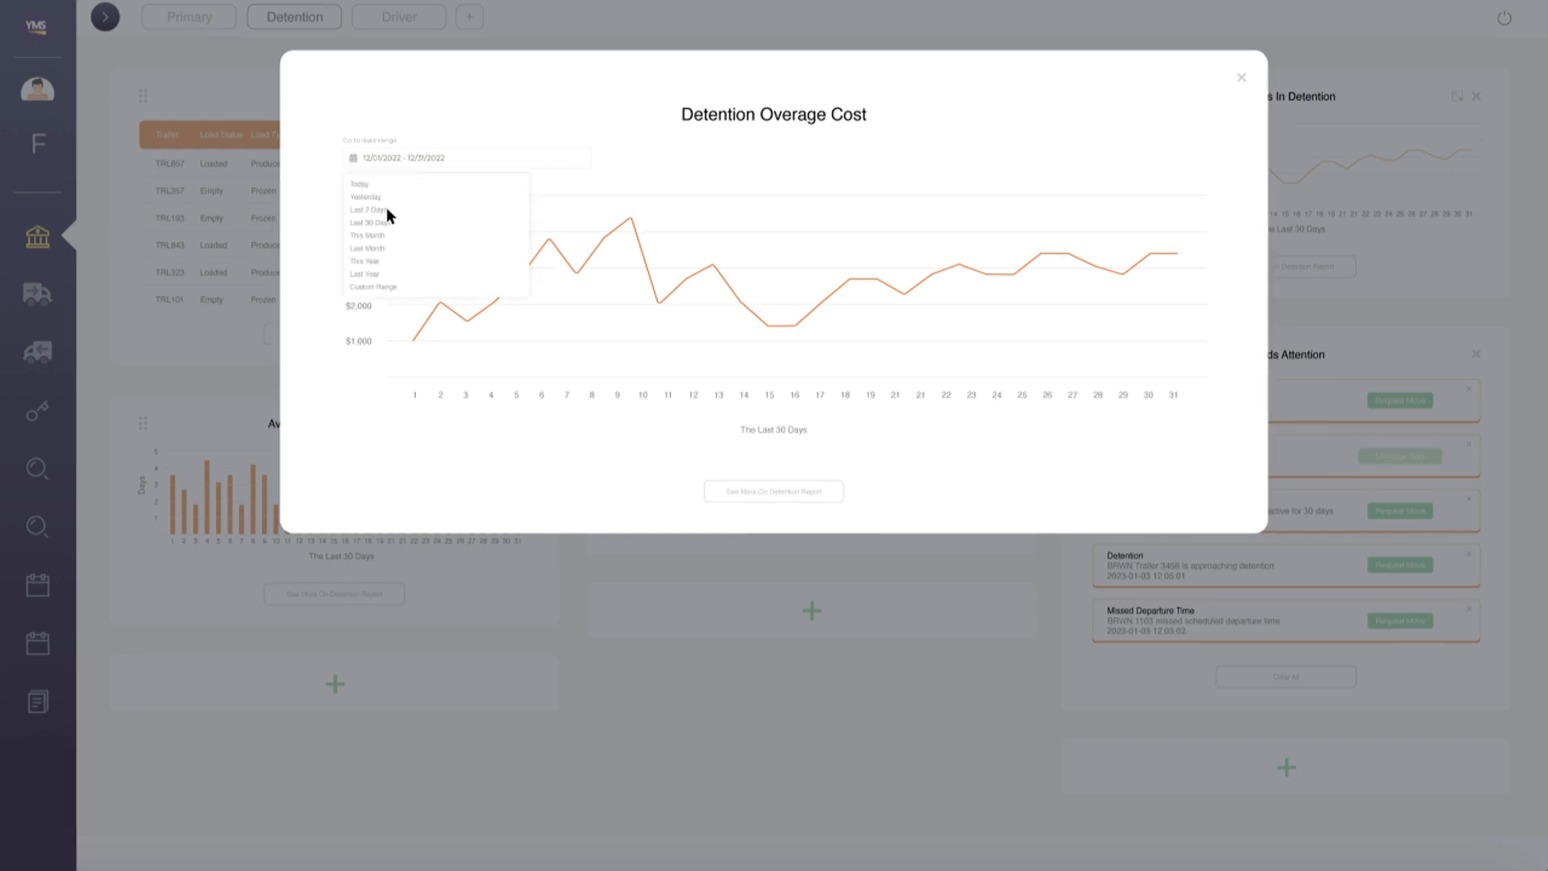
pyautogui.click(370, 209)
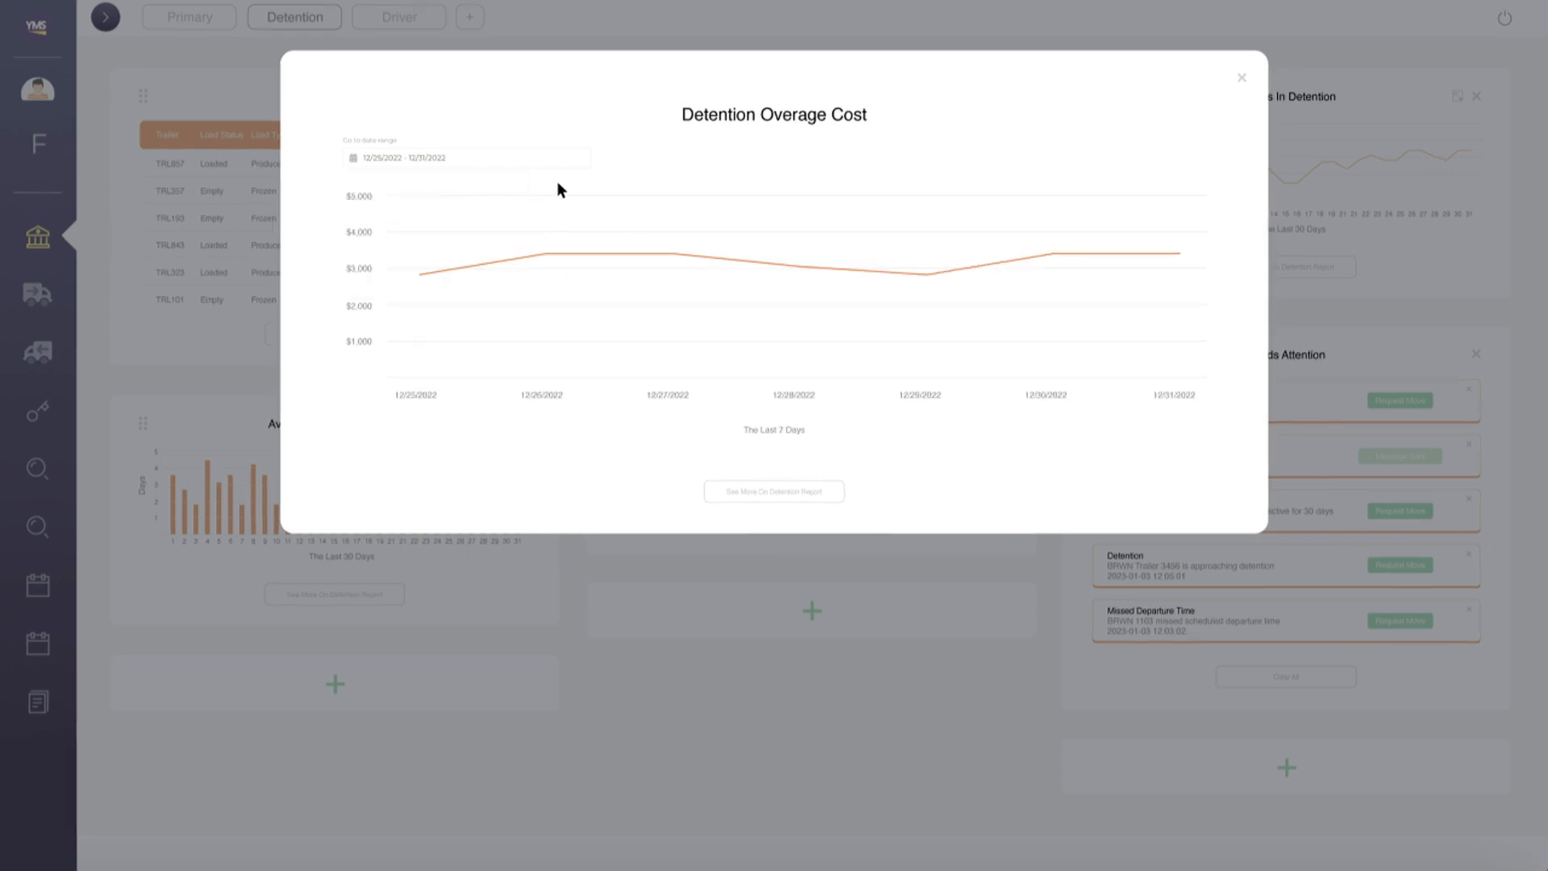
pyautogui.click(1241, 77)
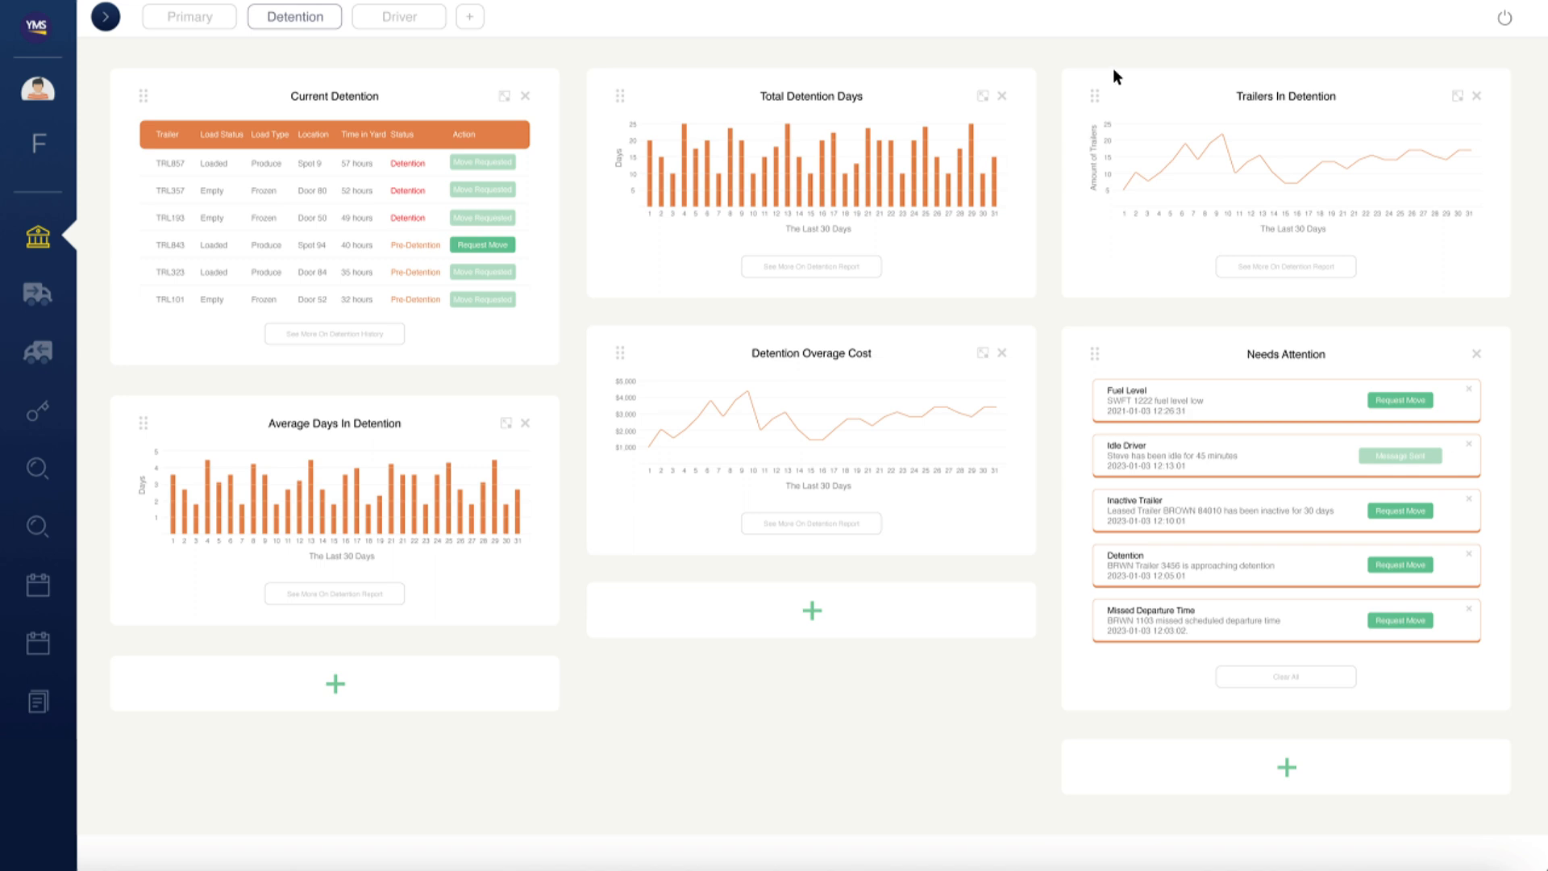
pyautogui.click(398, 16)
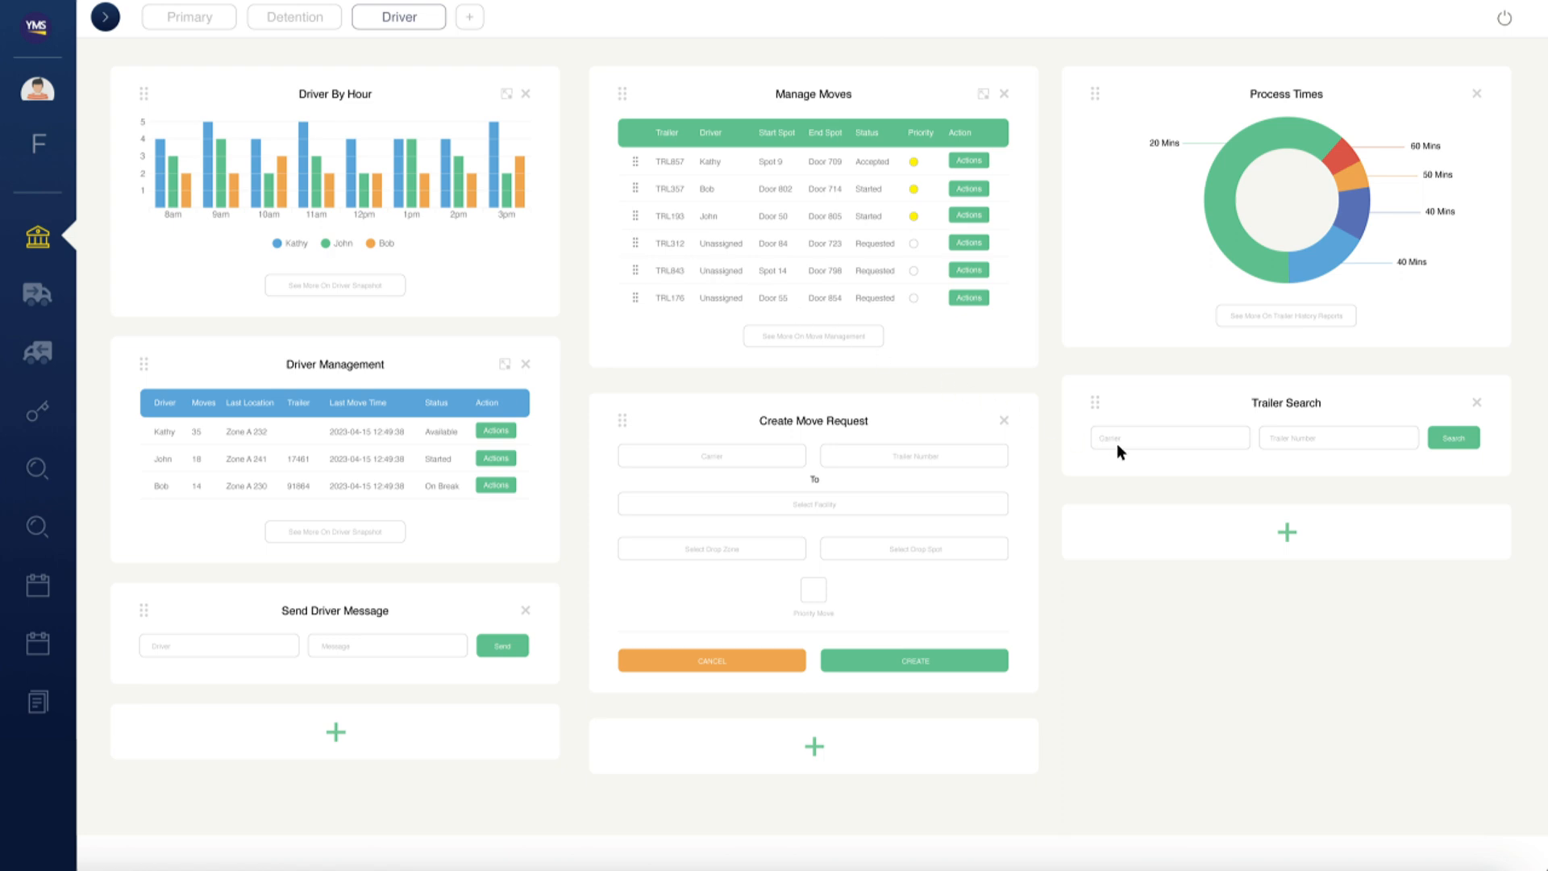
# - Search for trailer 5454 of carrier TSTR, then return to the Primary dashboard
pyautogui.write('5454')
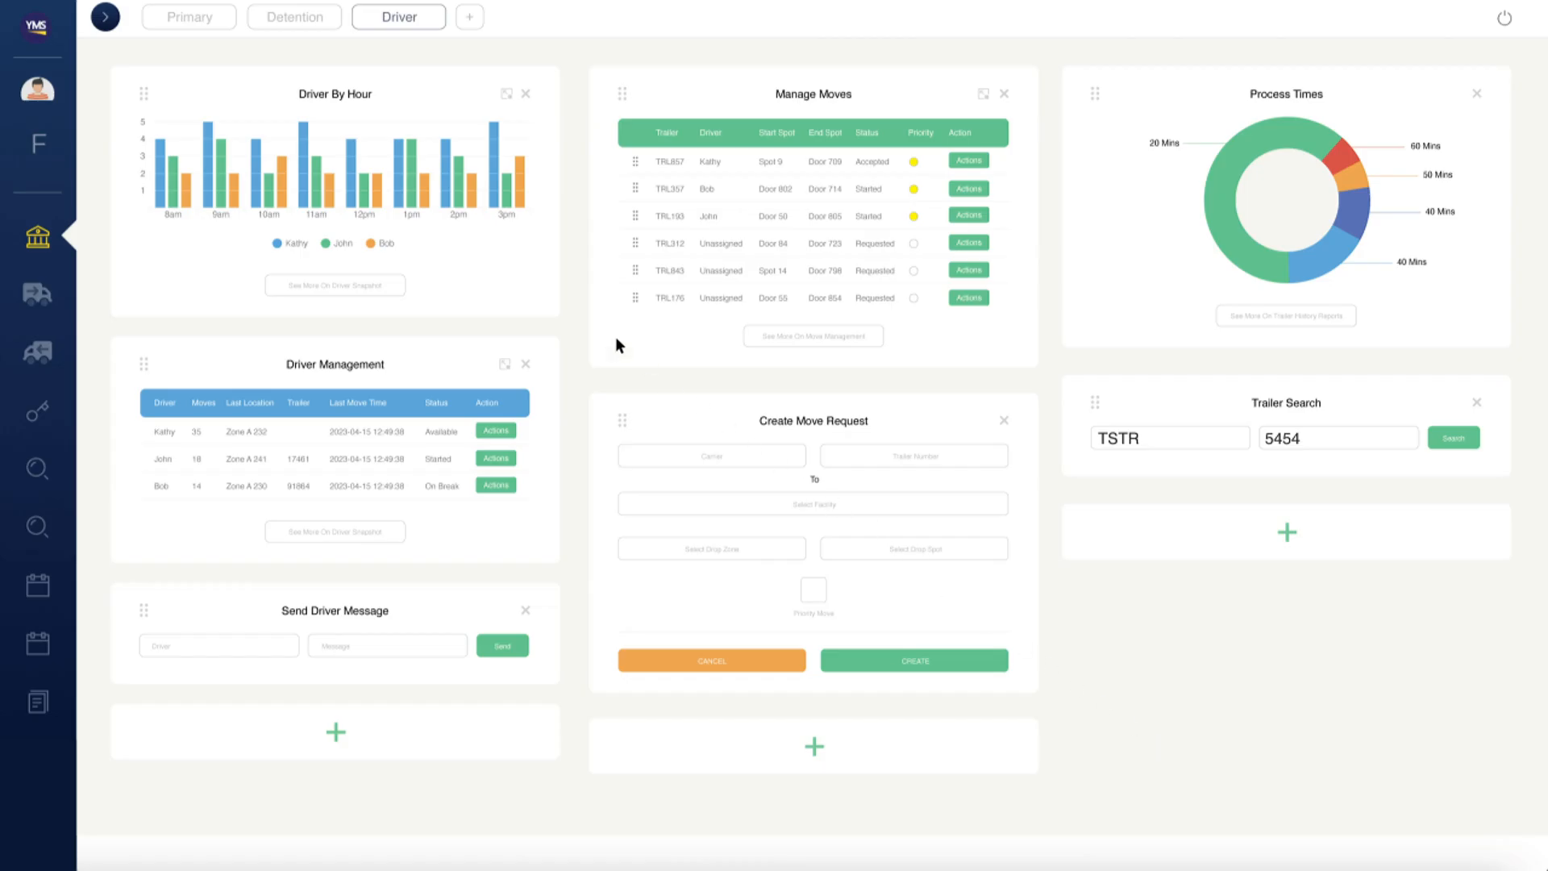
pyautogui.click(187, 16)
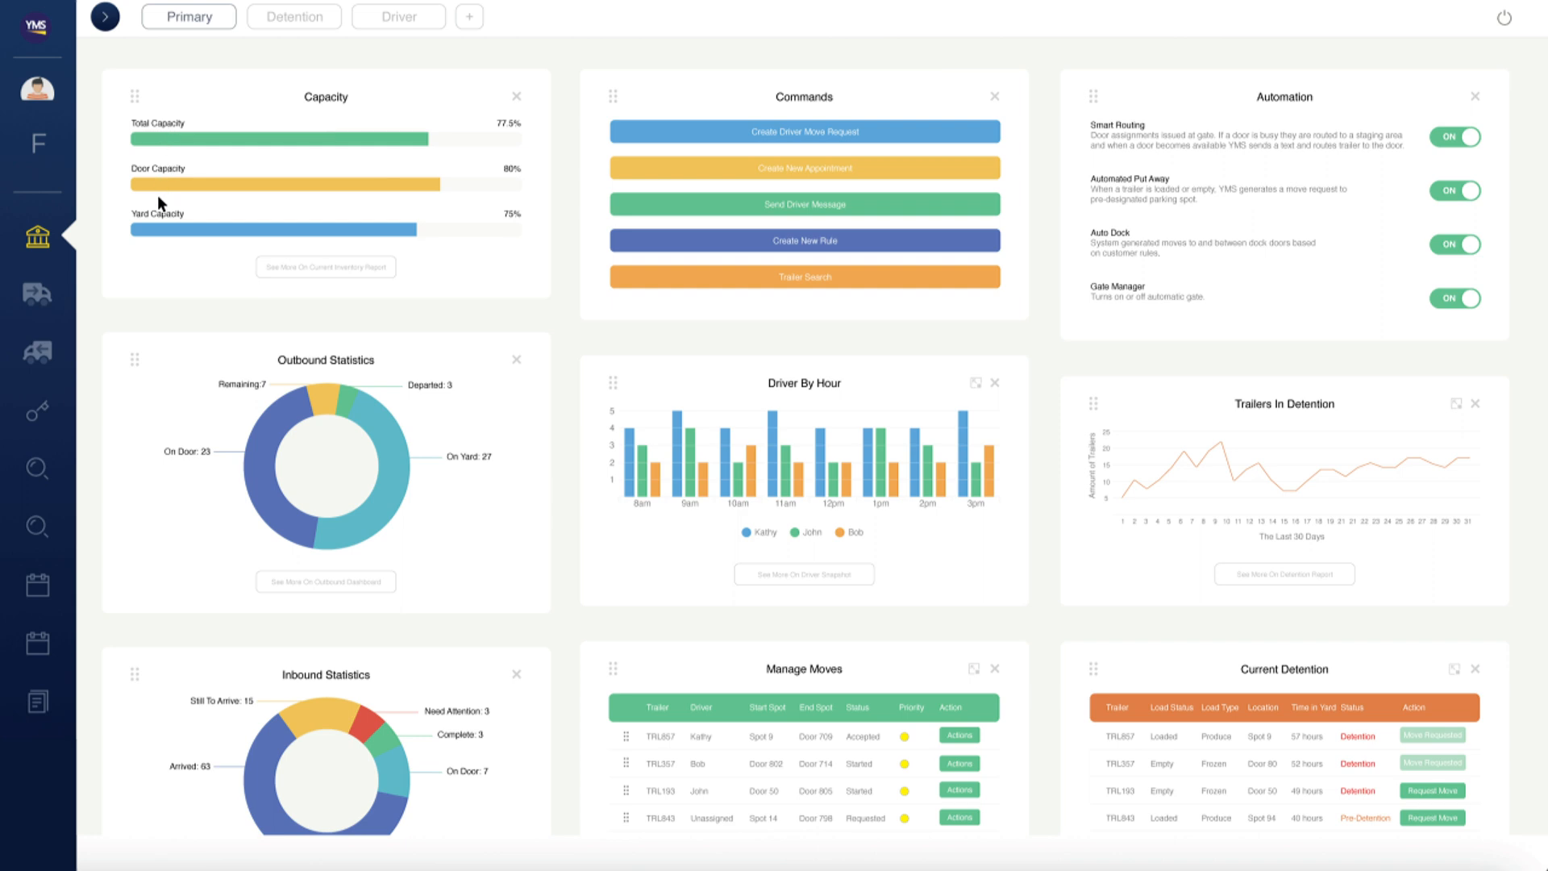
pyautogui.moveTo(142, 338)
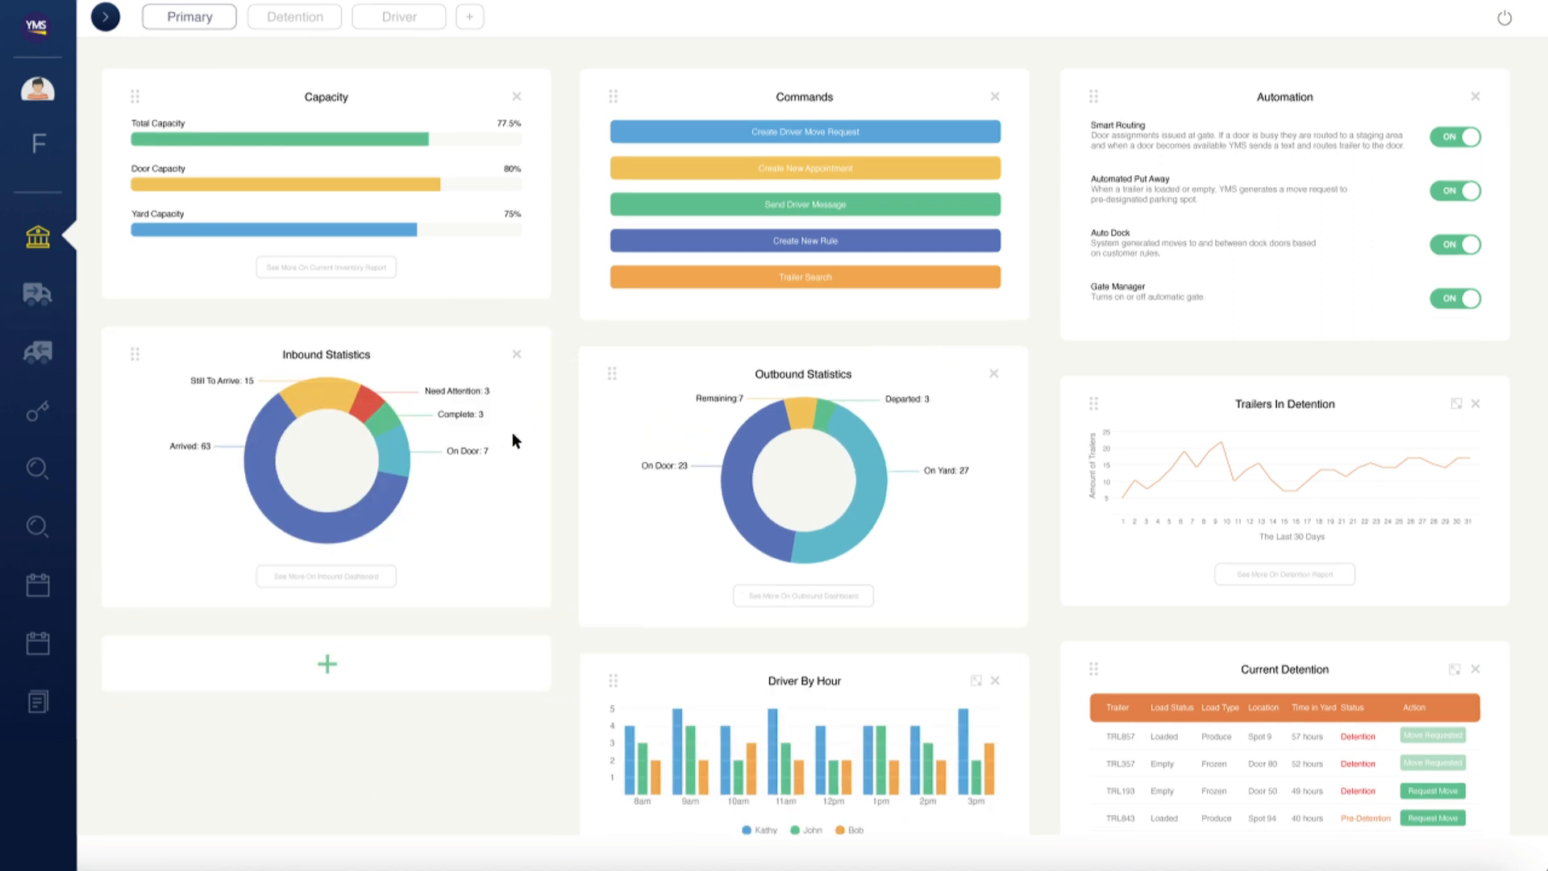
pyautogui.moveTo(345, 638)
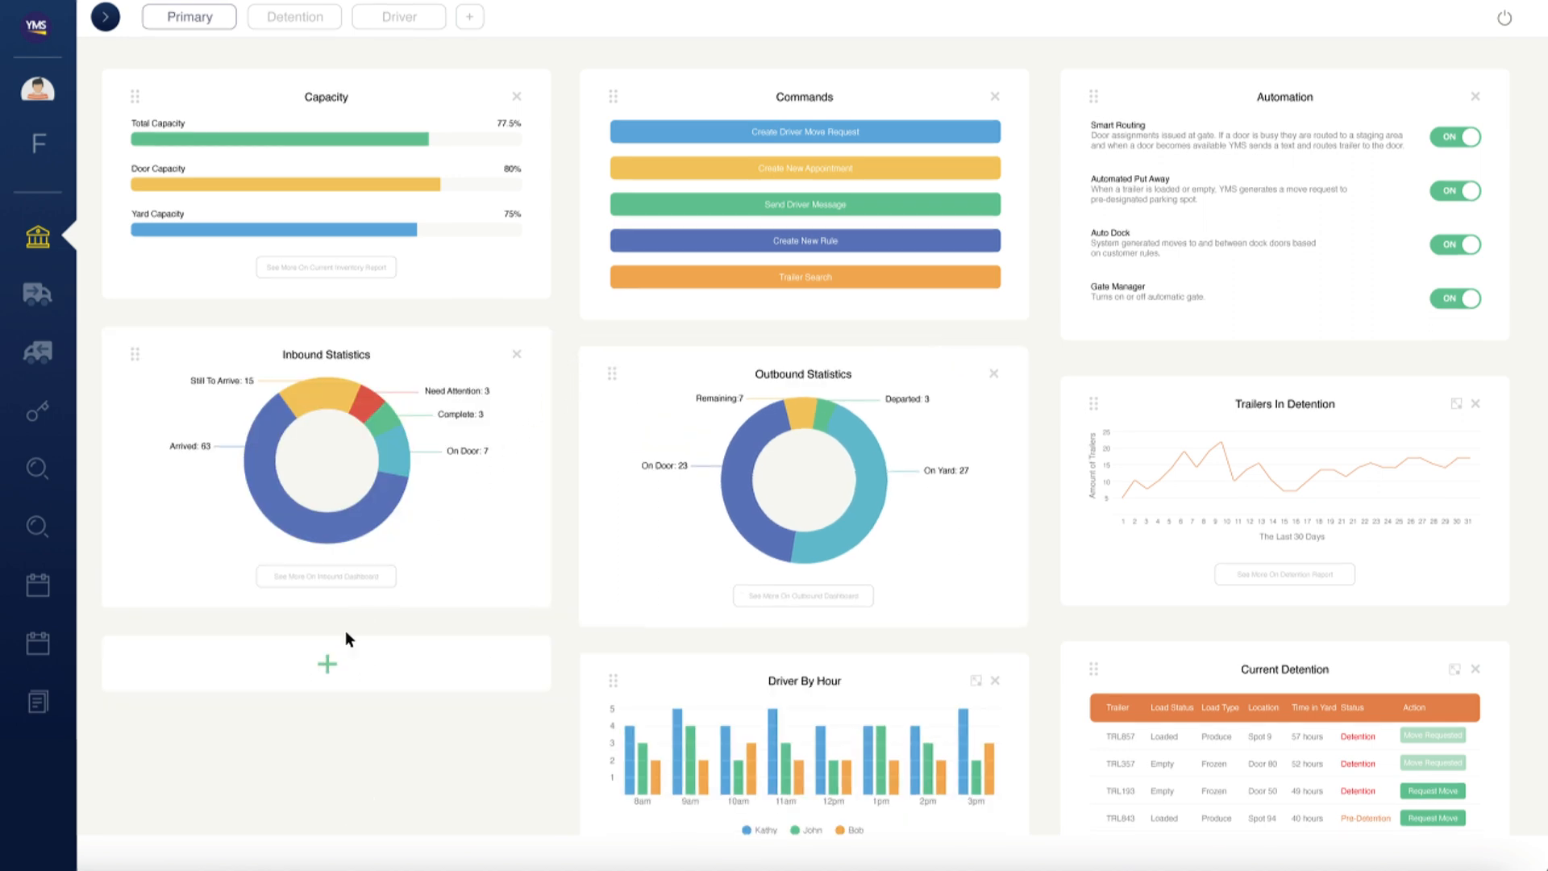
# - Add Appointment Statistics to the empty slot and remove the Inbound Statistics widget
pyautogui.click(326, 662)
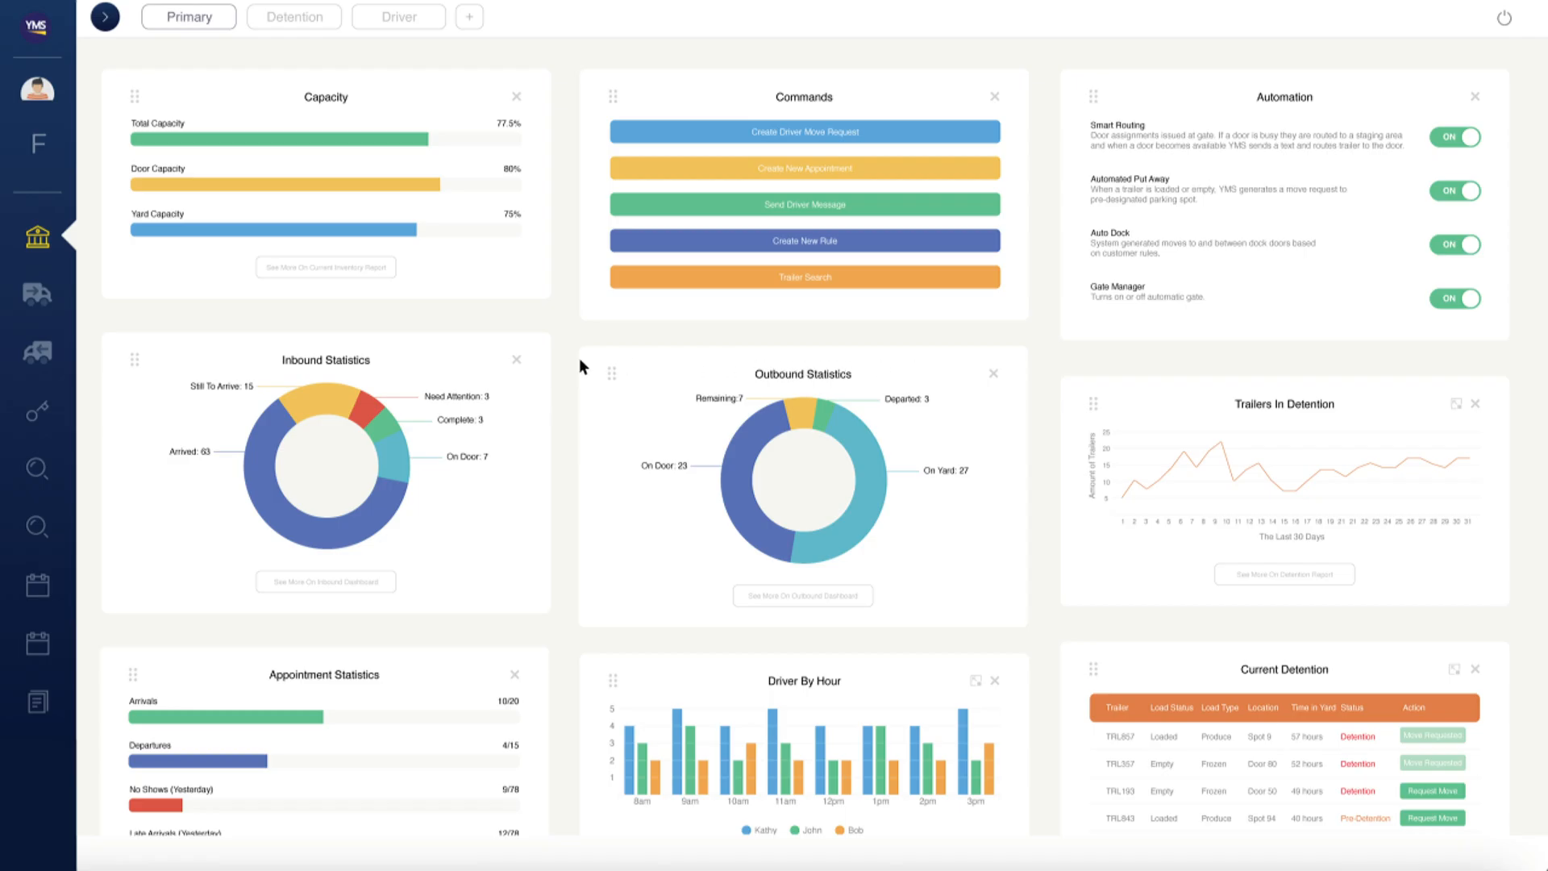
pyautogui.click(515, 359)
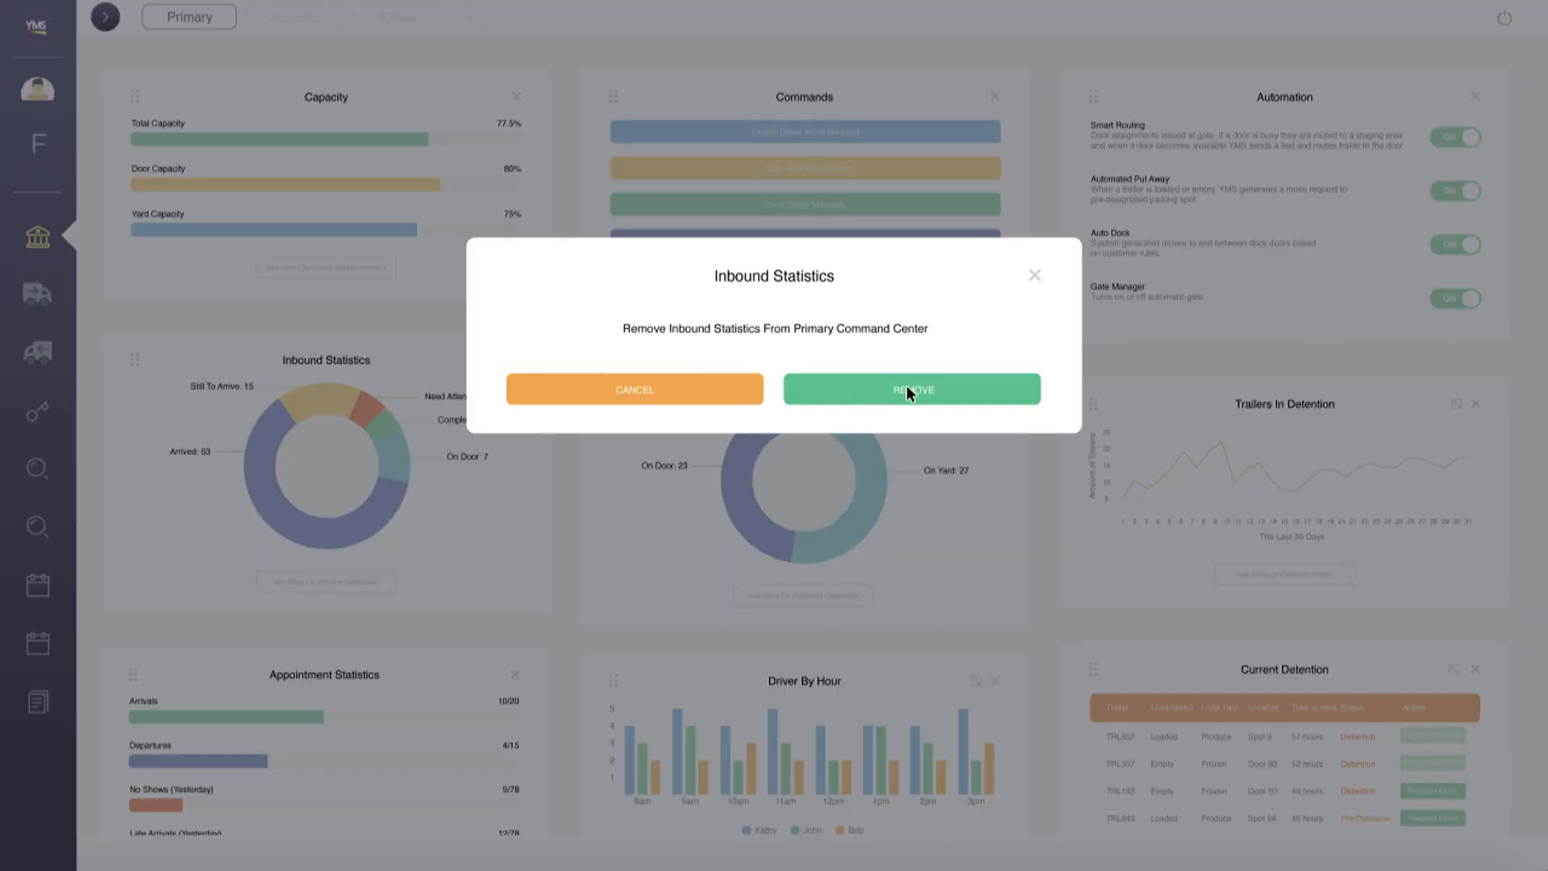
pyautogui.click(909, 388)
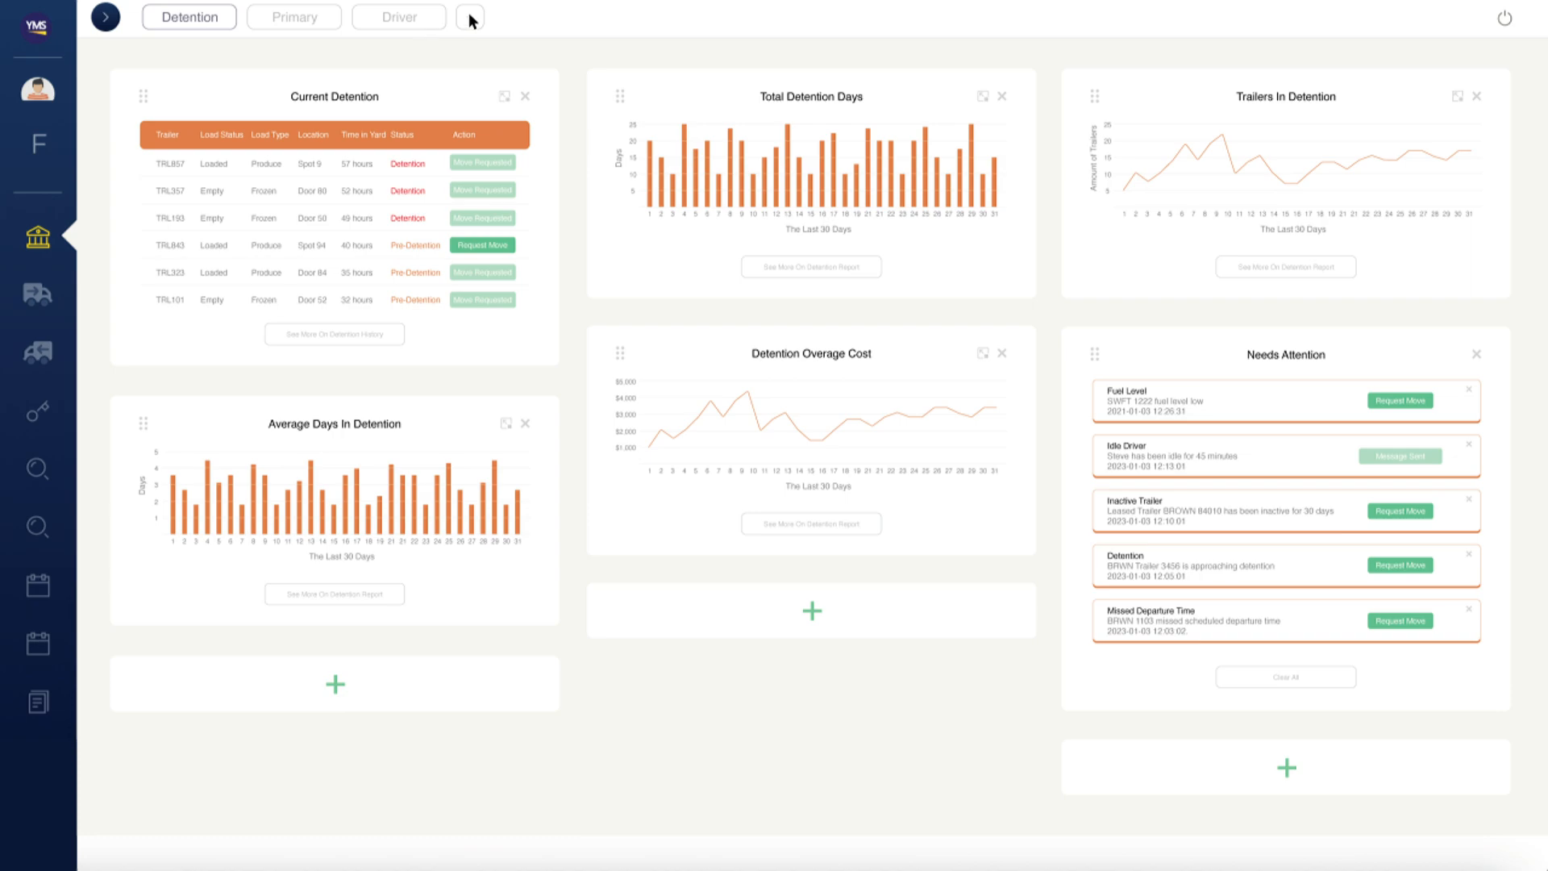
# - Create a 'Stats' dashboard filtered to Statistics and add all its widgets
pyautogui.click(469, 16)
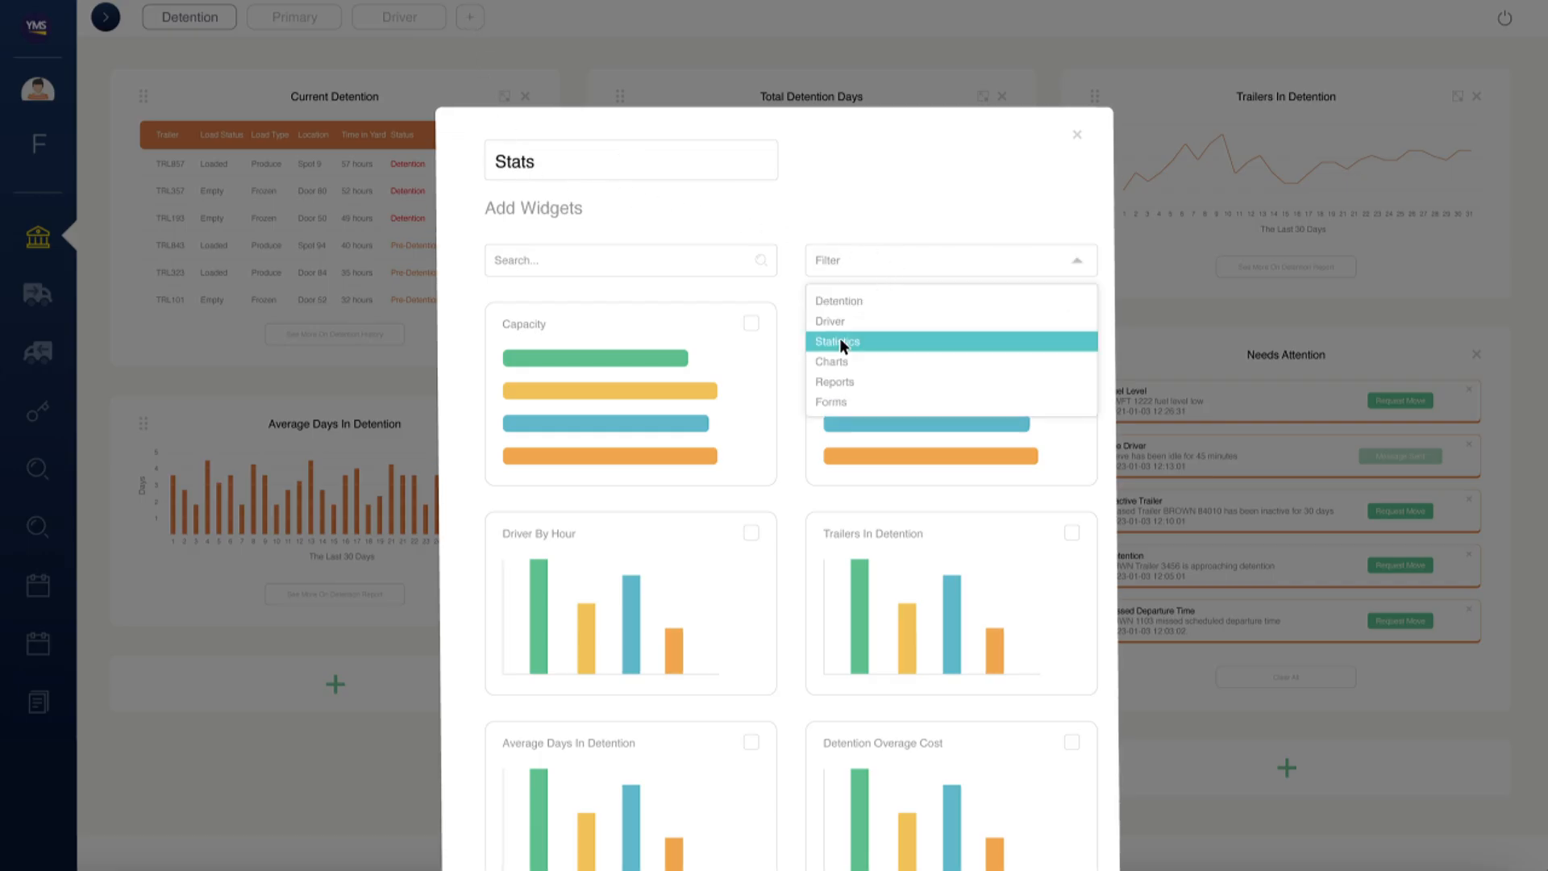
pyautogui.click(837, 341)
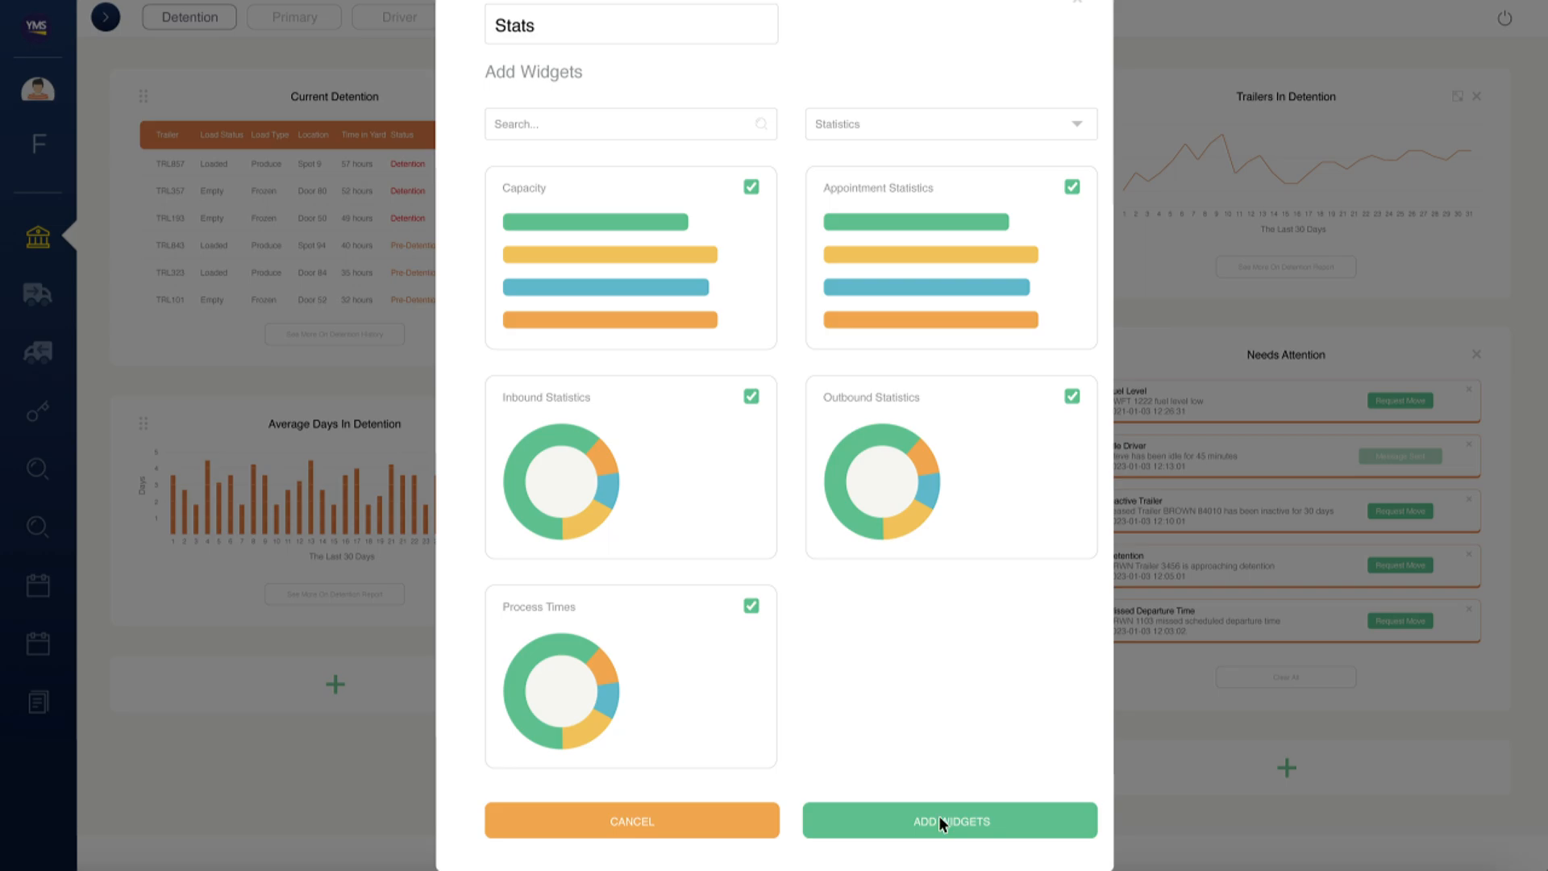
pyautogui.click(948, 821)
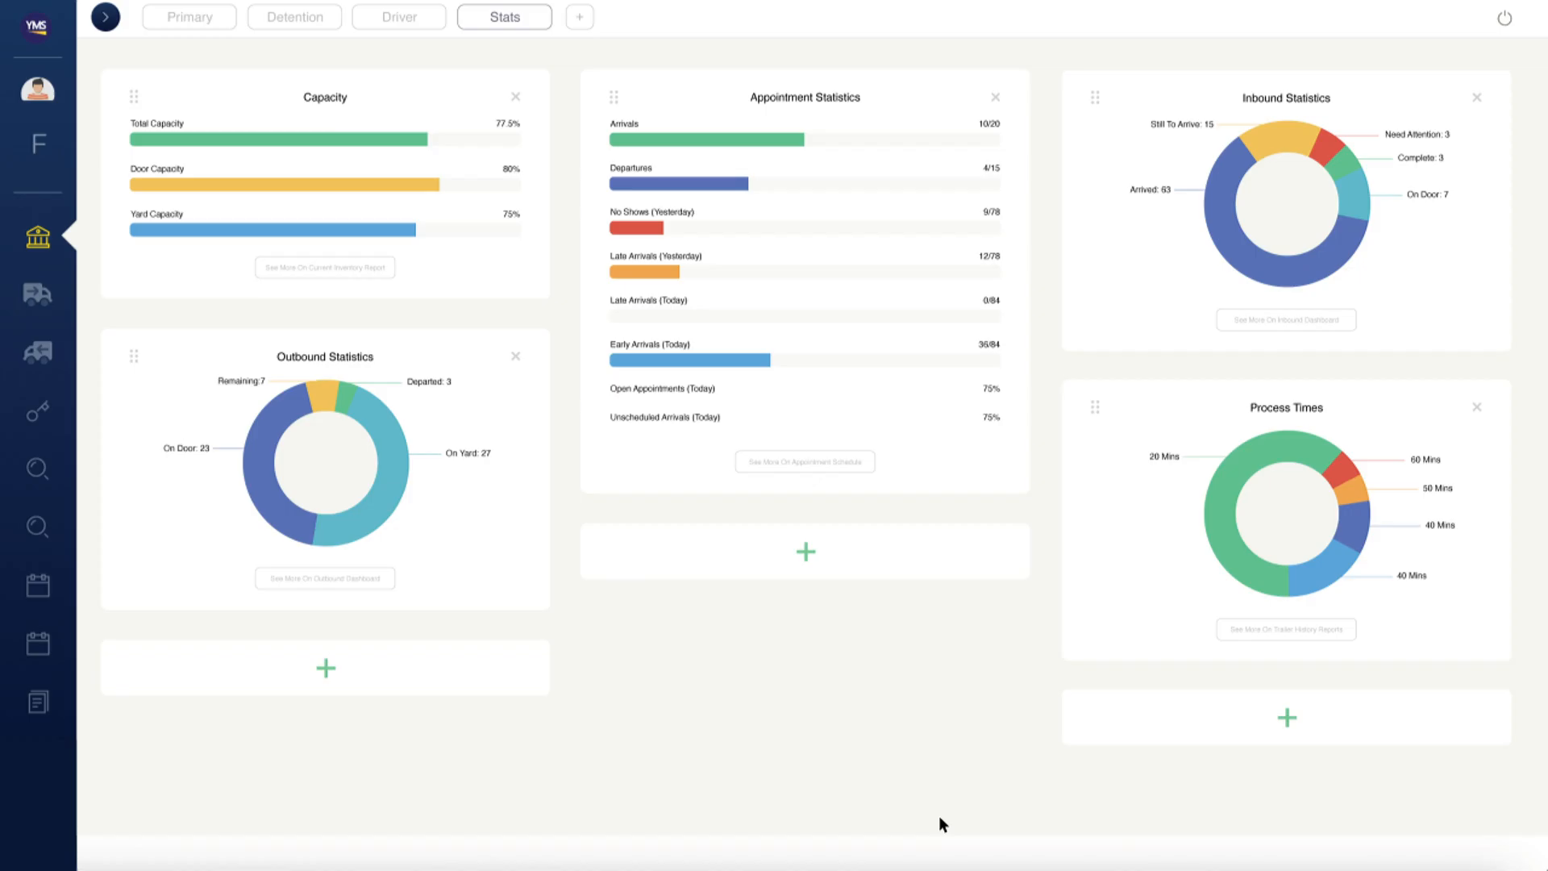